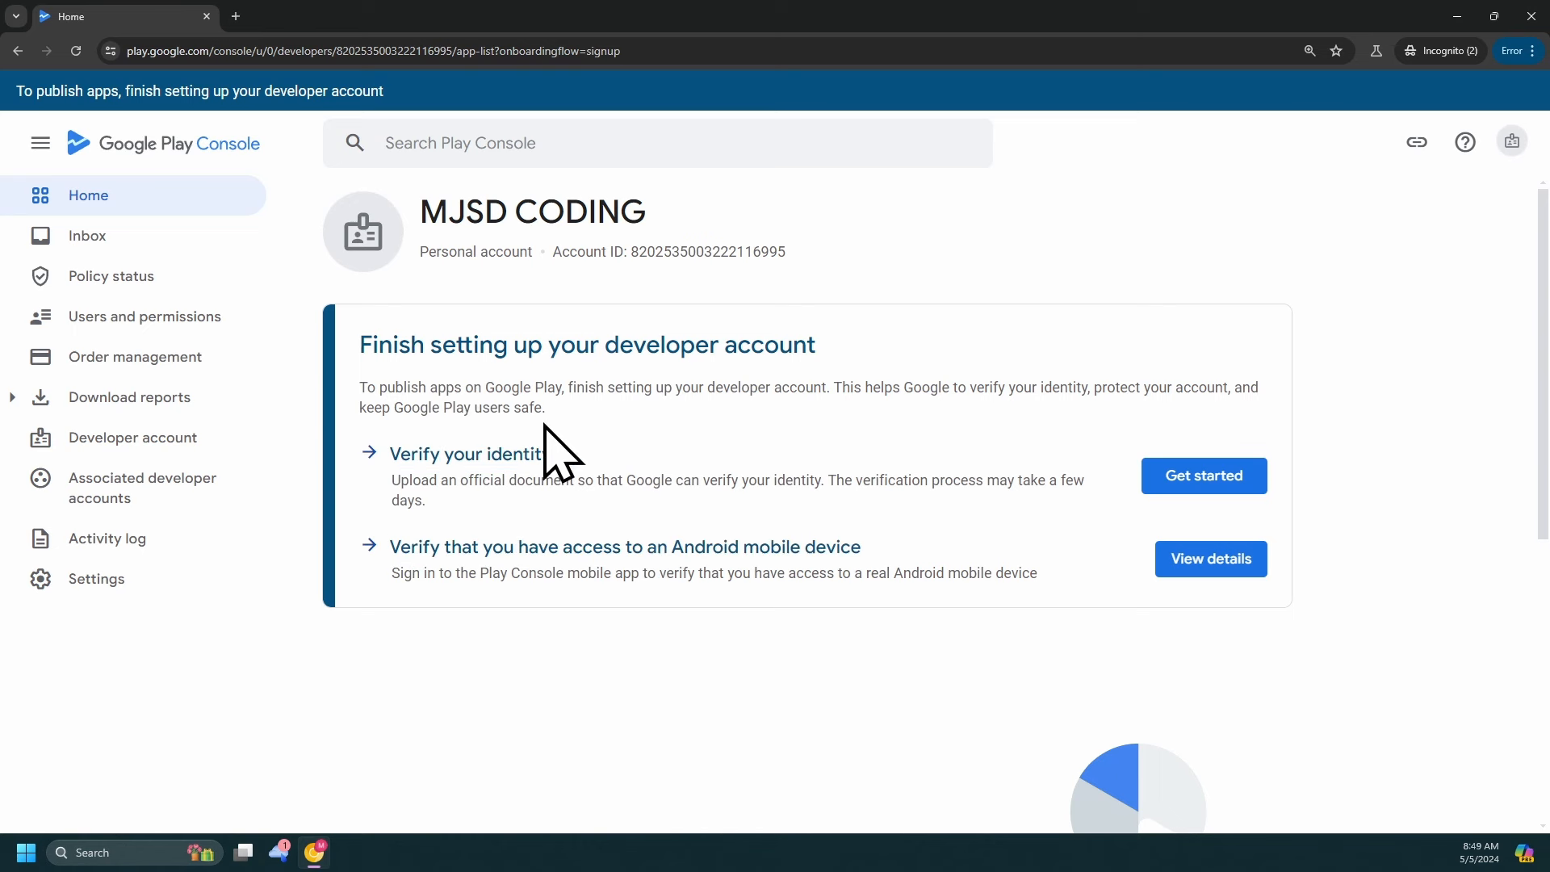
- View the details for verifying access to an Android mobile device from the Home page
{"action": "left_click", "coordinate": [1201, 474]}
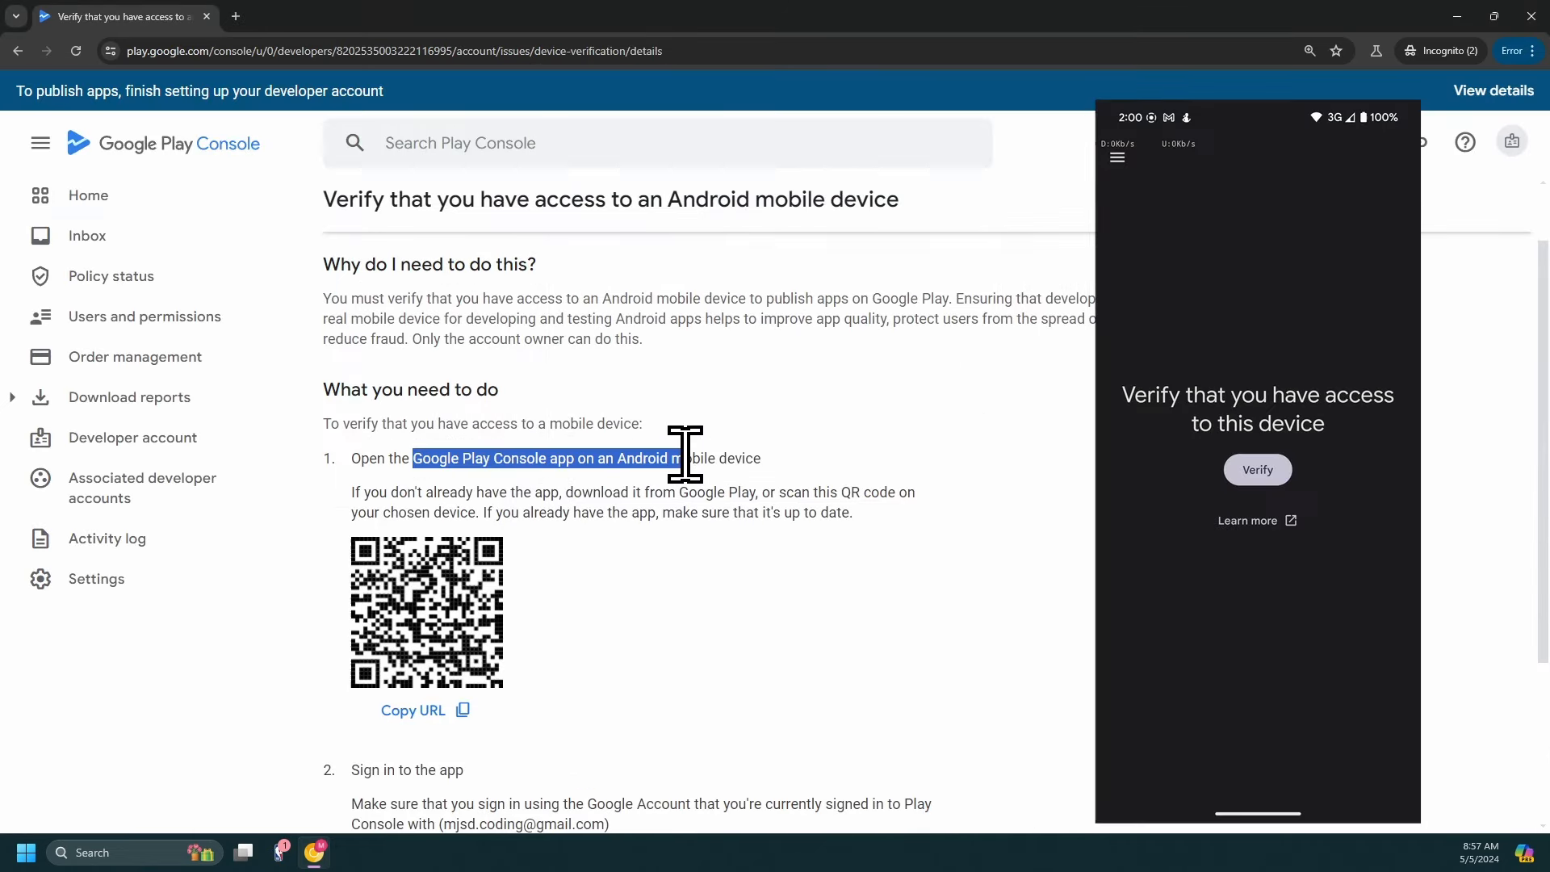
{"action": "left_click", "coordinate": [1256, 470]}
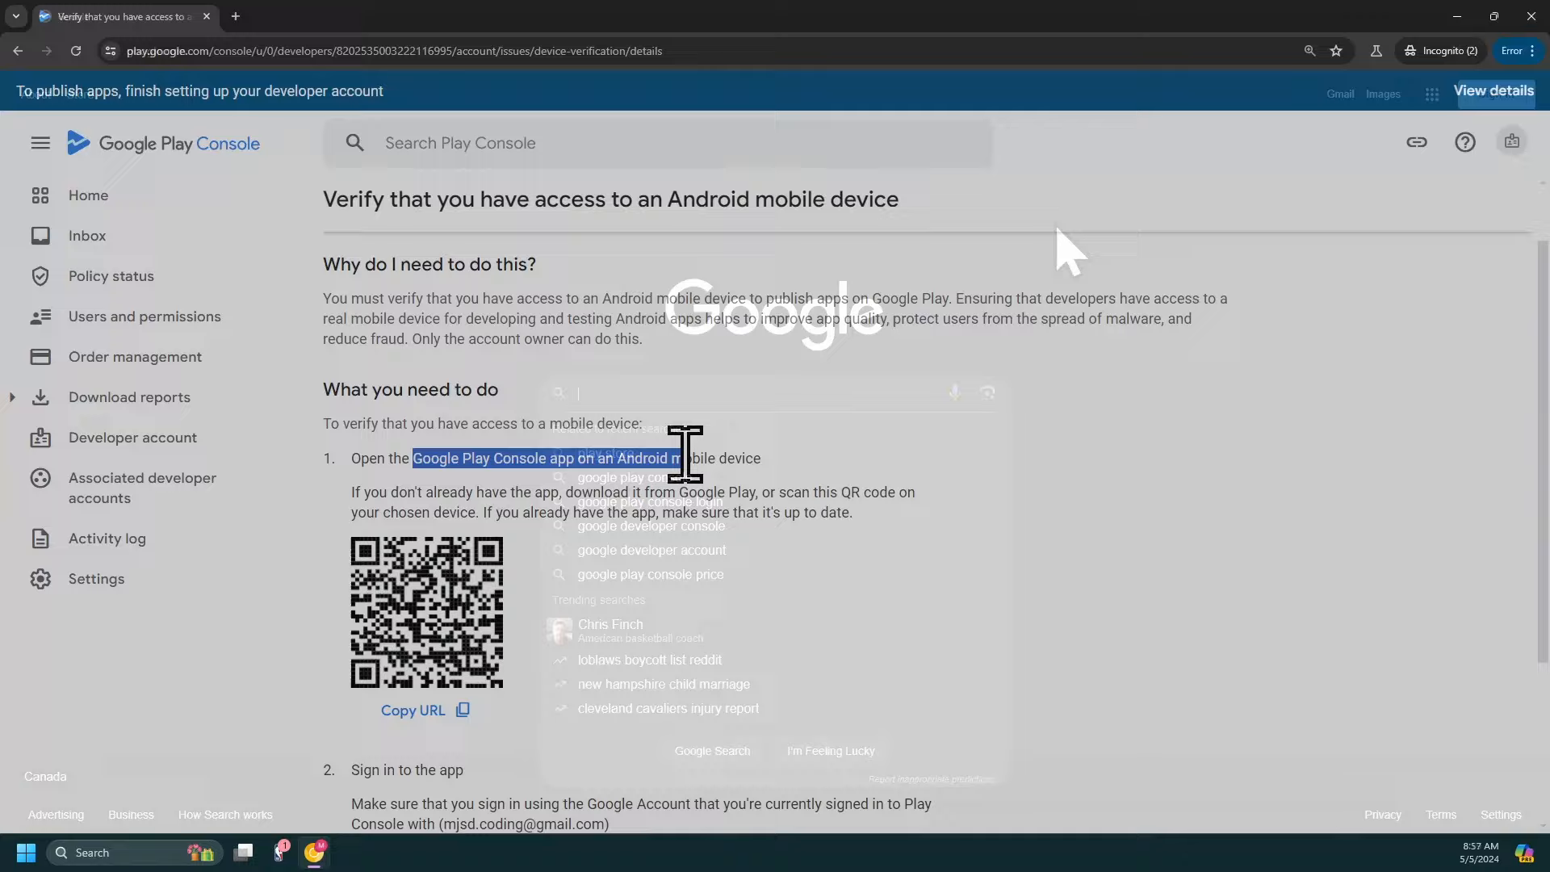
- Search Google for 'Play Console developer account'
{"action": "type", "text": "Play Console developer account"}
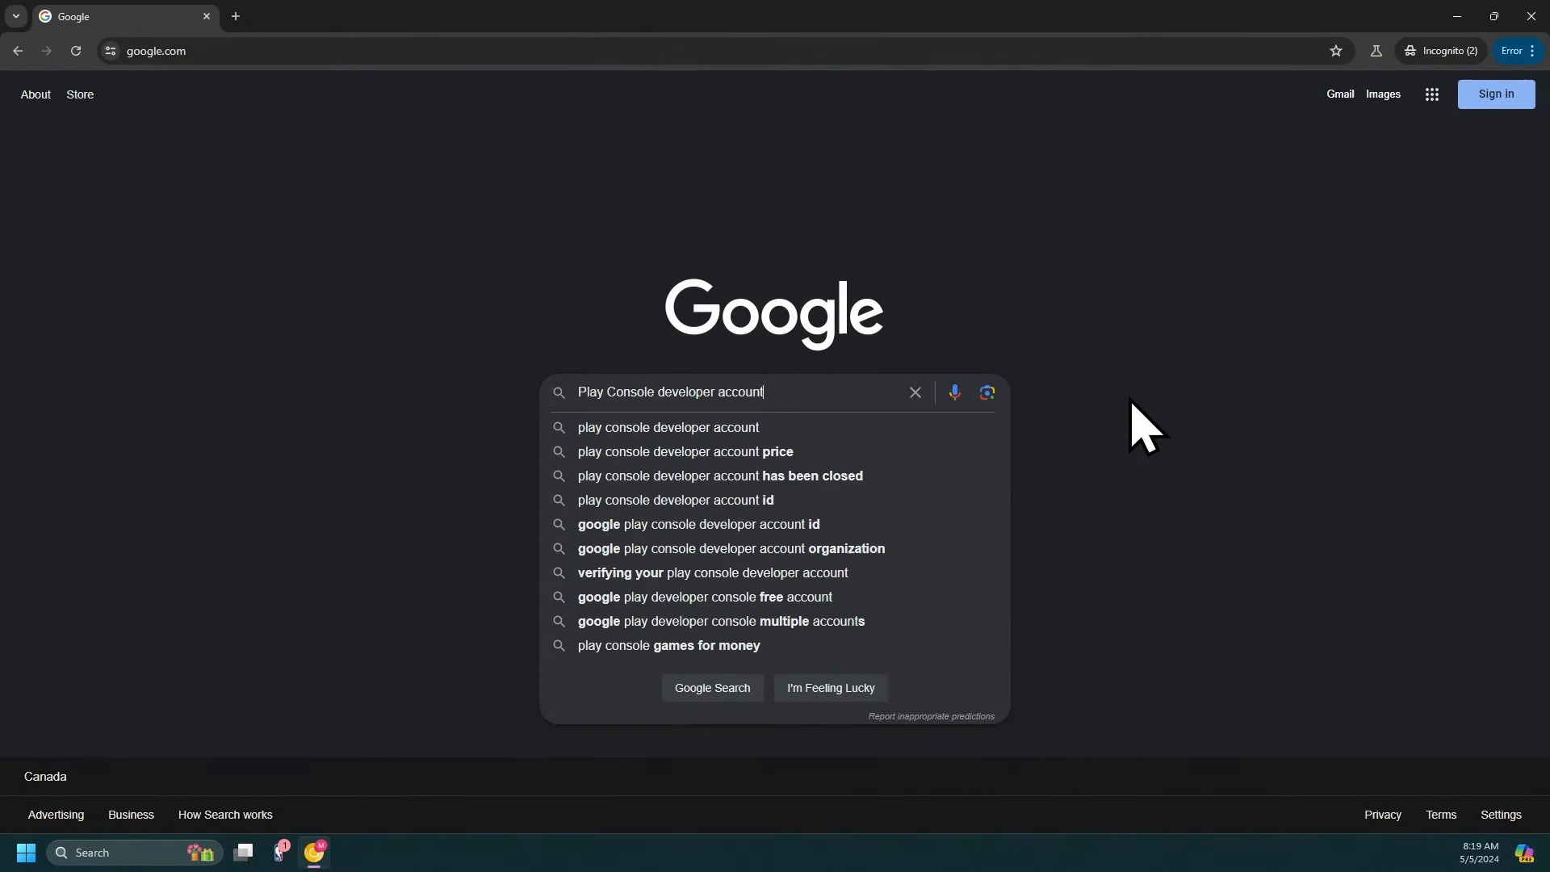
{"action": "key", "text": "Enter"}
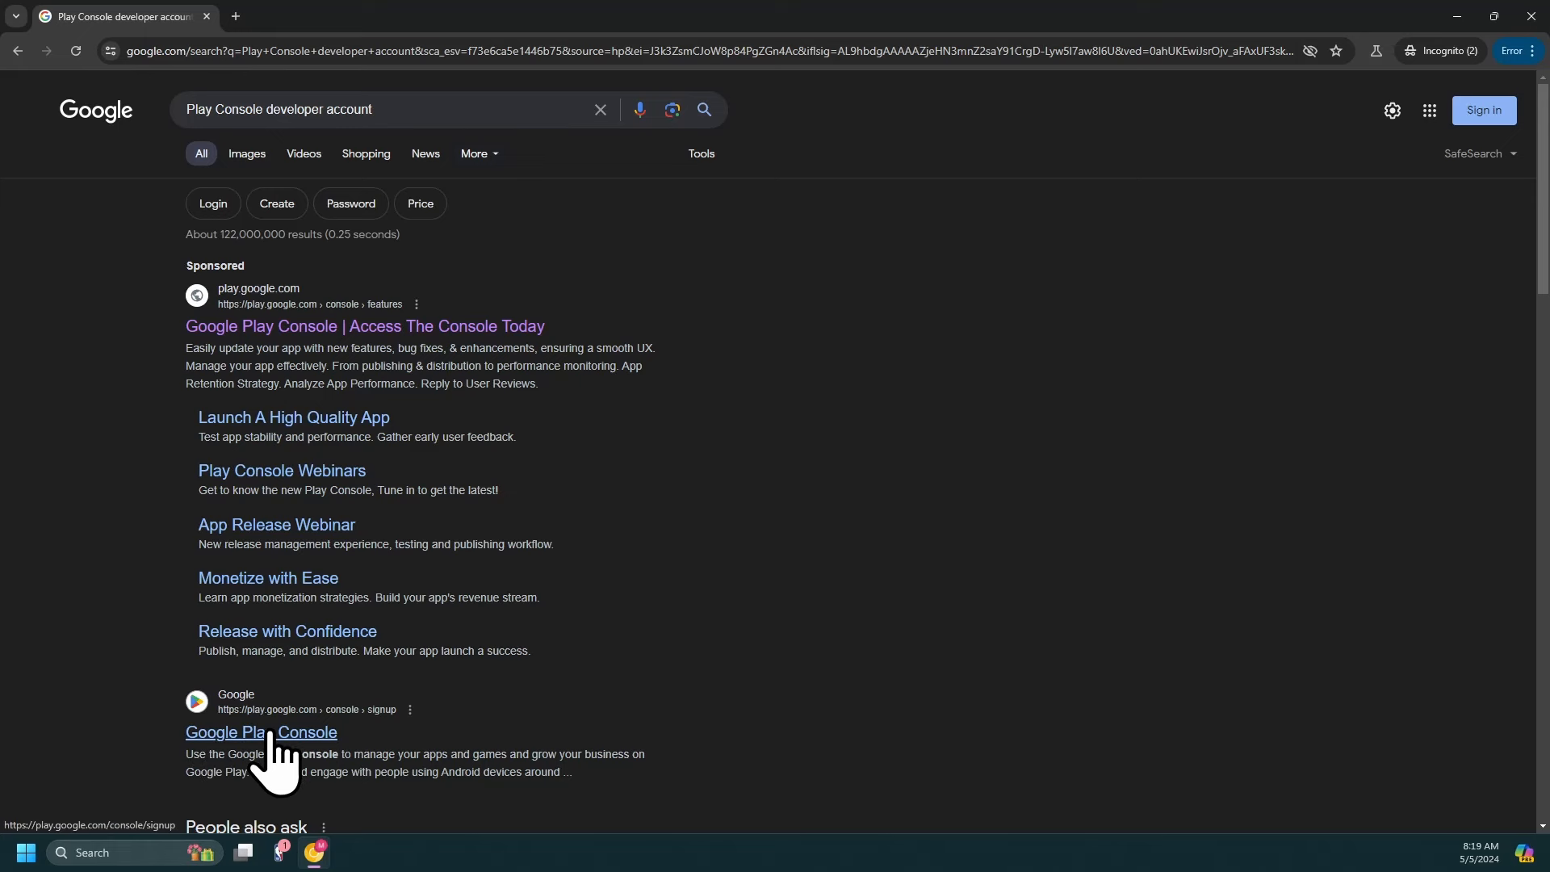
- Reach the Play Console signup page signed in with the existing Google account
{"action": "left_click", "coordinate": [262, 733]}
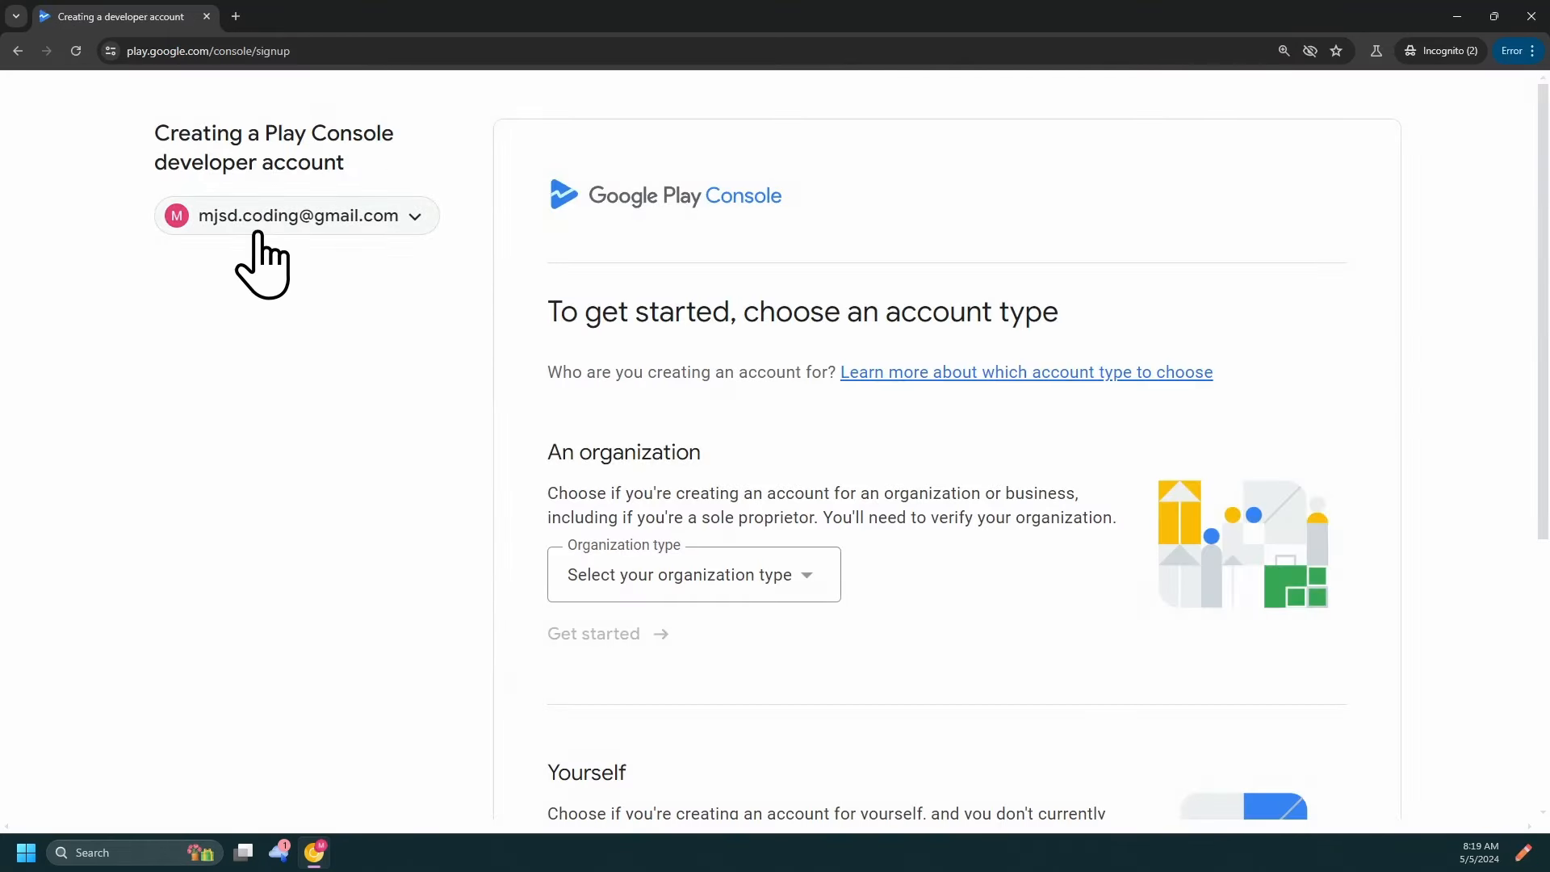
{"action": "mouse_move", "coordinate": [772, 302]}
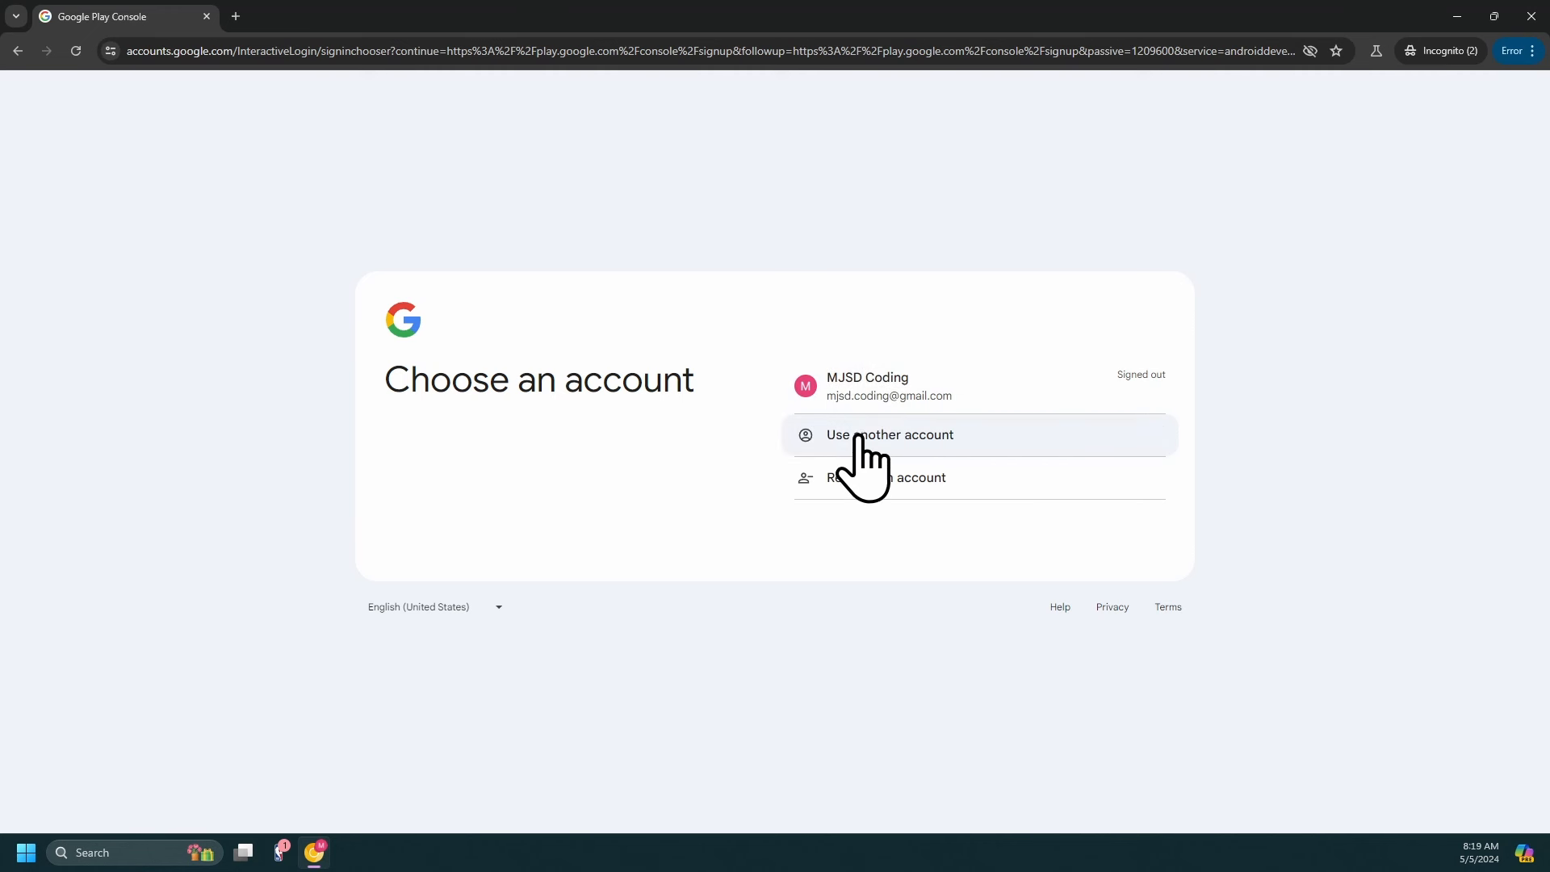
{"action": "mouse_move", "coordinate": [862, 450]}
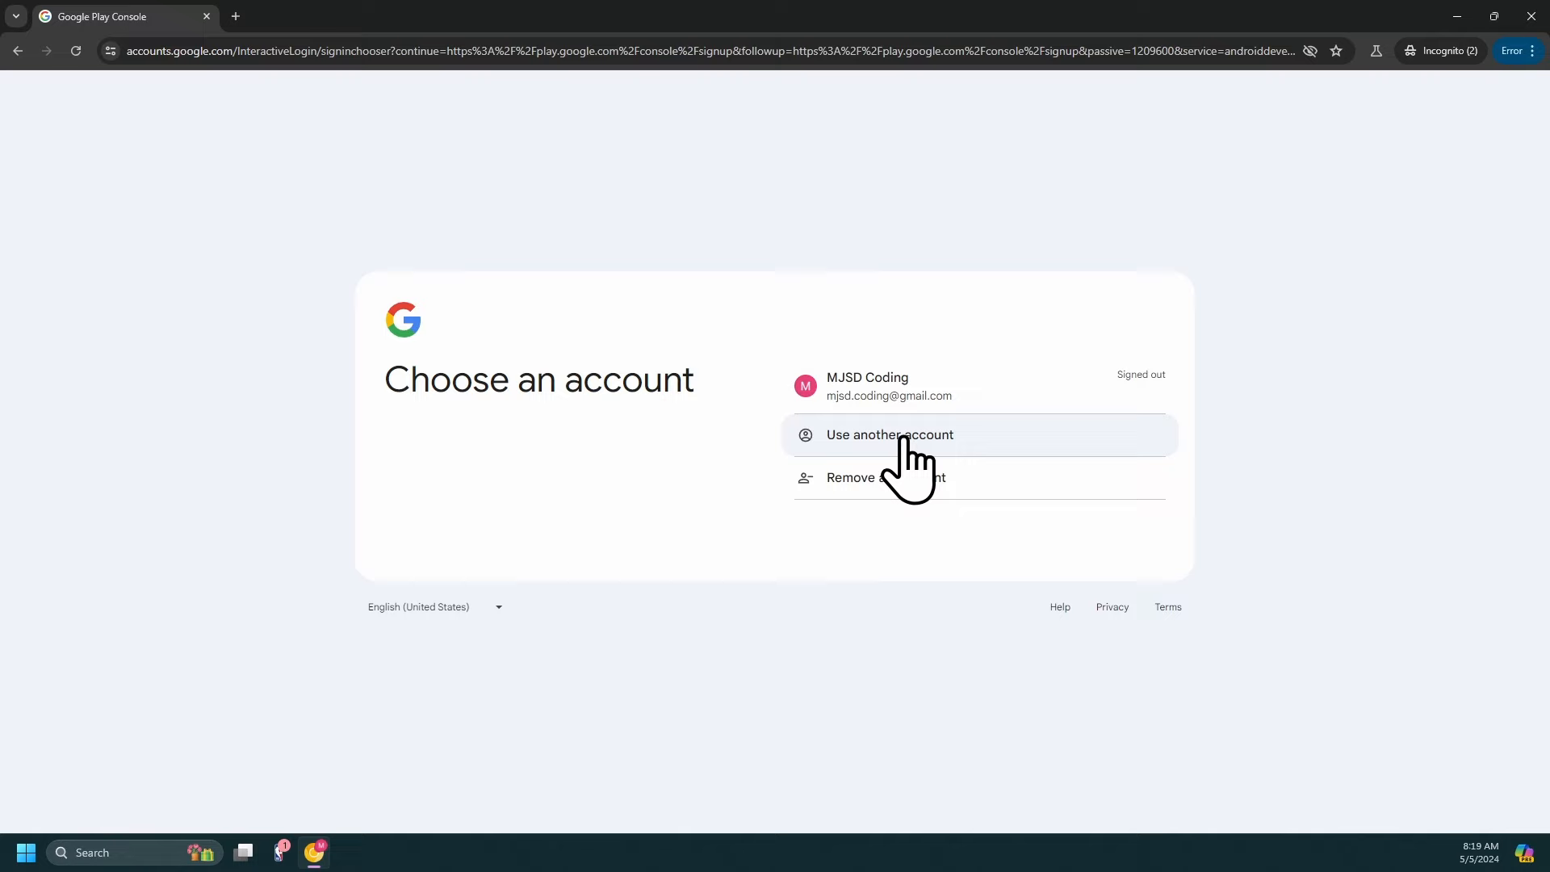
{"action": "mouse_move", "coordinate": [869, 386]}
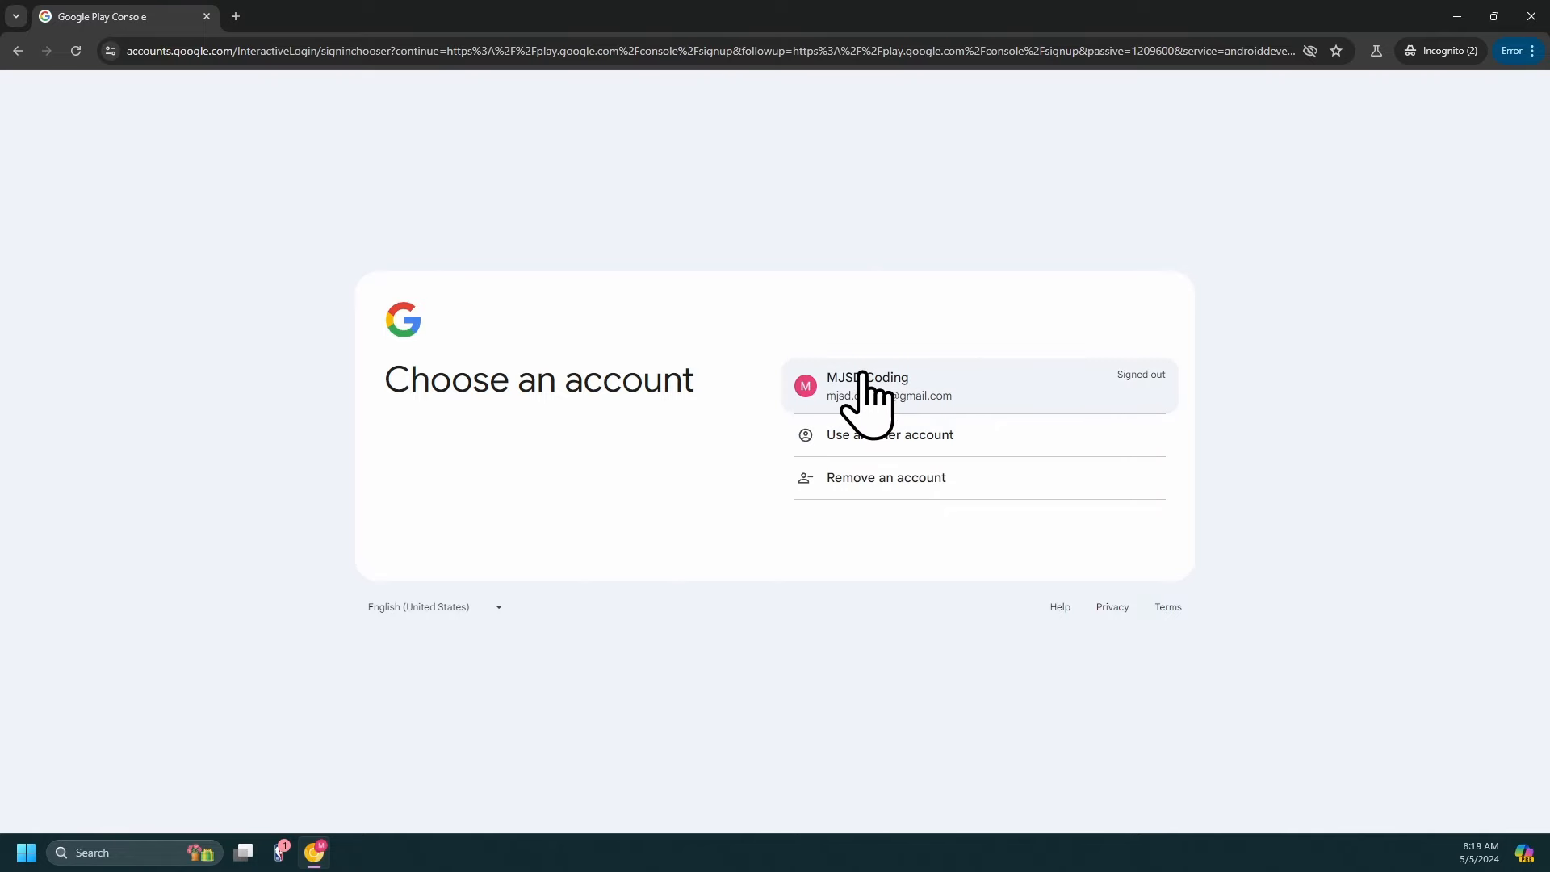
{"action": "left_click", "coordinate": [880, 386]}
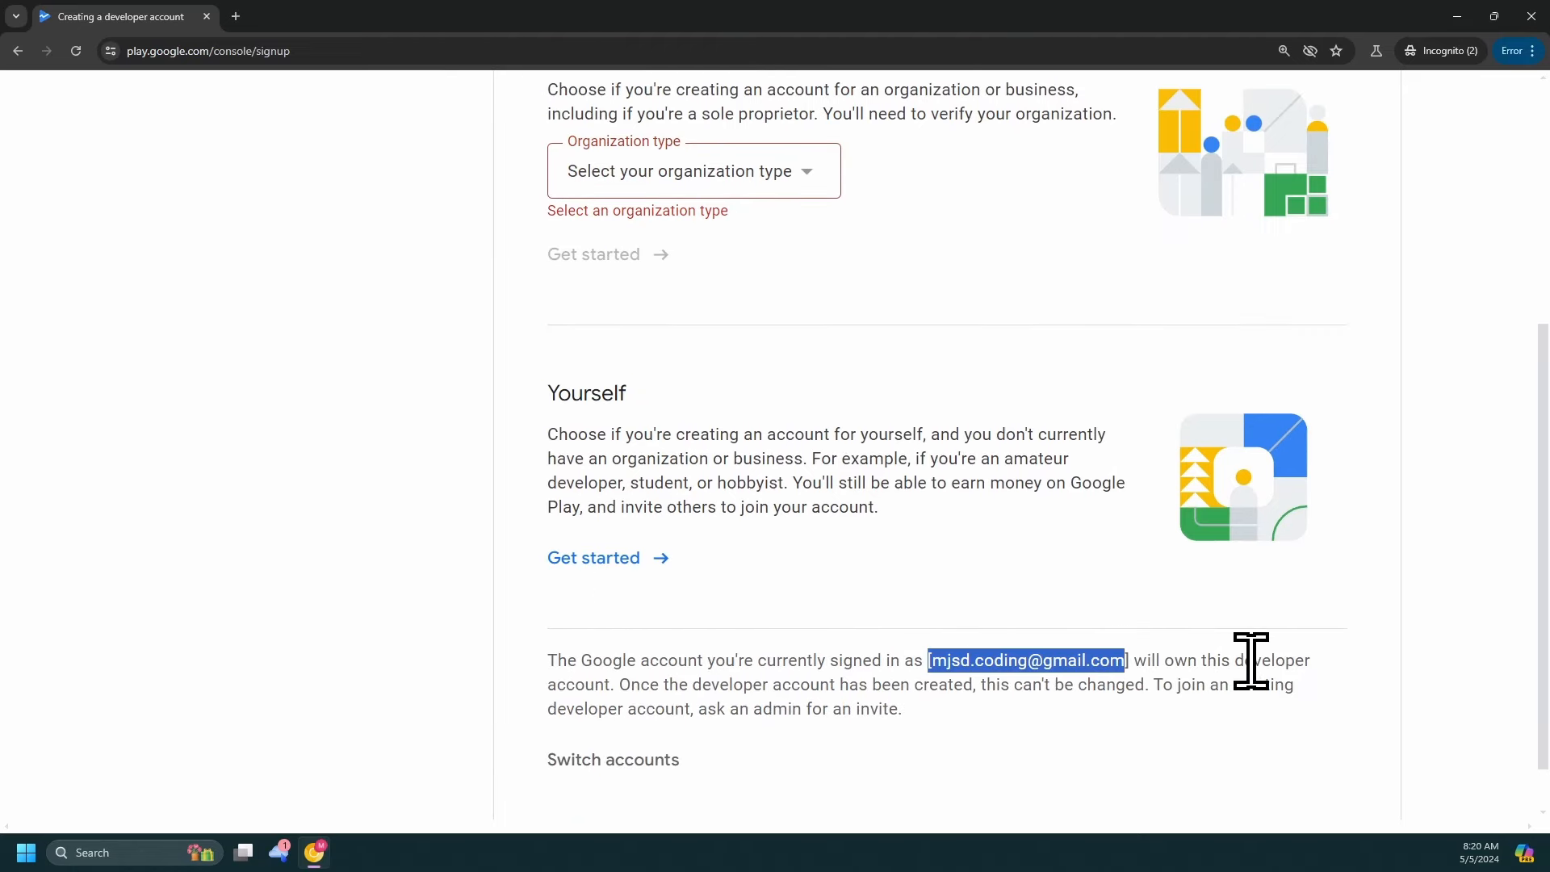
{"action": "mouse_move", "coordinate": [618, 684]}
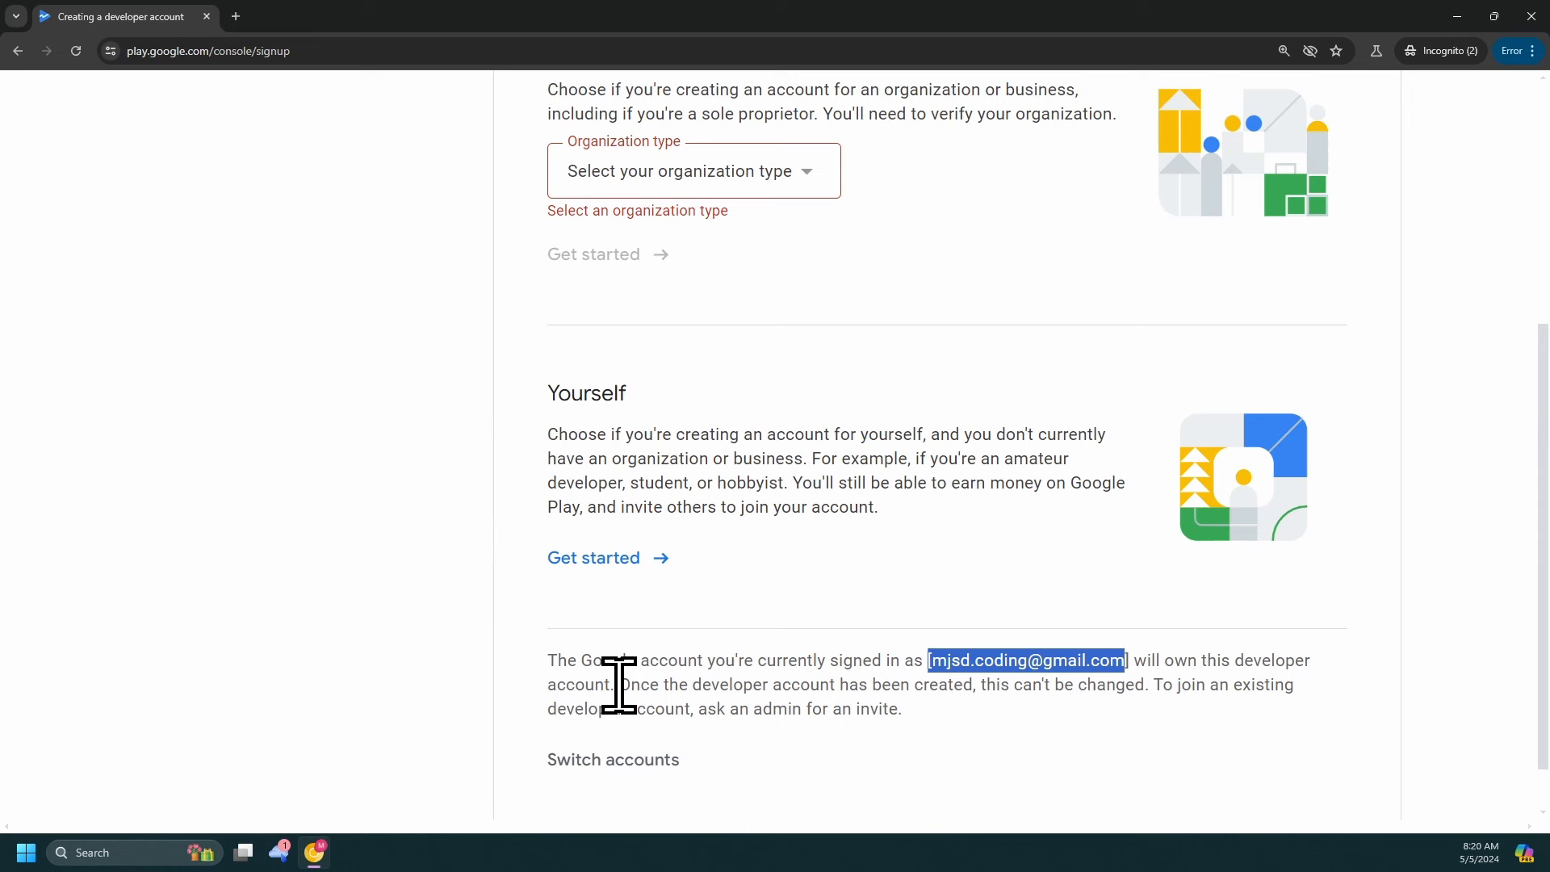
{"action": "mouse_move", "coordinate": [919, 660]}
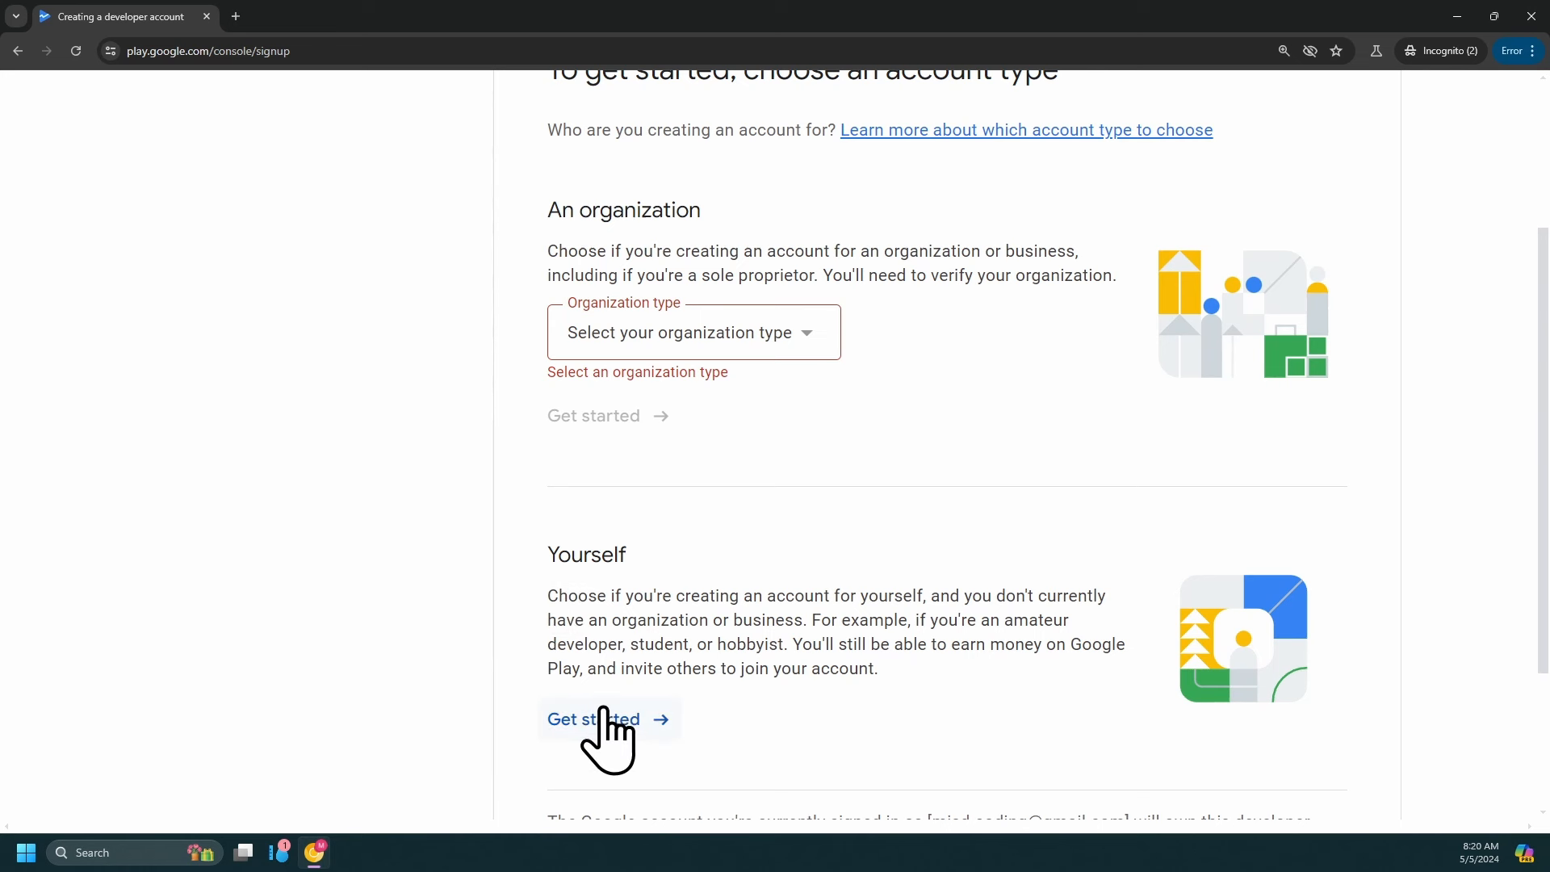
- Start a developer account for Yourself and read the requirements: email, USD 25 fee, identity verification
{"action": "left_click", "coordinate": [592, 719]}
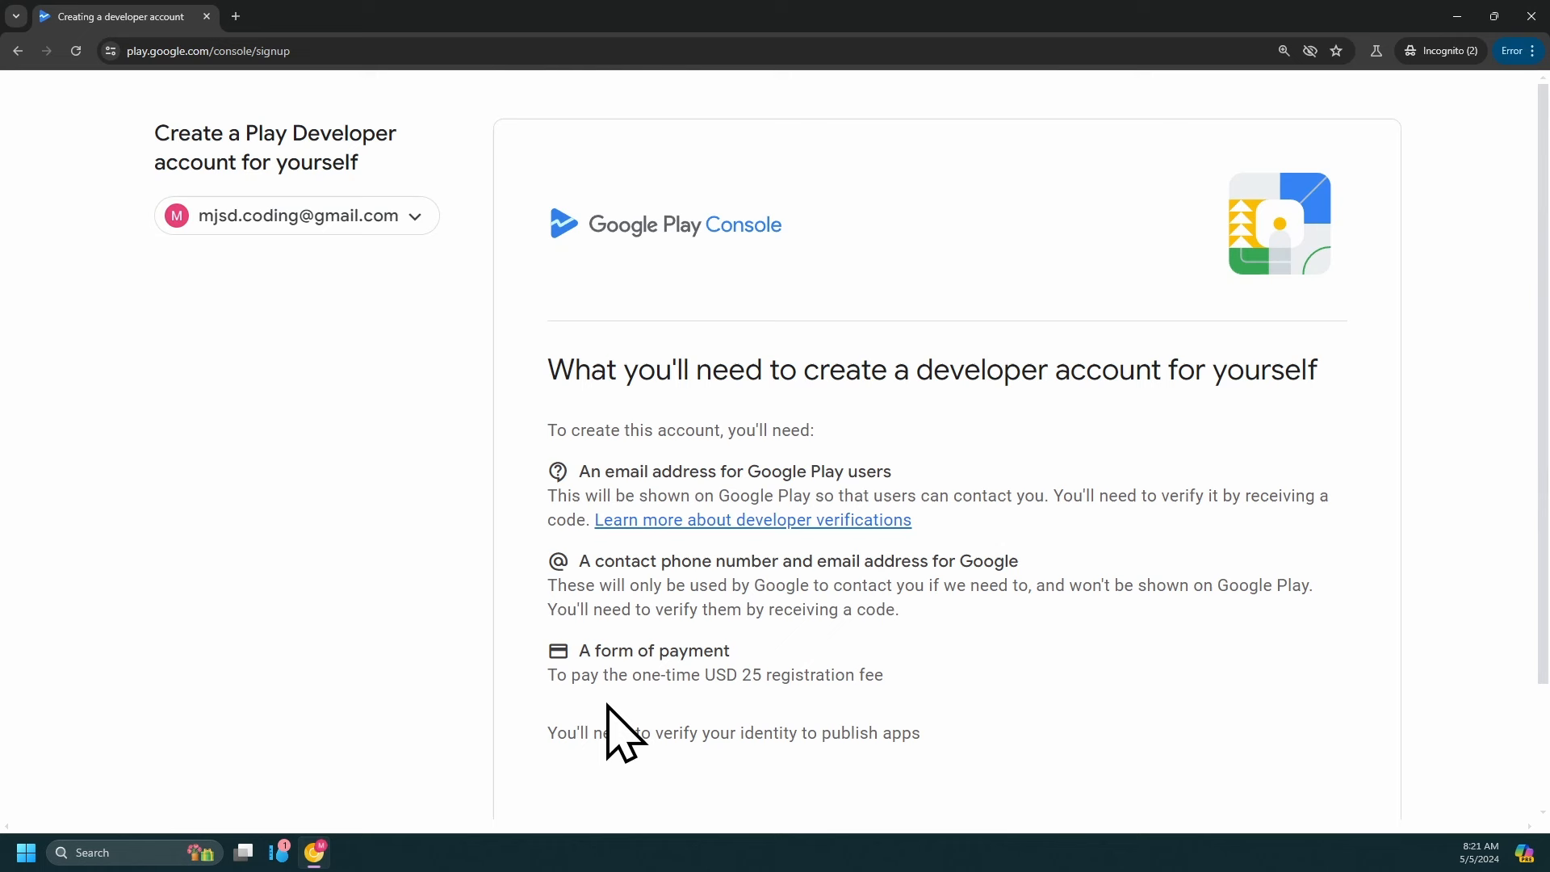
{"action": "mouse_move", "coordinate": [562, 407]}
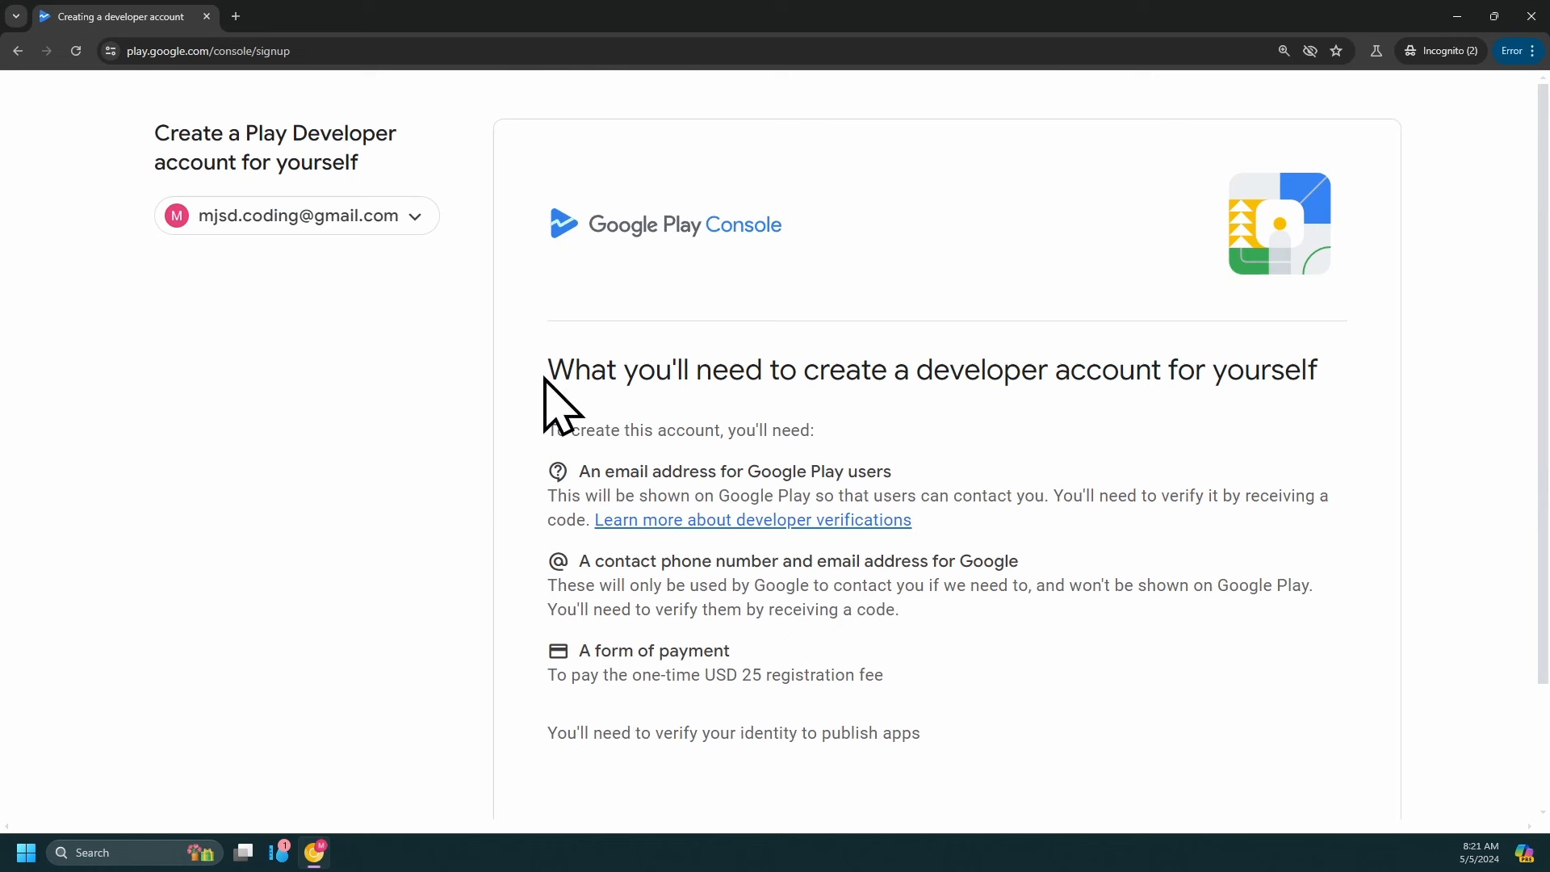
{"action": "left_click_drag", "start_coordinate": [549, 370], "coordinate": [1319, 370]}
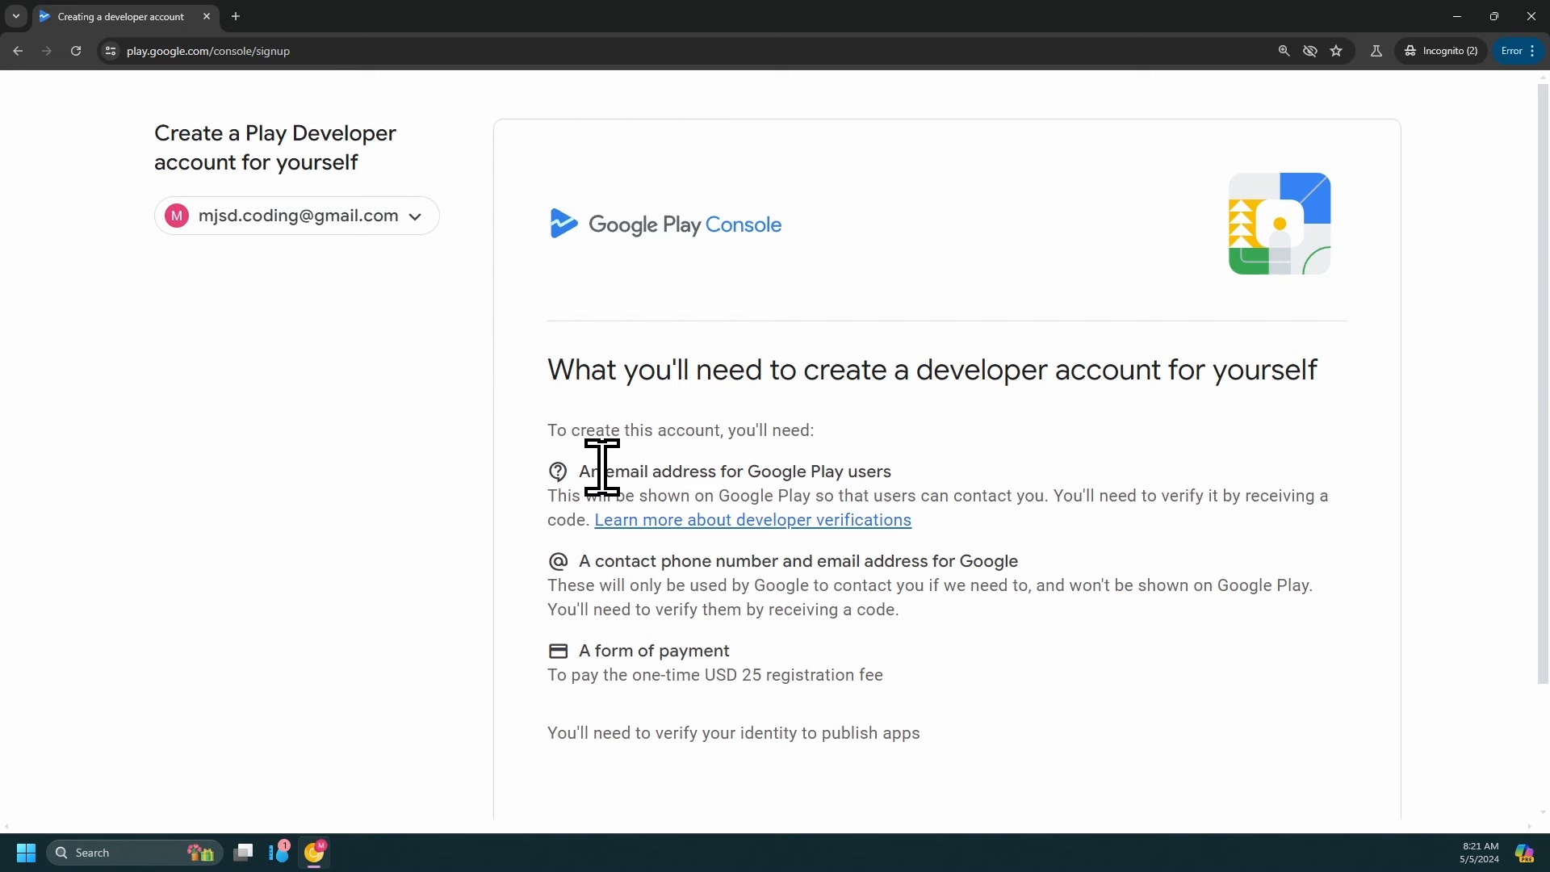
{"action": "left_click_drag", "start_coordinate": [601, 469], "coordinate": [851, 470]}
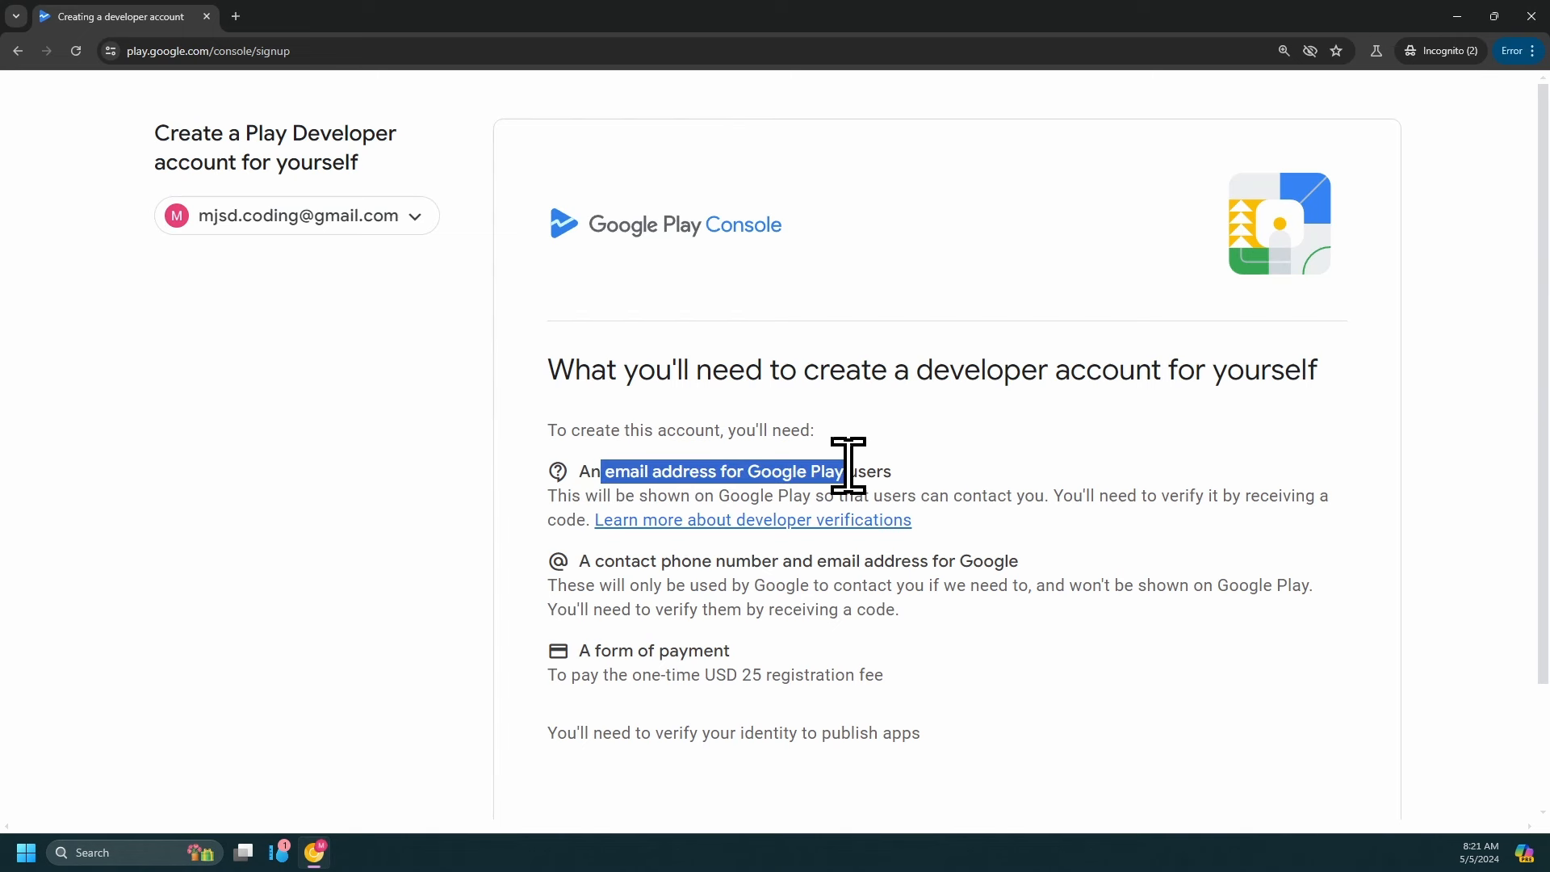
{"action": "mouse_move", "coordinate": [761, 471]}
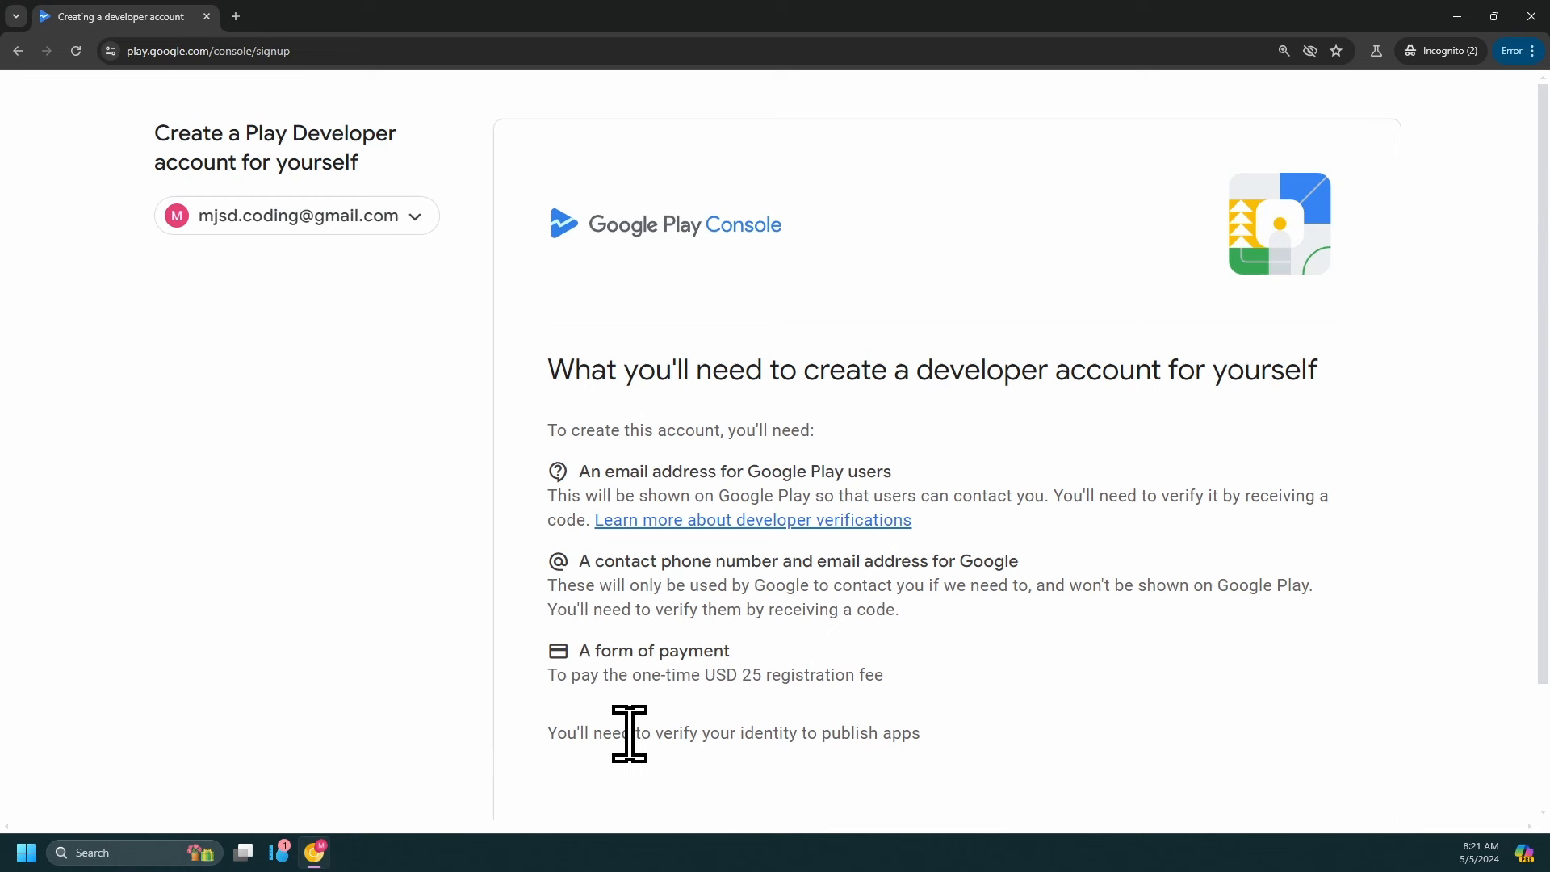
{"action": "left_click_drag", "start_coordinate": [628, 733], "coordinate": [847, 733]}
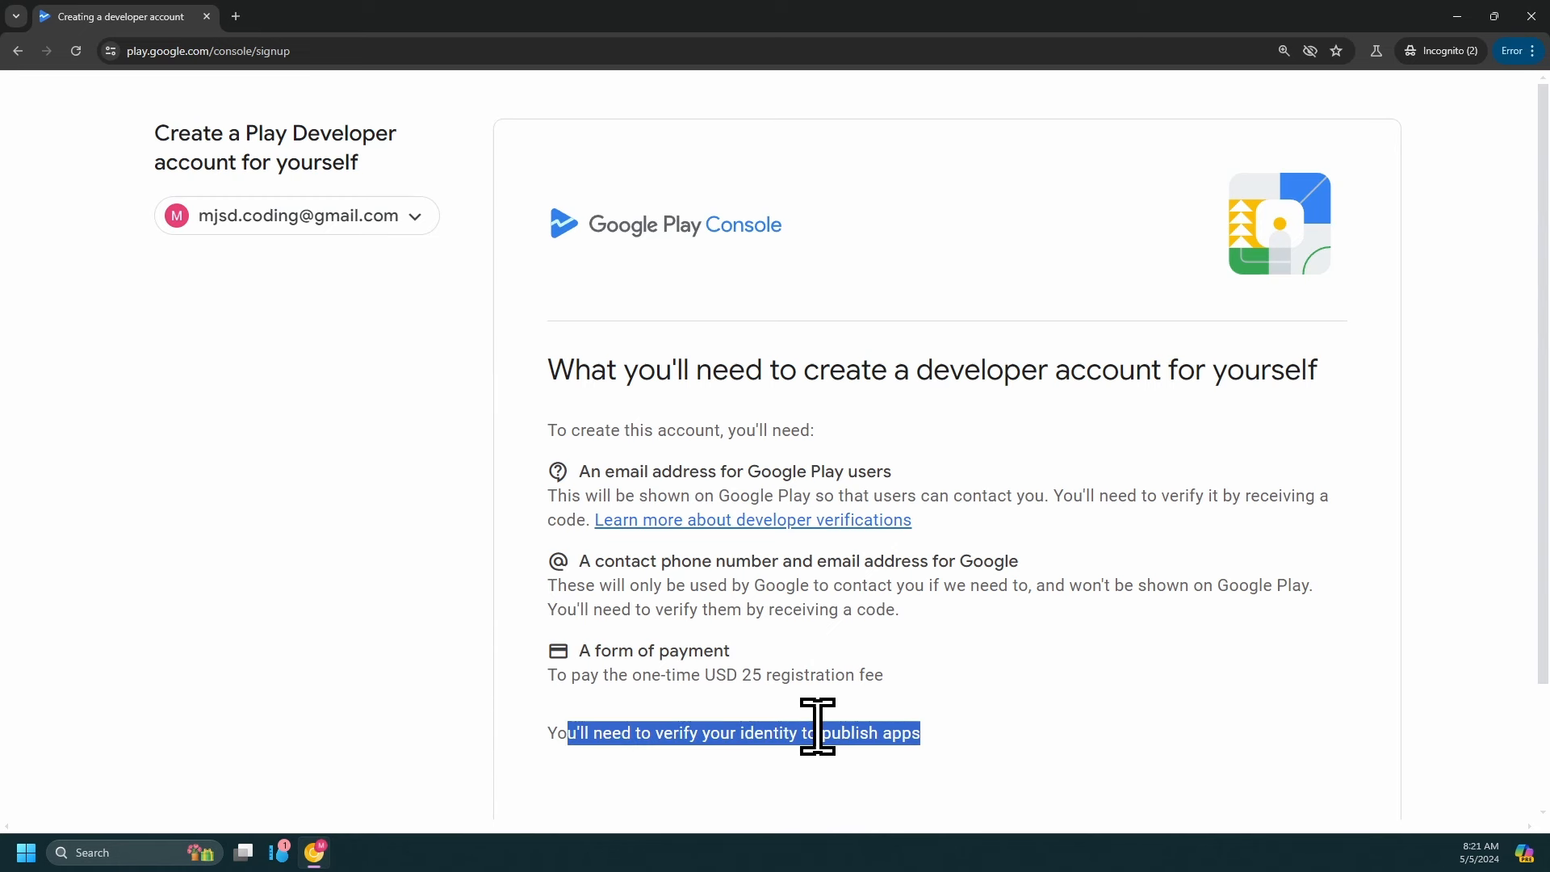
{"action": "scroll", "scroll_direction": "down", "scroll_amount": 3}
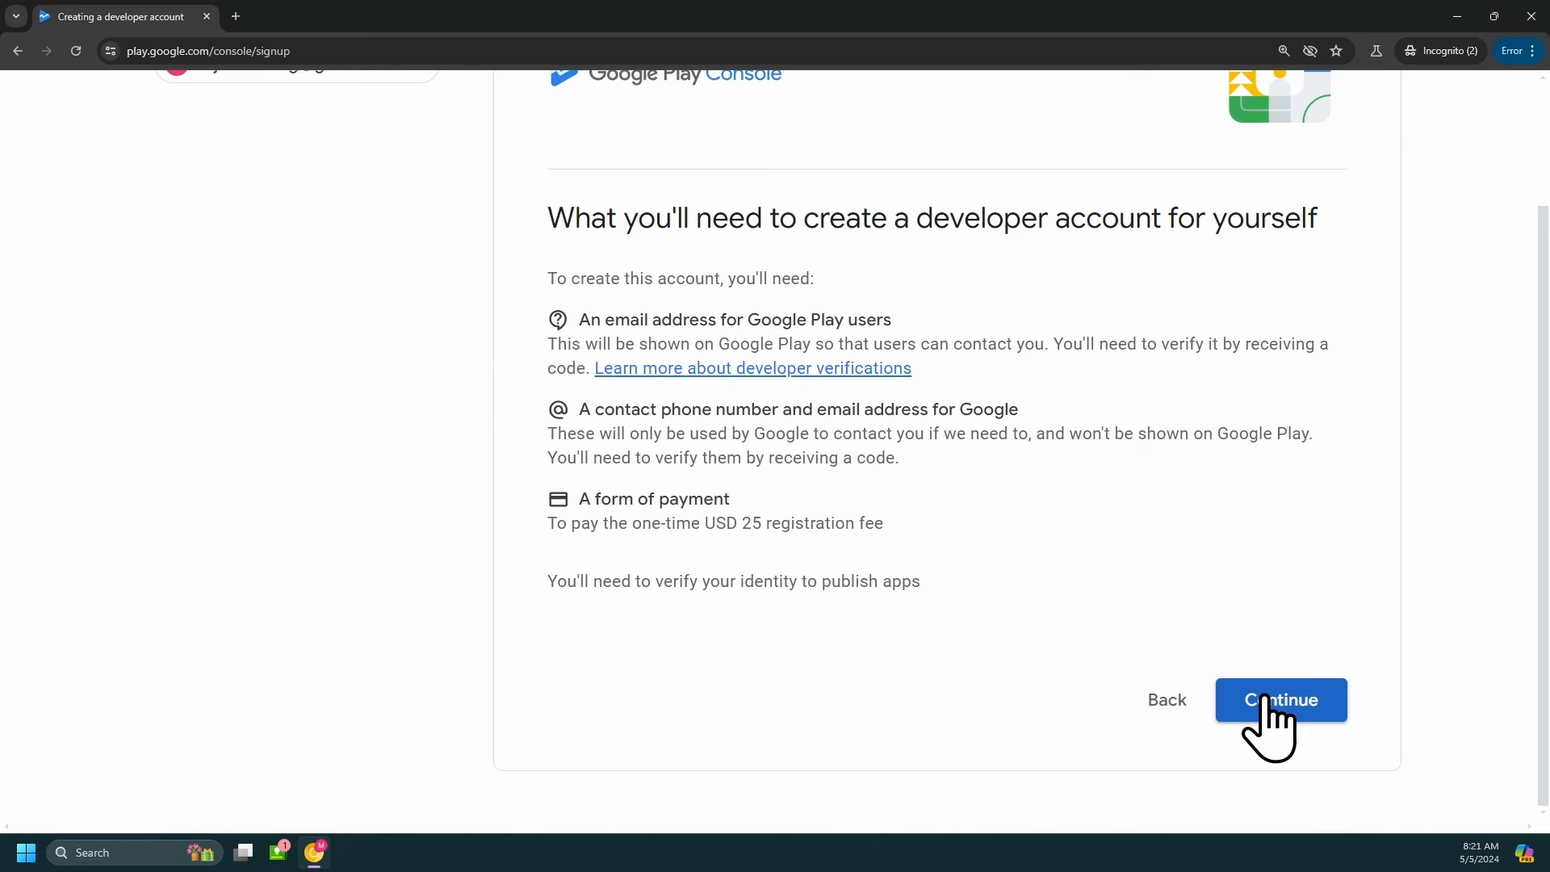
- Enter the developer name 'MJSD CODING' and continue to the payments profile step
{"action": "left_click", "coordinate": [1279, 699]}
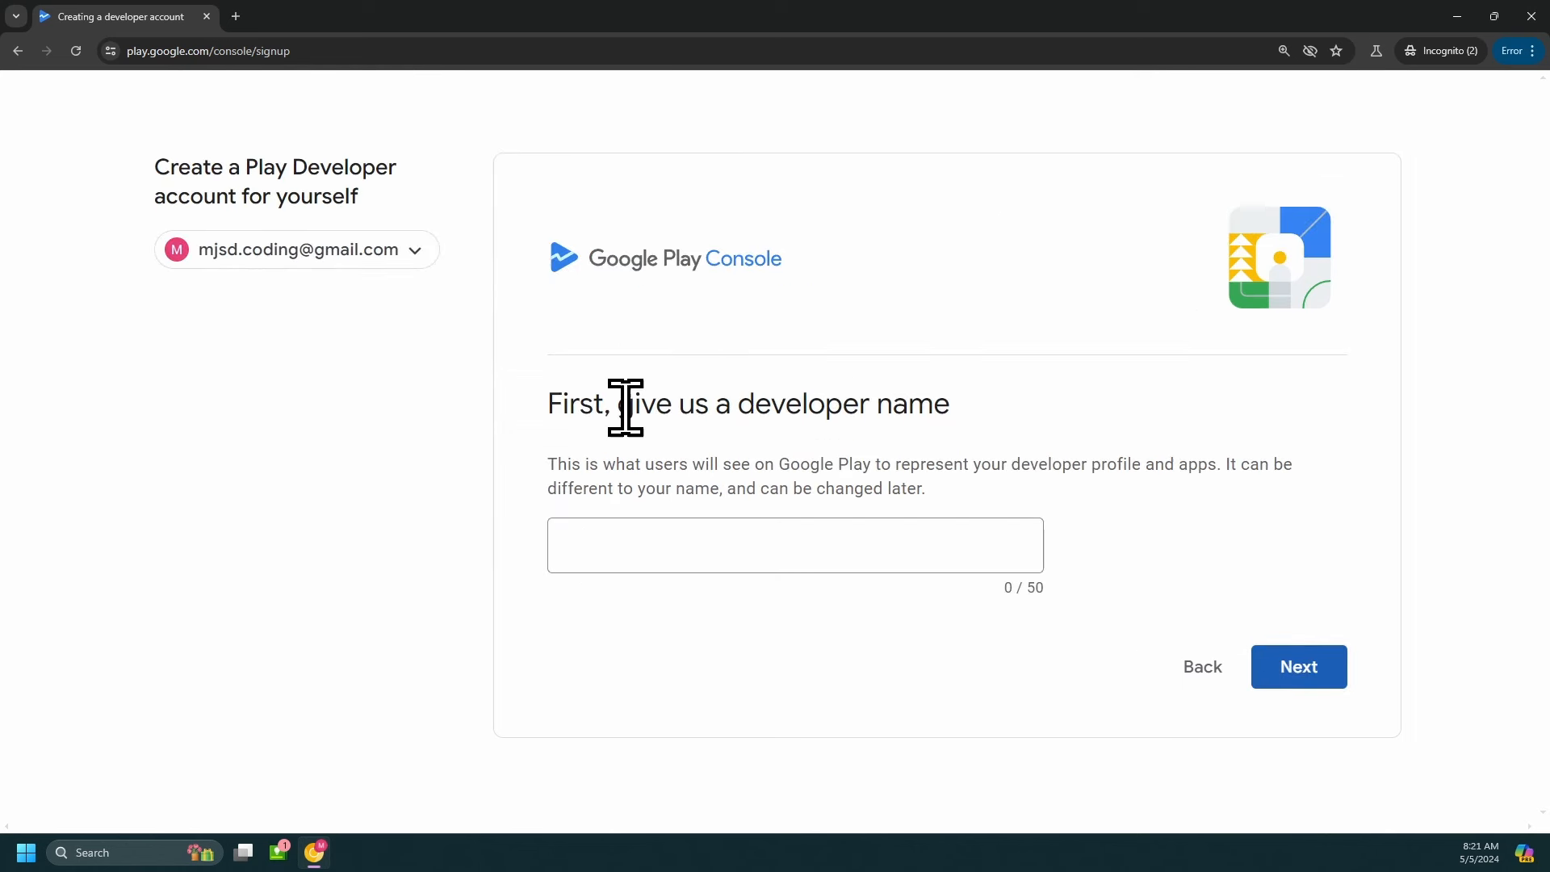
{"action": "mouse_move", "coordinate": [917, 420]}
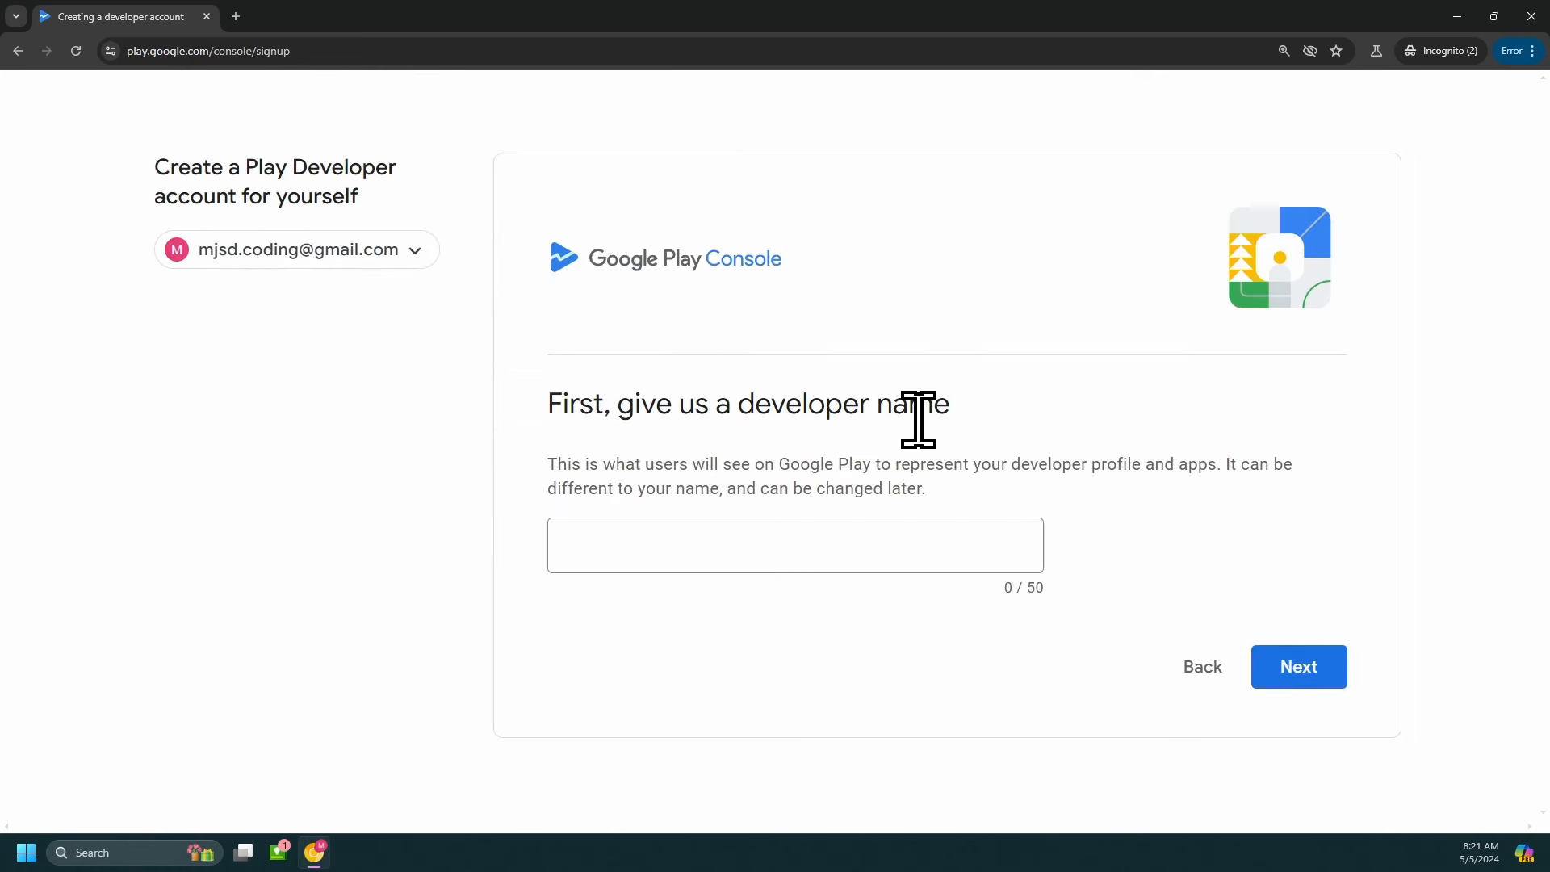
{"action": "type", "text": "MJSD CODING"}
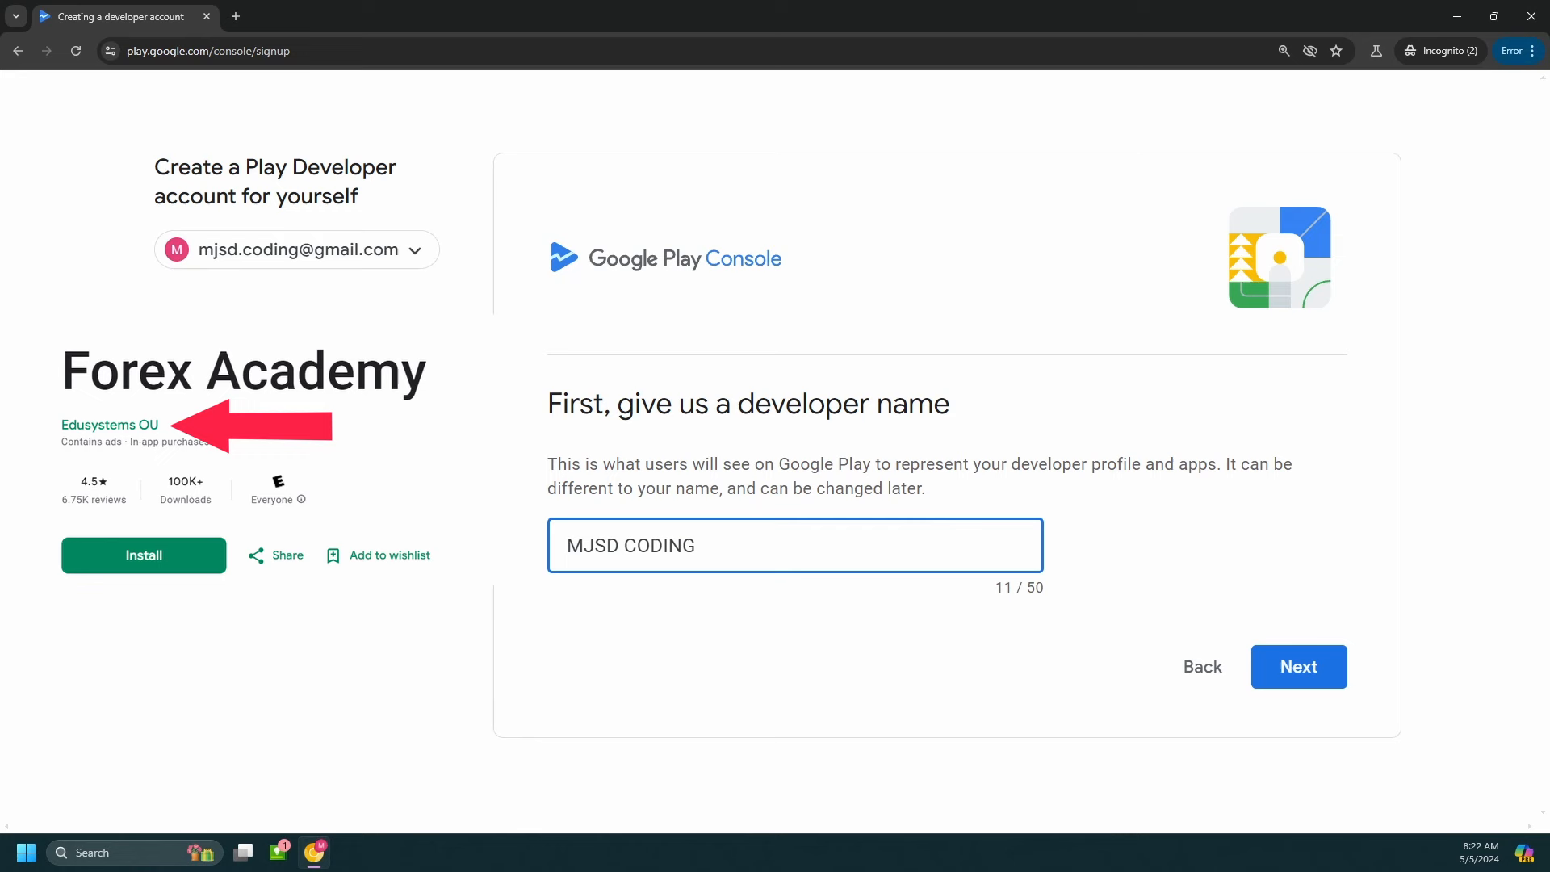
{"action": "left_click", "coordinate": [1298, 665]}
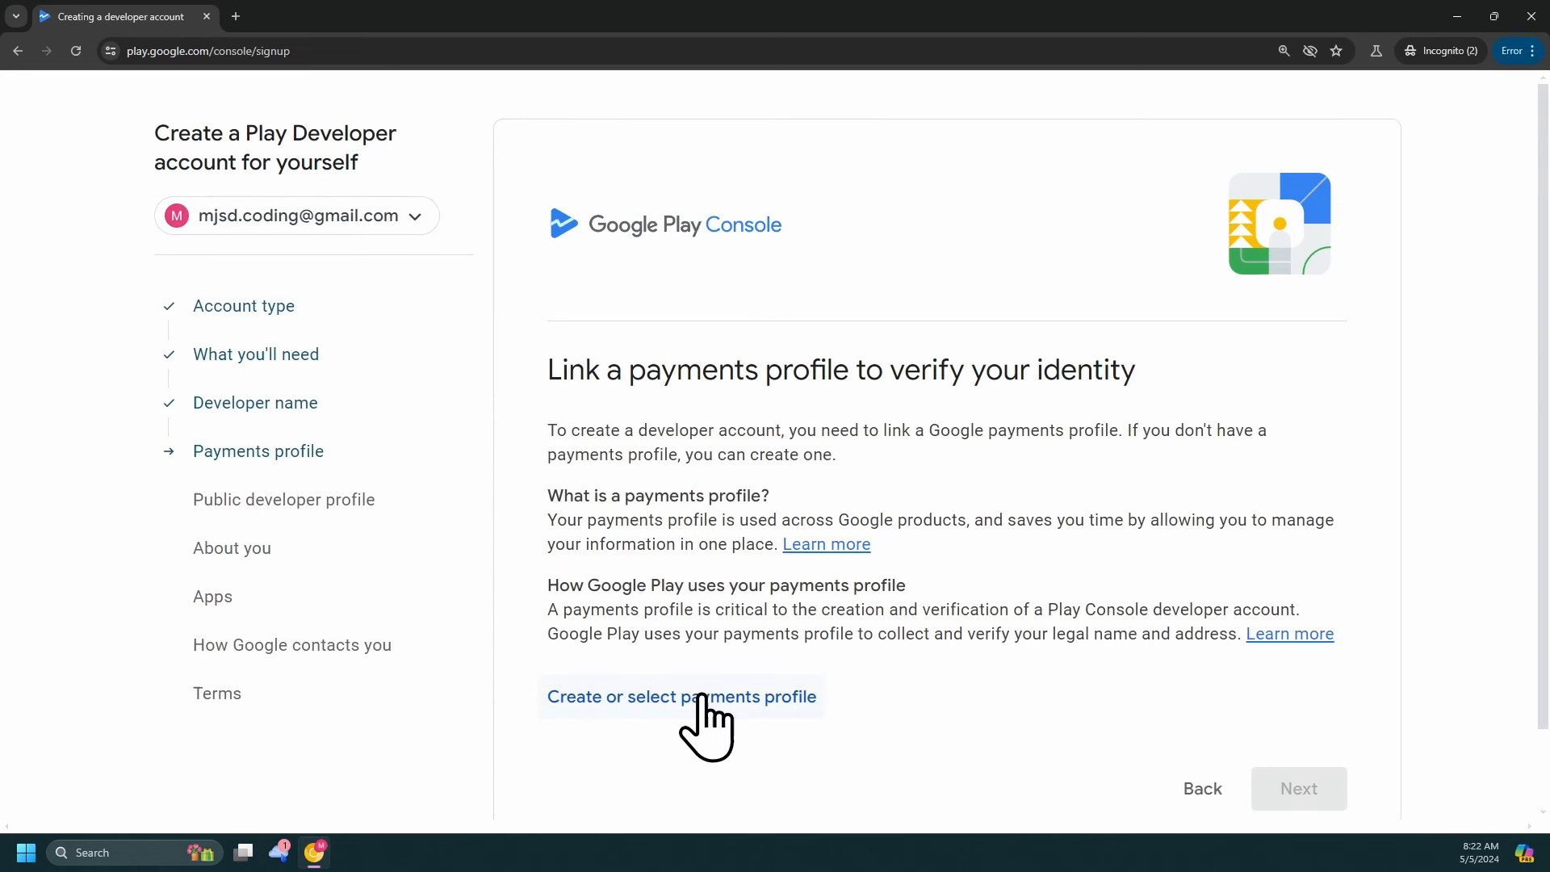
- Create and link a new payments profile in Canada with address filled, then advance to the public profile
{"action": "left_click", "coordinate": [681, 697]}
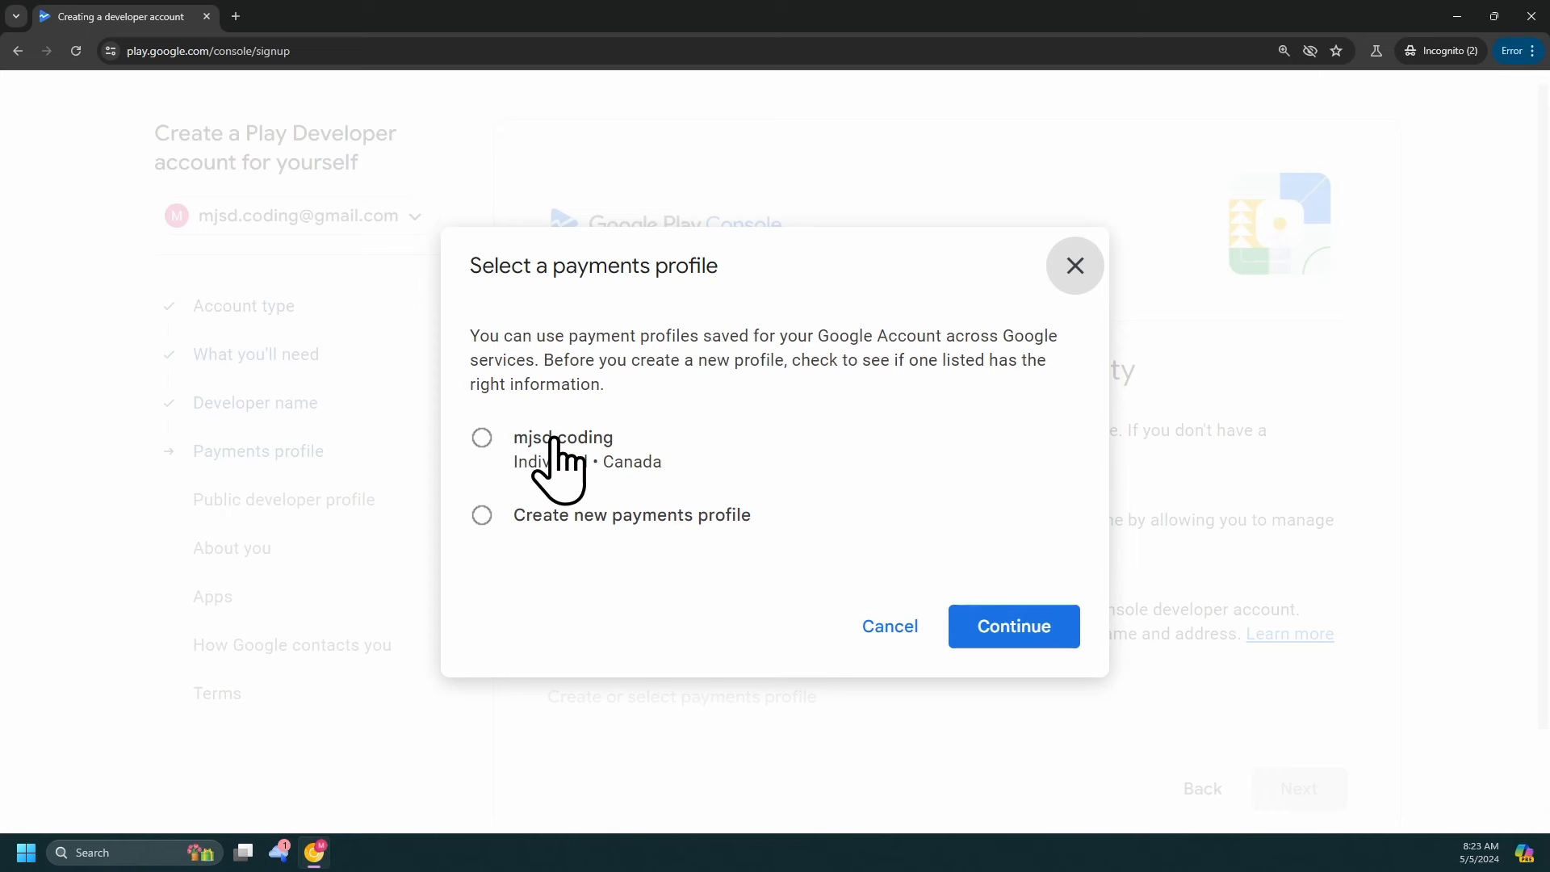
{"action": "left_click", "coordinate": [482, 514]}
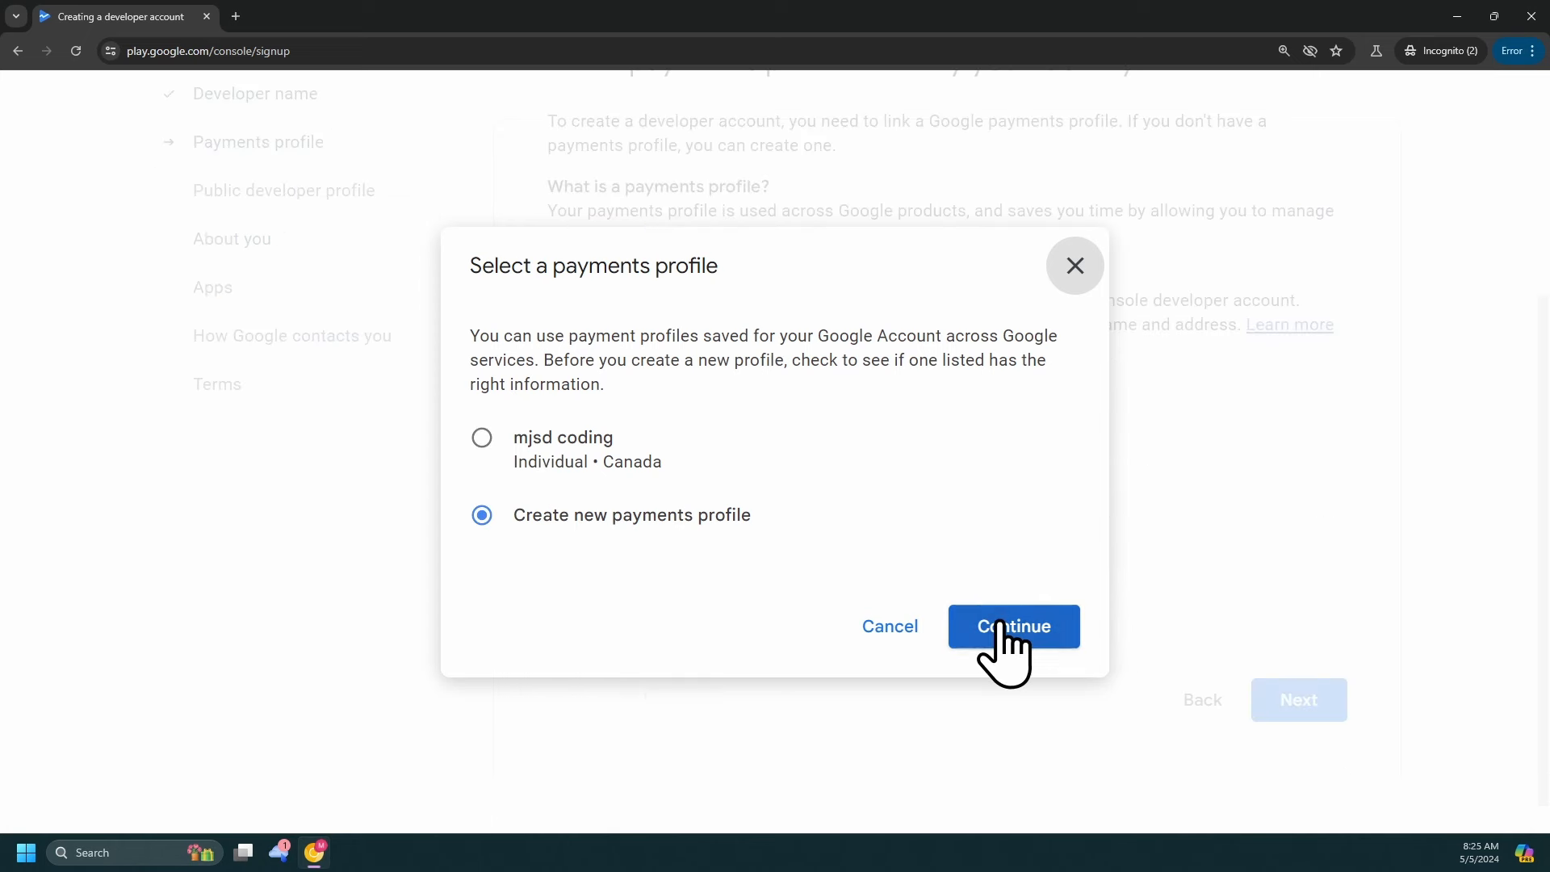
{"action": "left_click", "coordinate": [1013, 627]}
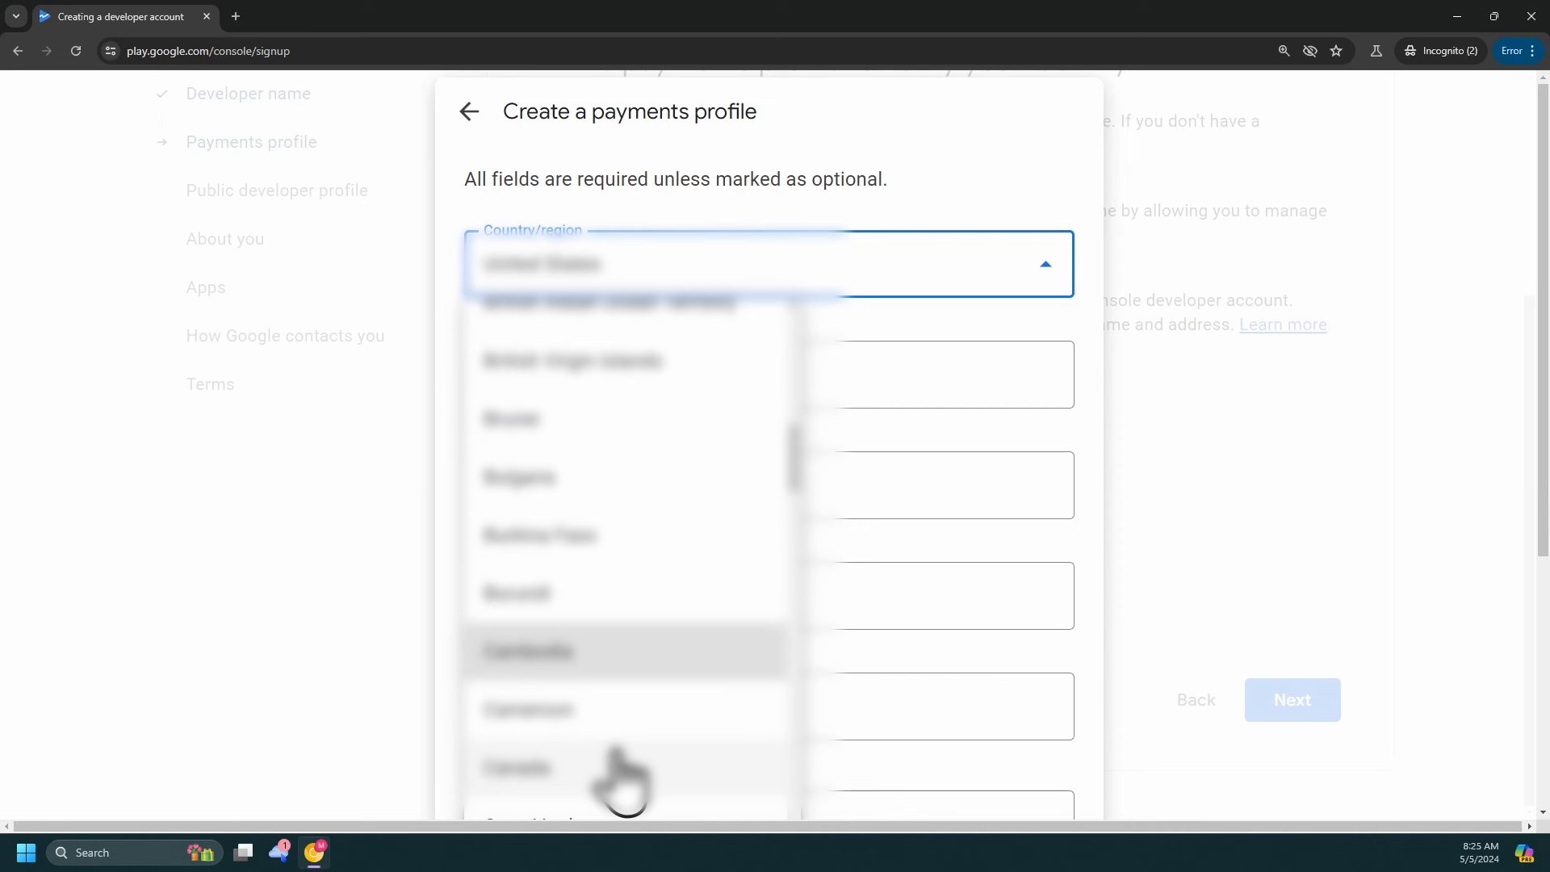
{"action": "left_click", "coordinate": [517, 769]}
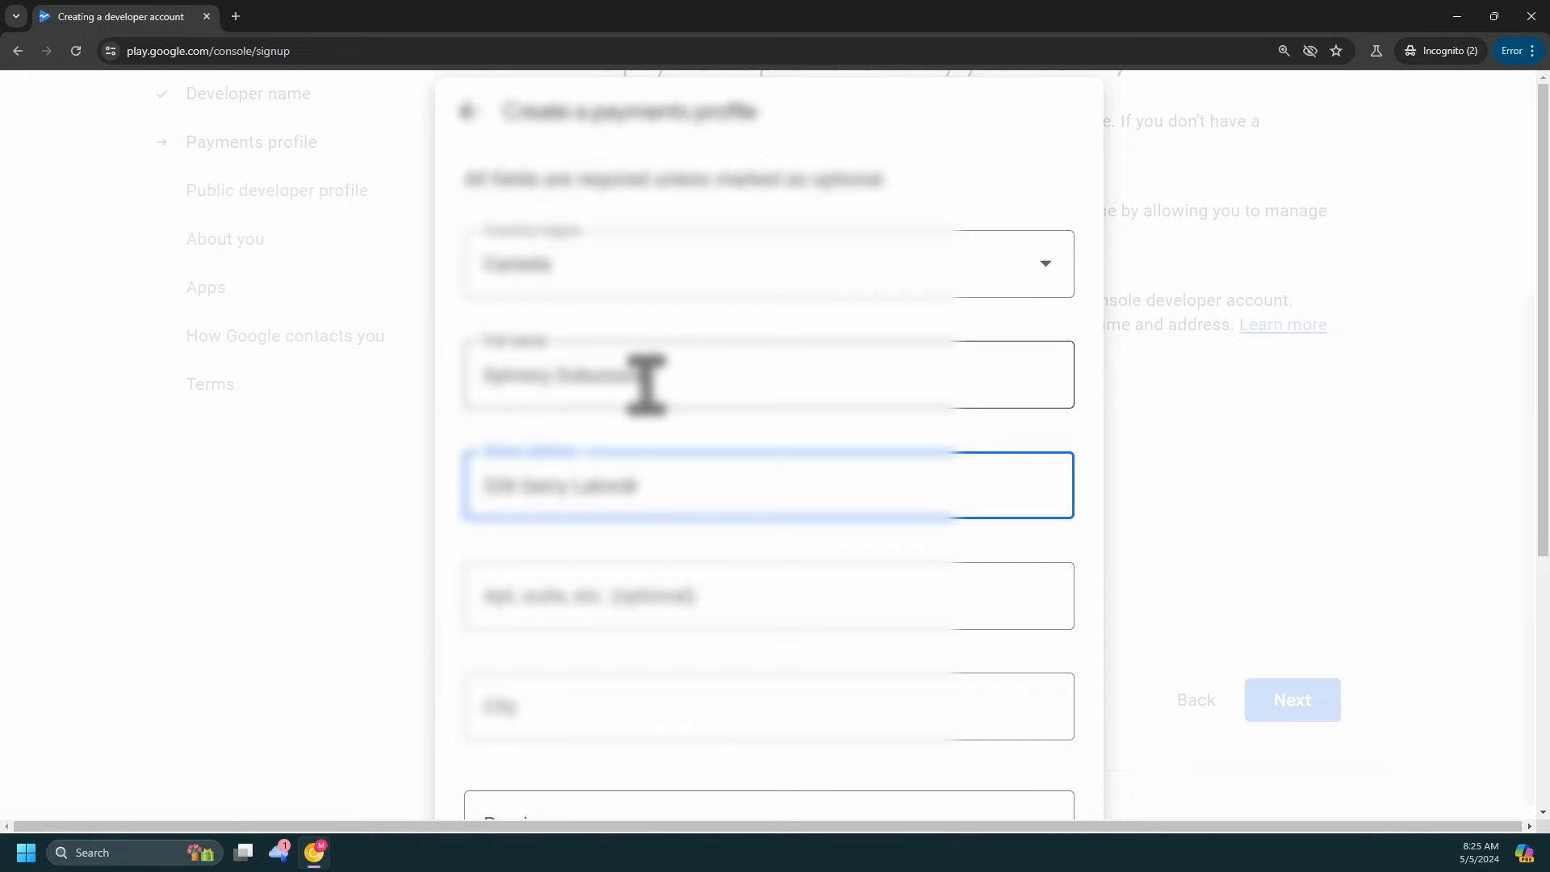
{"action": "left_click", "coordinate": [768, 706]}
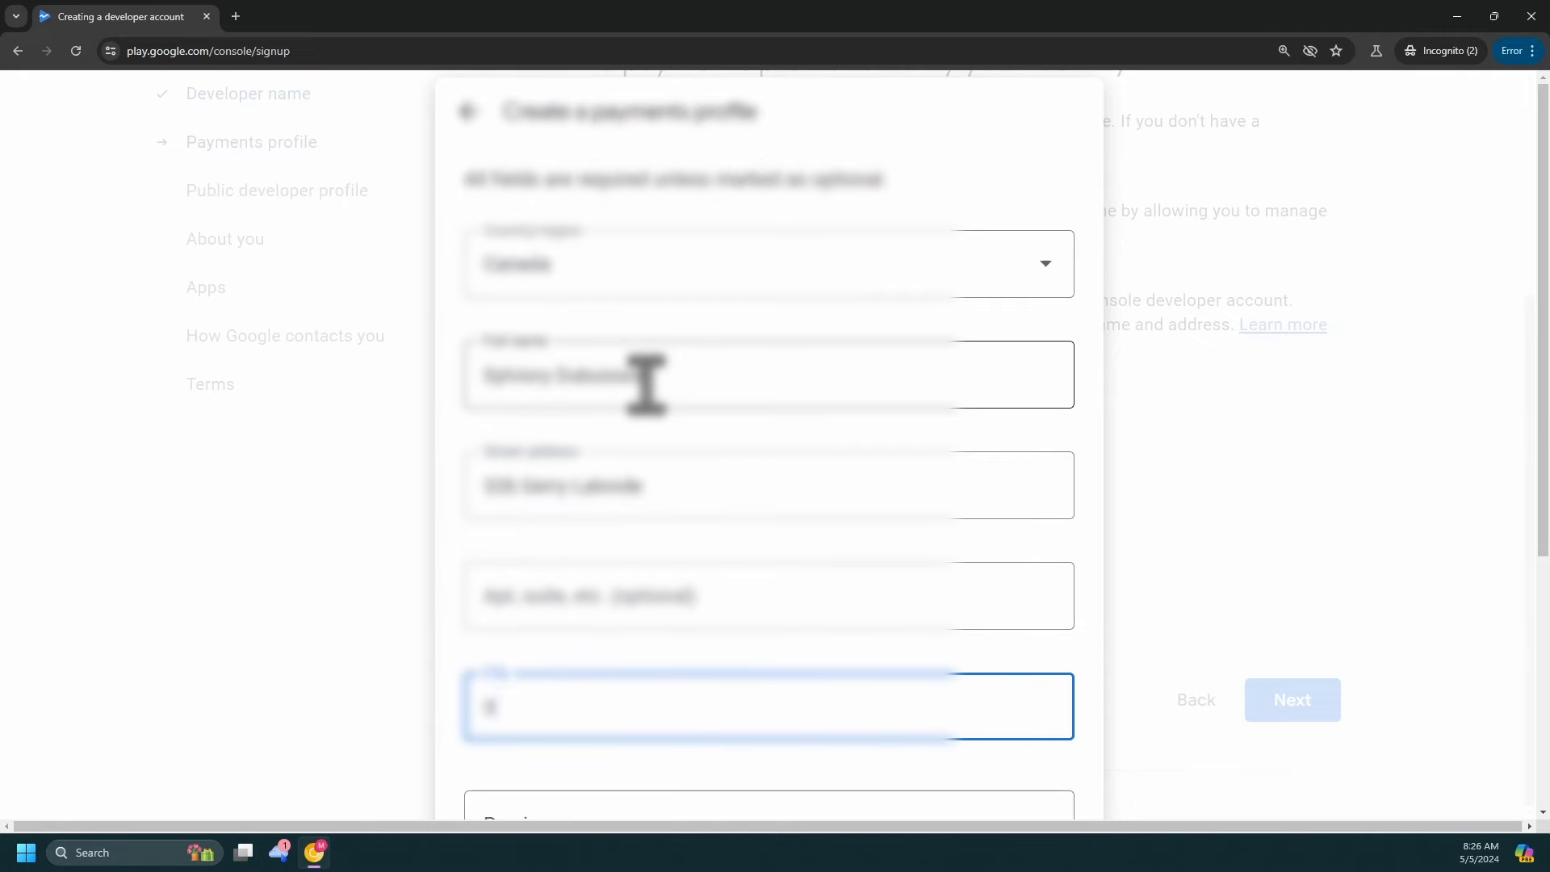
{"action": "left_click", "coordinate": [1290, 699]}
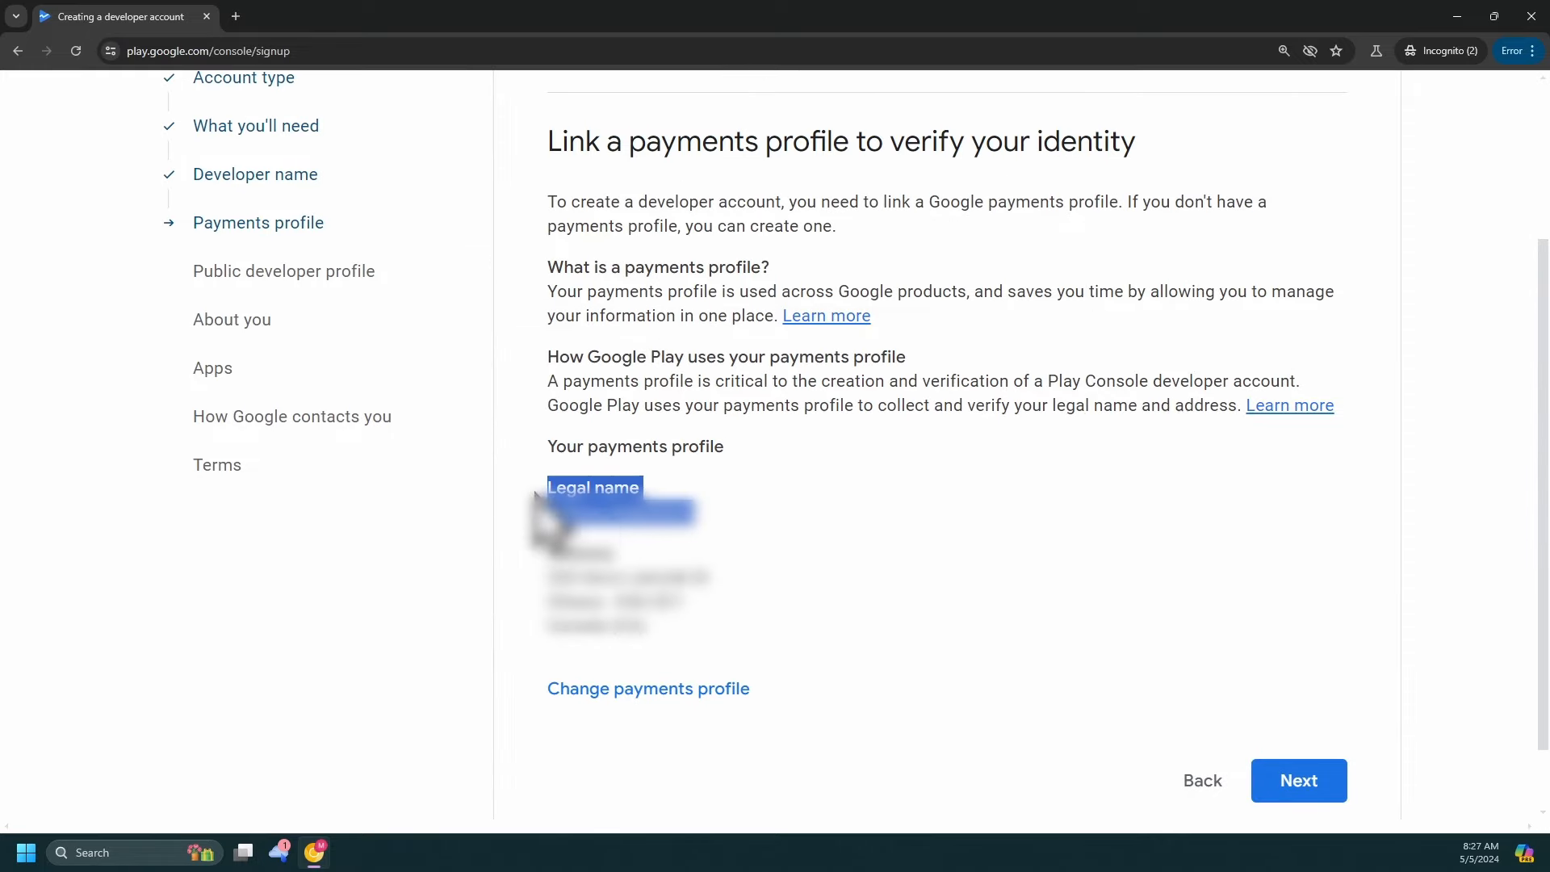
{"action": "left_click", "coordinate": [1298, 780]}
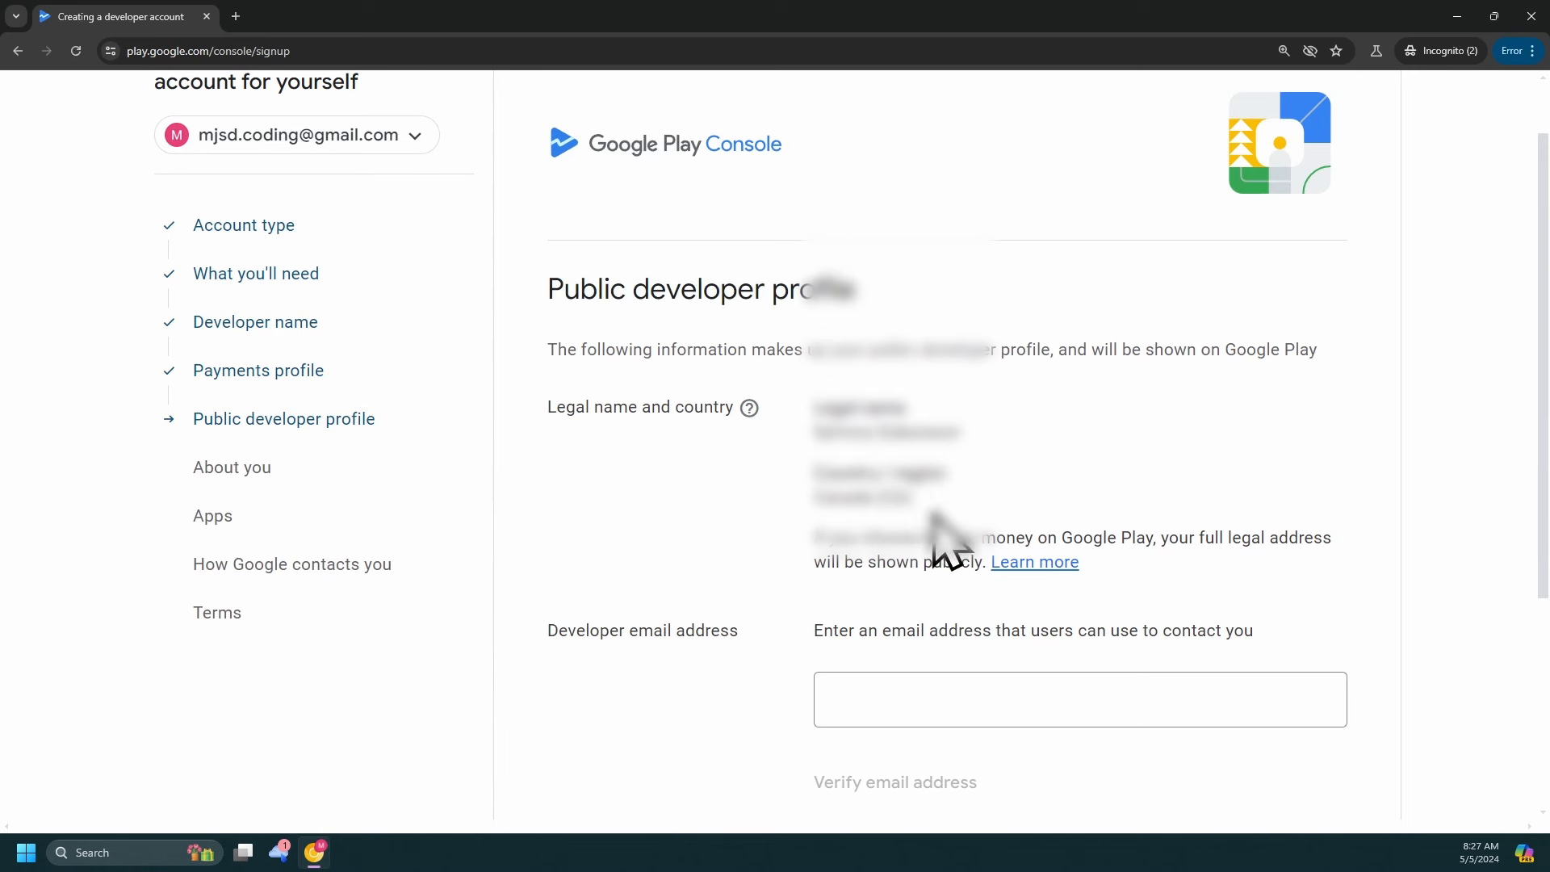
- Enter and verify the mjsd Gmail developer contact email and tick the public-display acknowledgement
{"action": "left_click", "coordinate": [1080, 699]}
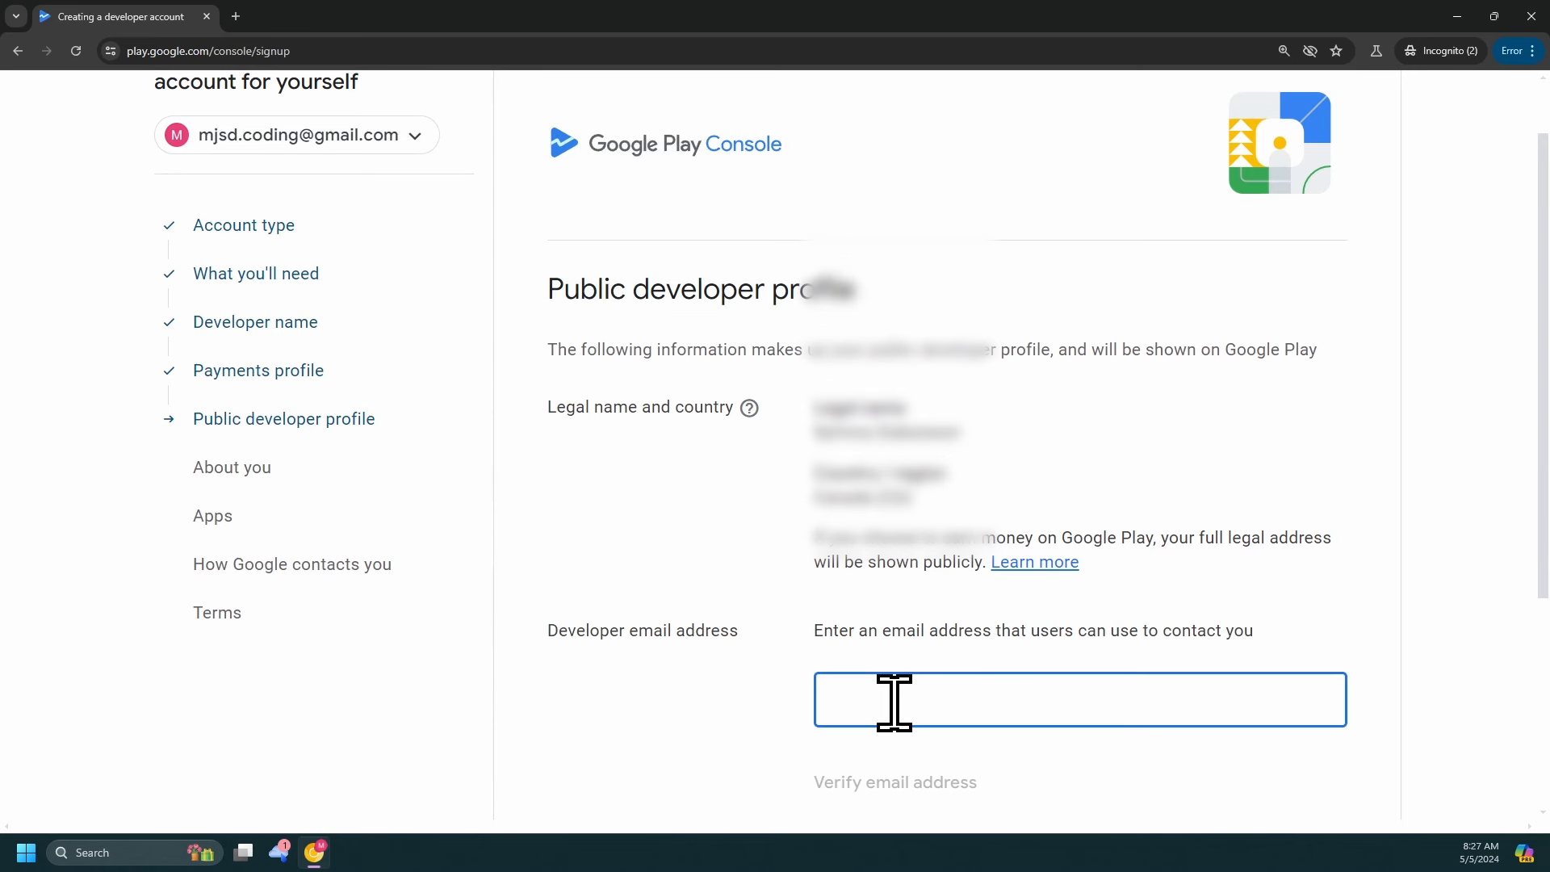
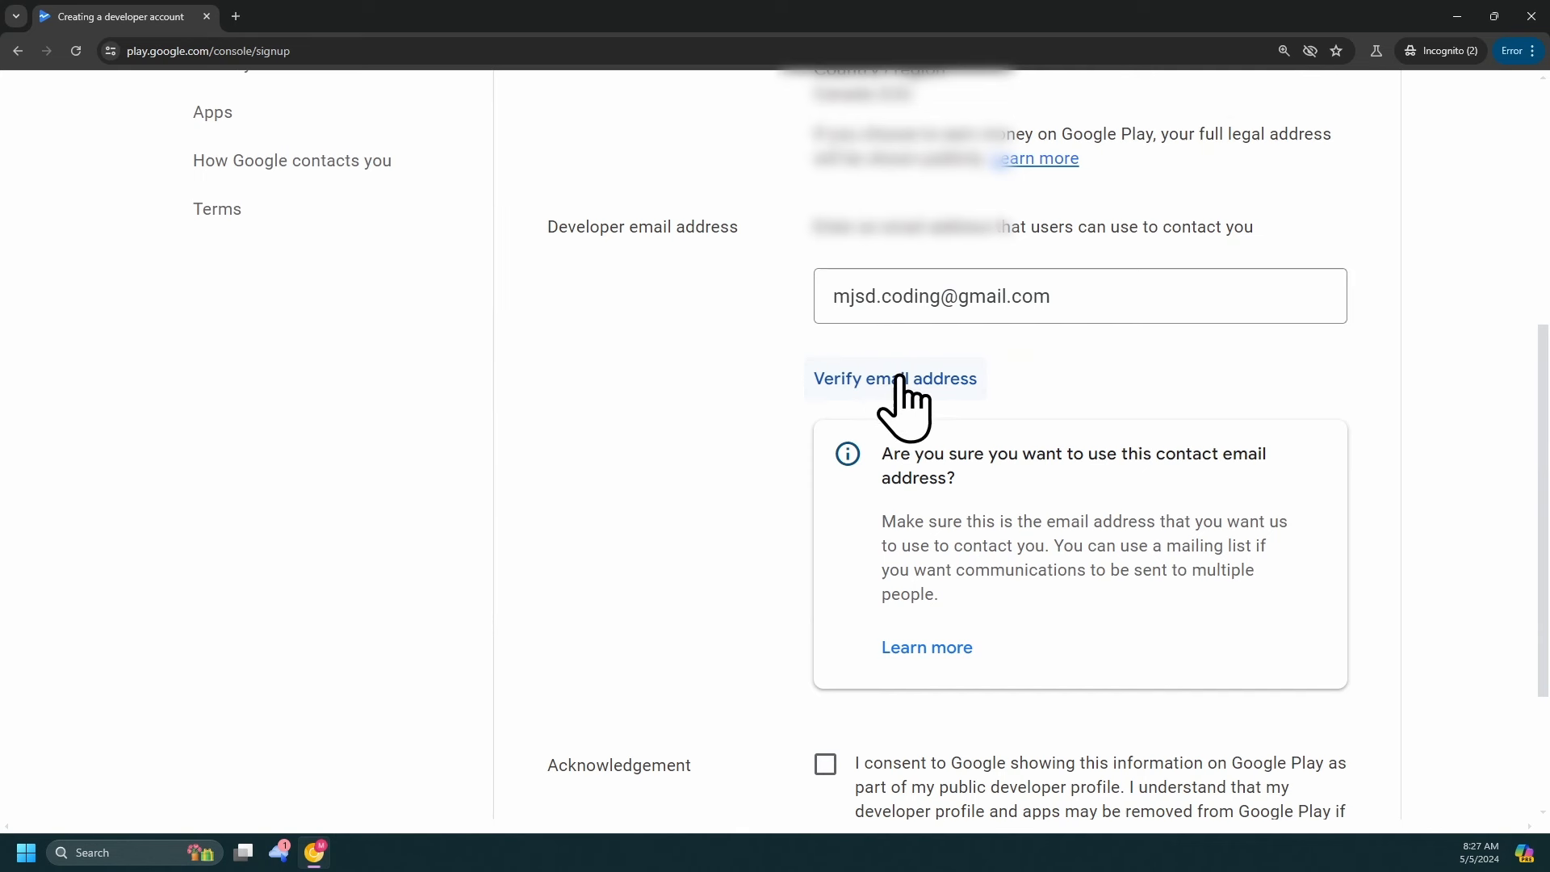
{"action": "left_click", "coordinate": [895, 378]}
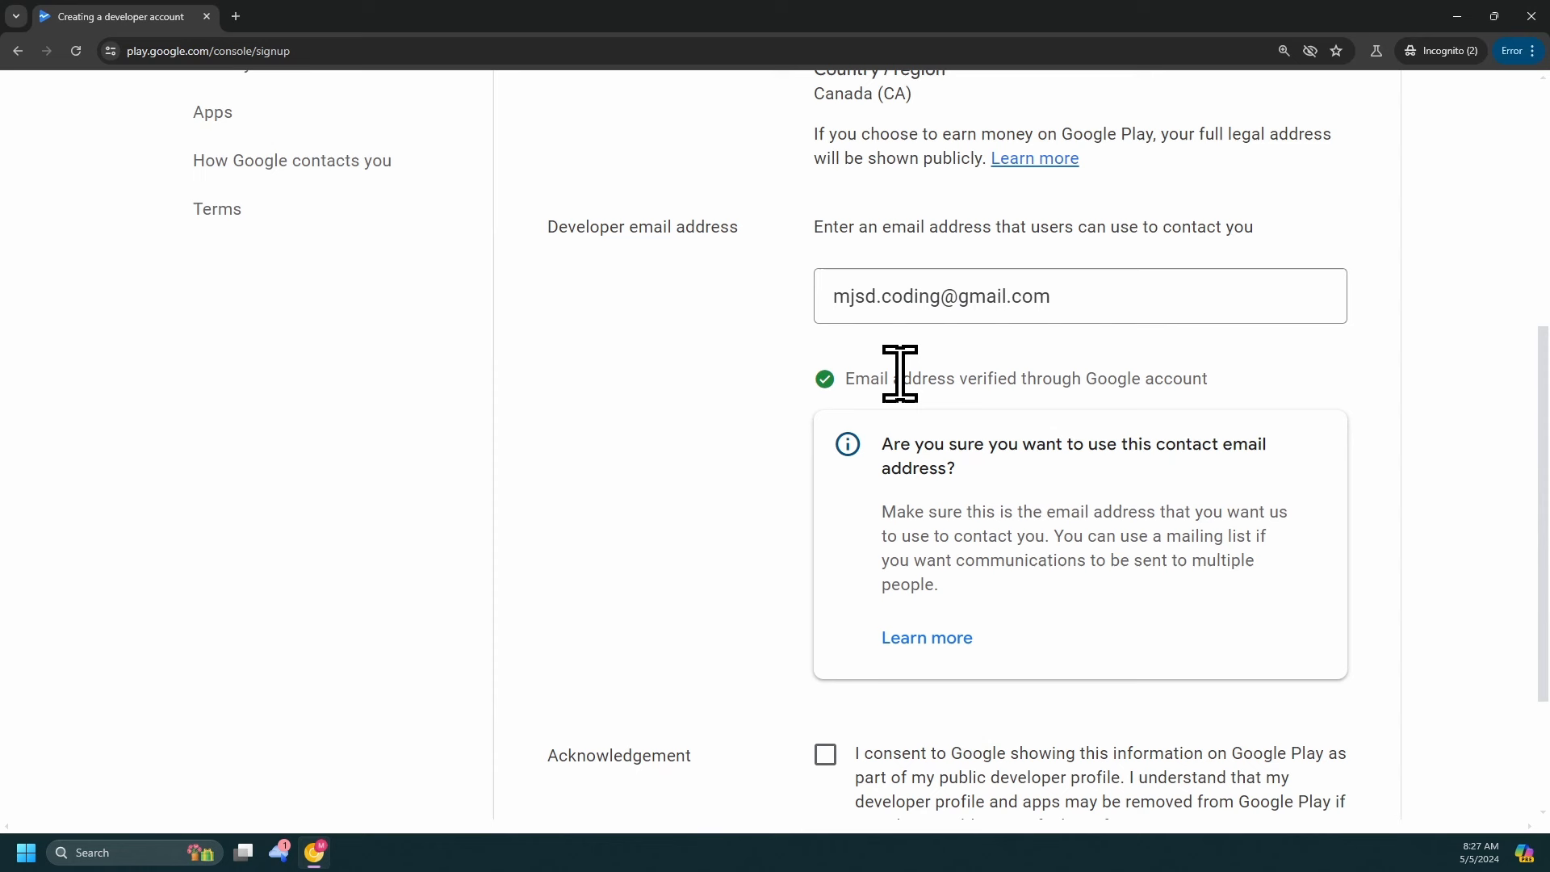
{"action": "mouse_move", "coordinate": [930, 435]}
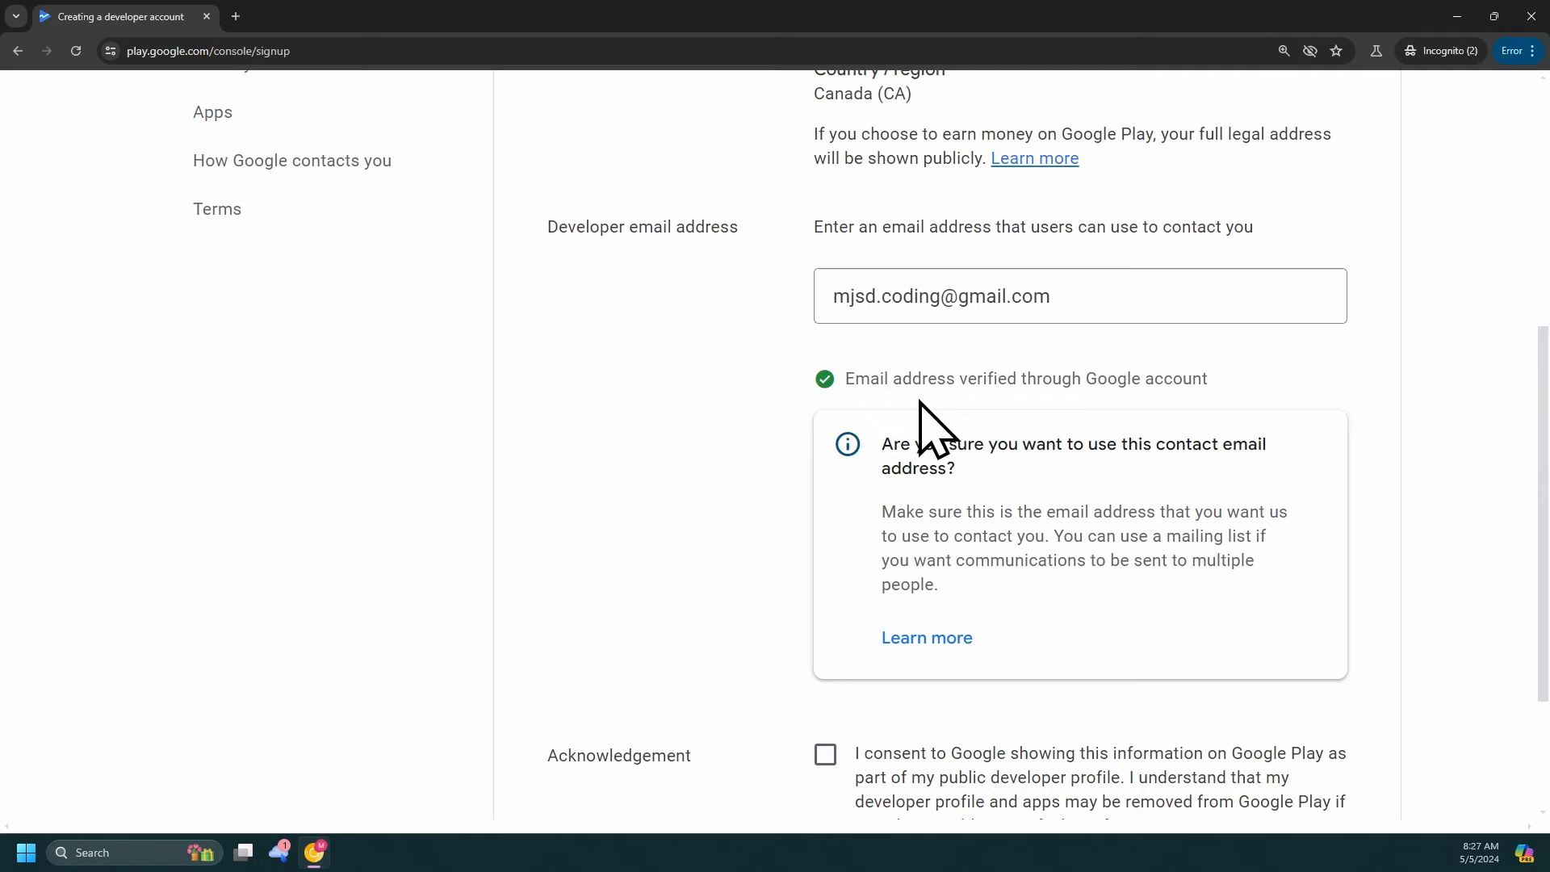
{"action": "scroll", "scroll_direction": "down", "scroll_amount": 3}
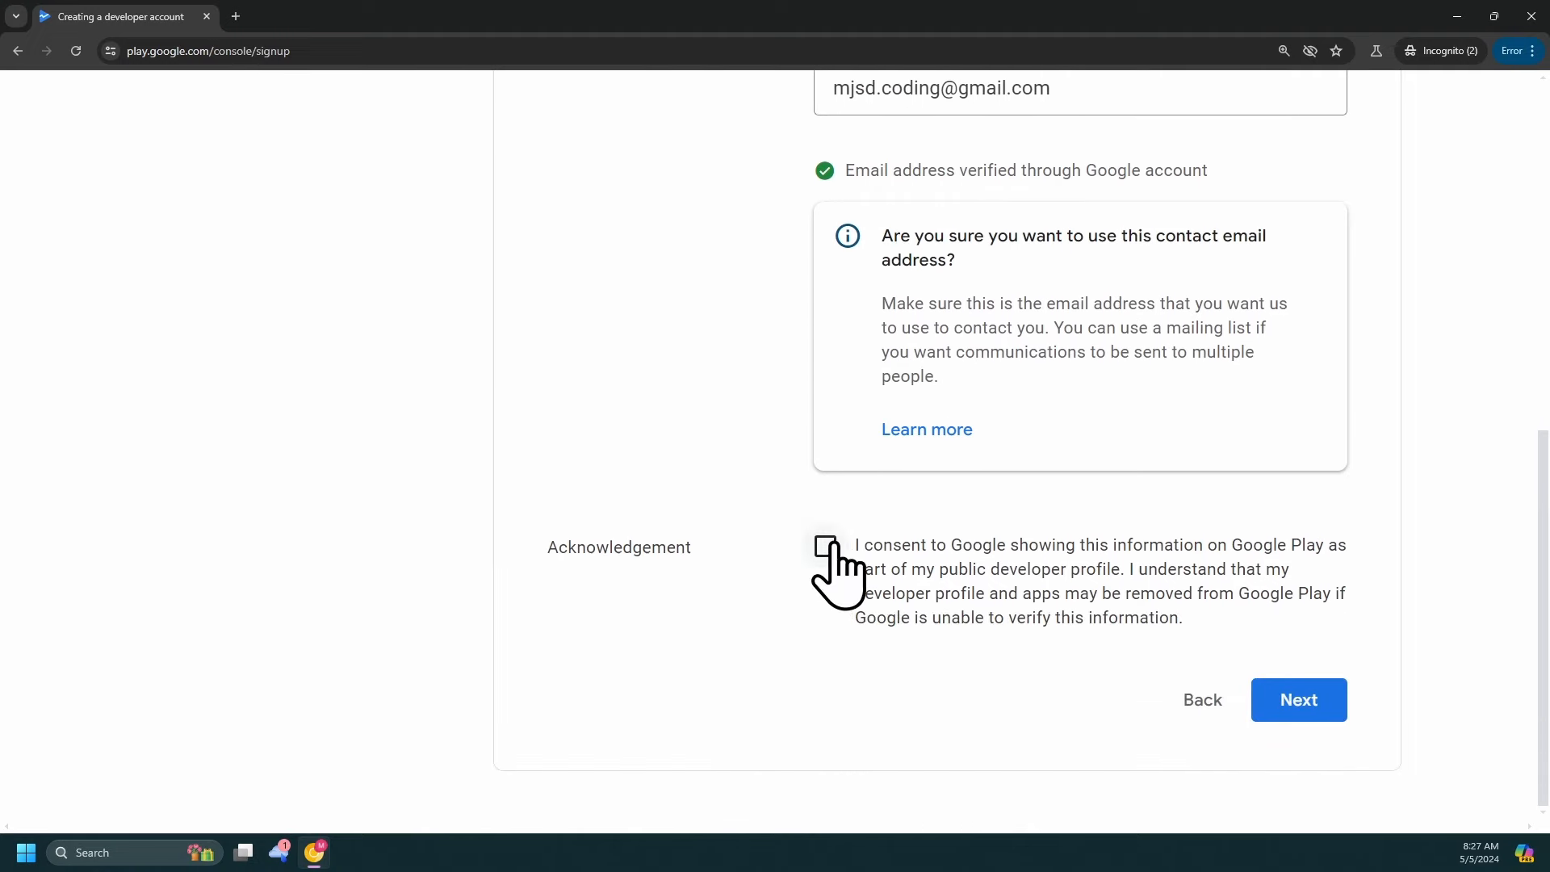
{"action": "left_click", "coordinate": [825, 547]}
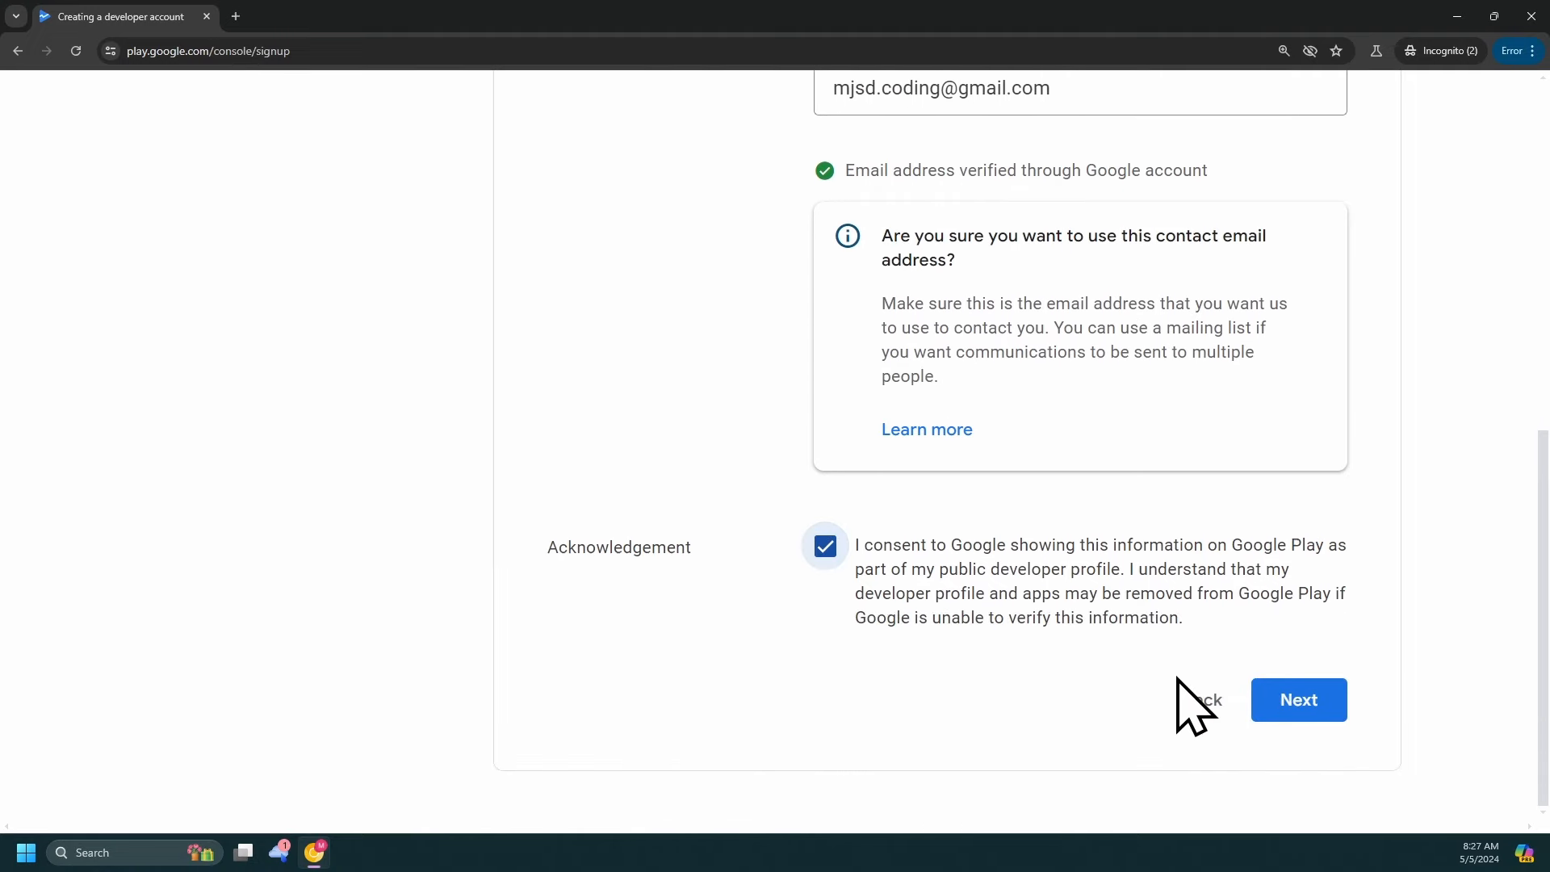
- Complete About you with experience text, No other Google accounts and no website, then continue
{"action": "left_click", "coordinate": [1298, 699]}
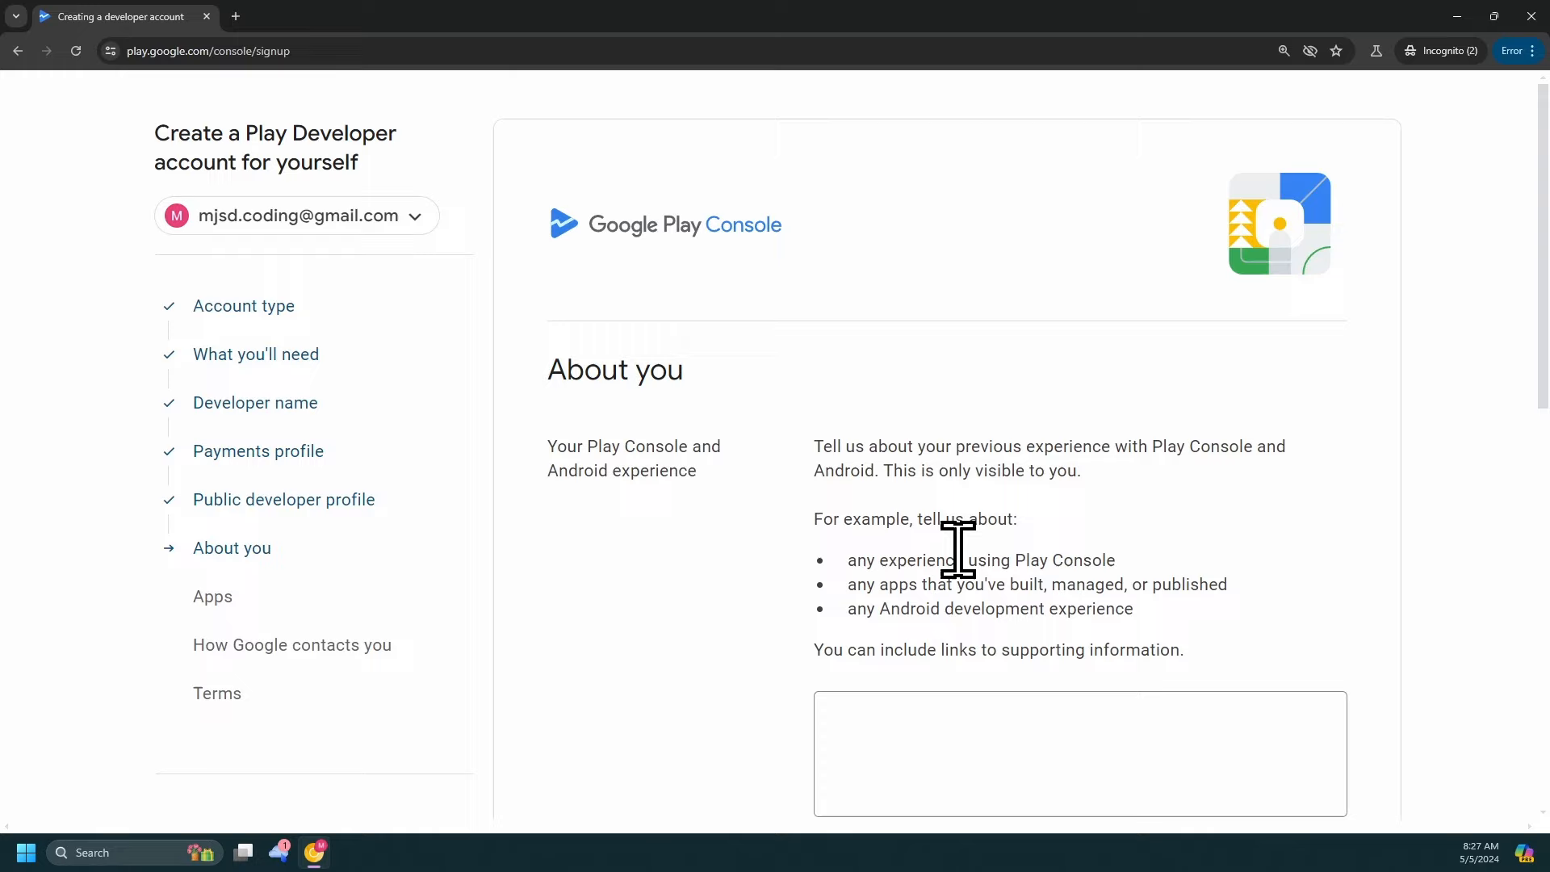
{"action": "mouse_move", "coordinate": [746, 553]}
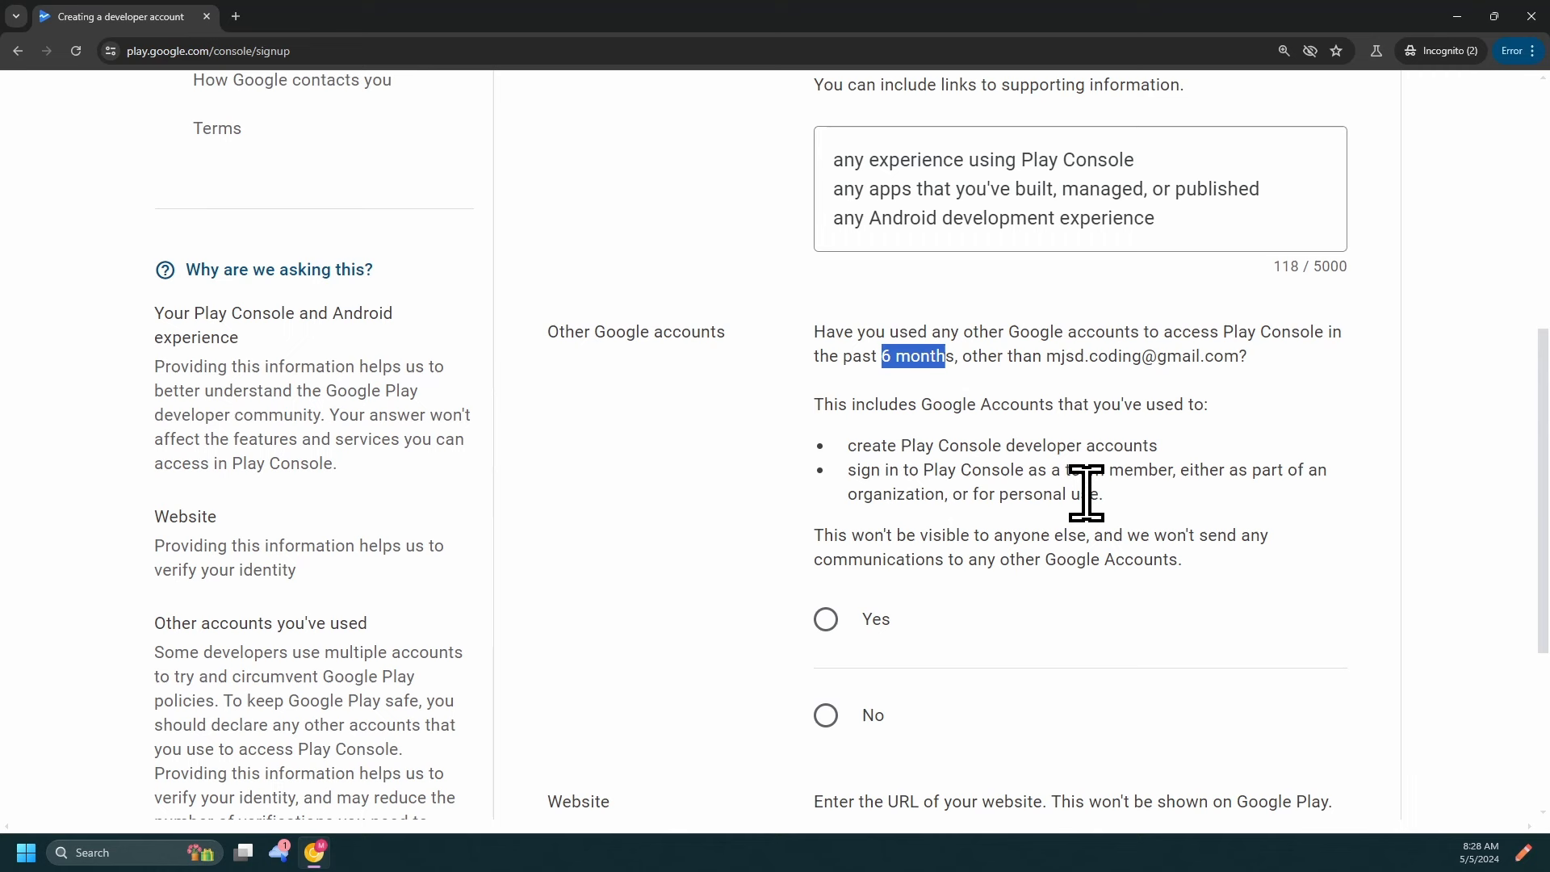
{"action": "left_click", "coordinate": [826, 618]}
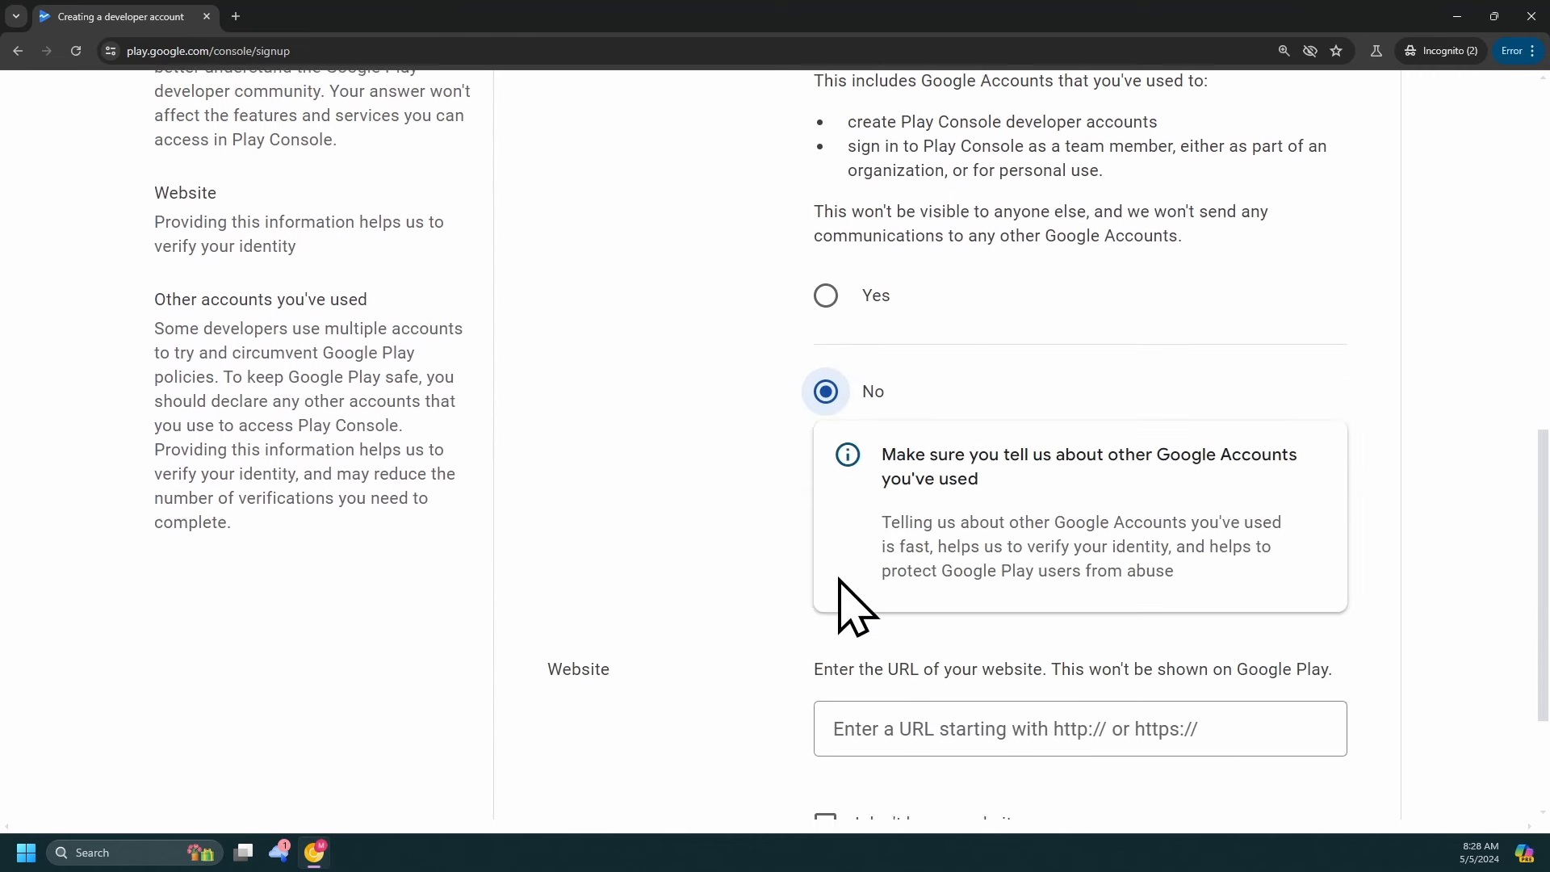
{"action": "scroll", "scroll_direction": "down", "scroll_amount": 3}
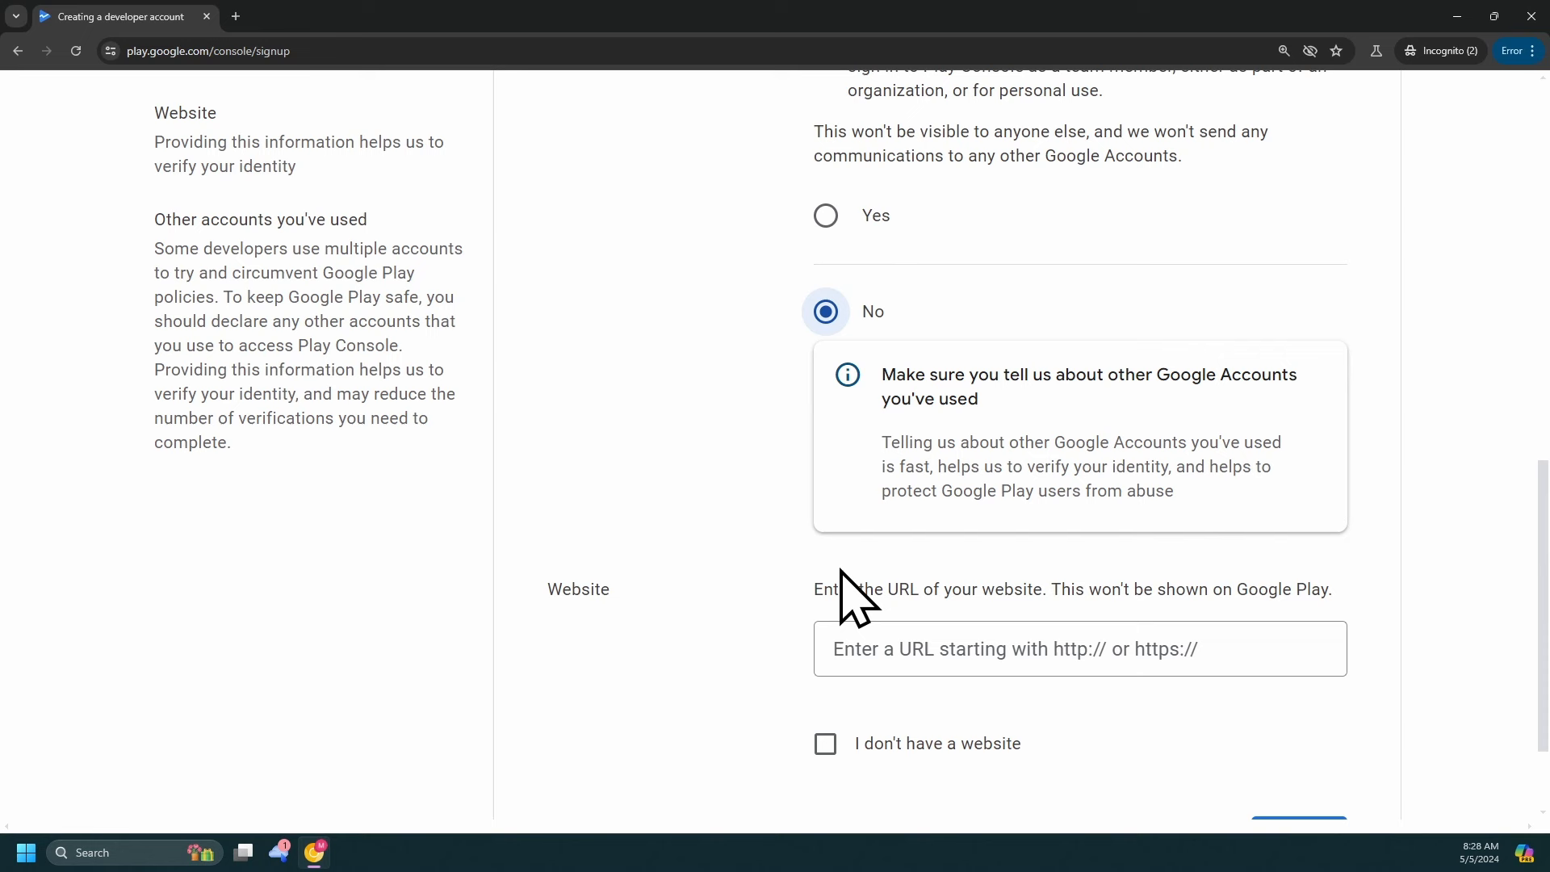
{"action": "left_click", "coordinate": [1080, 649]}
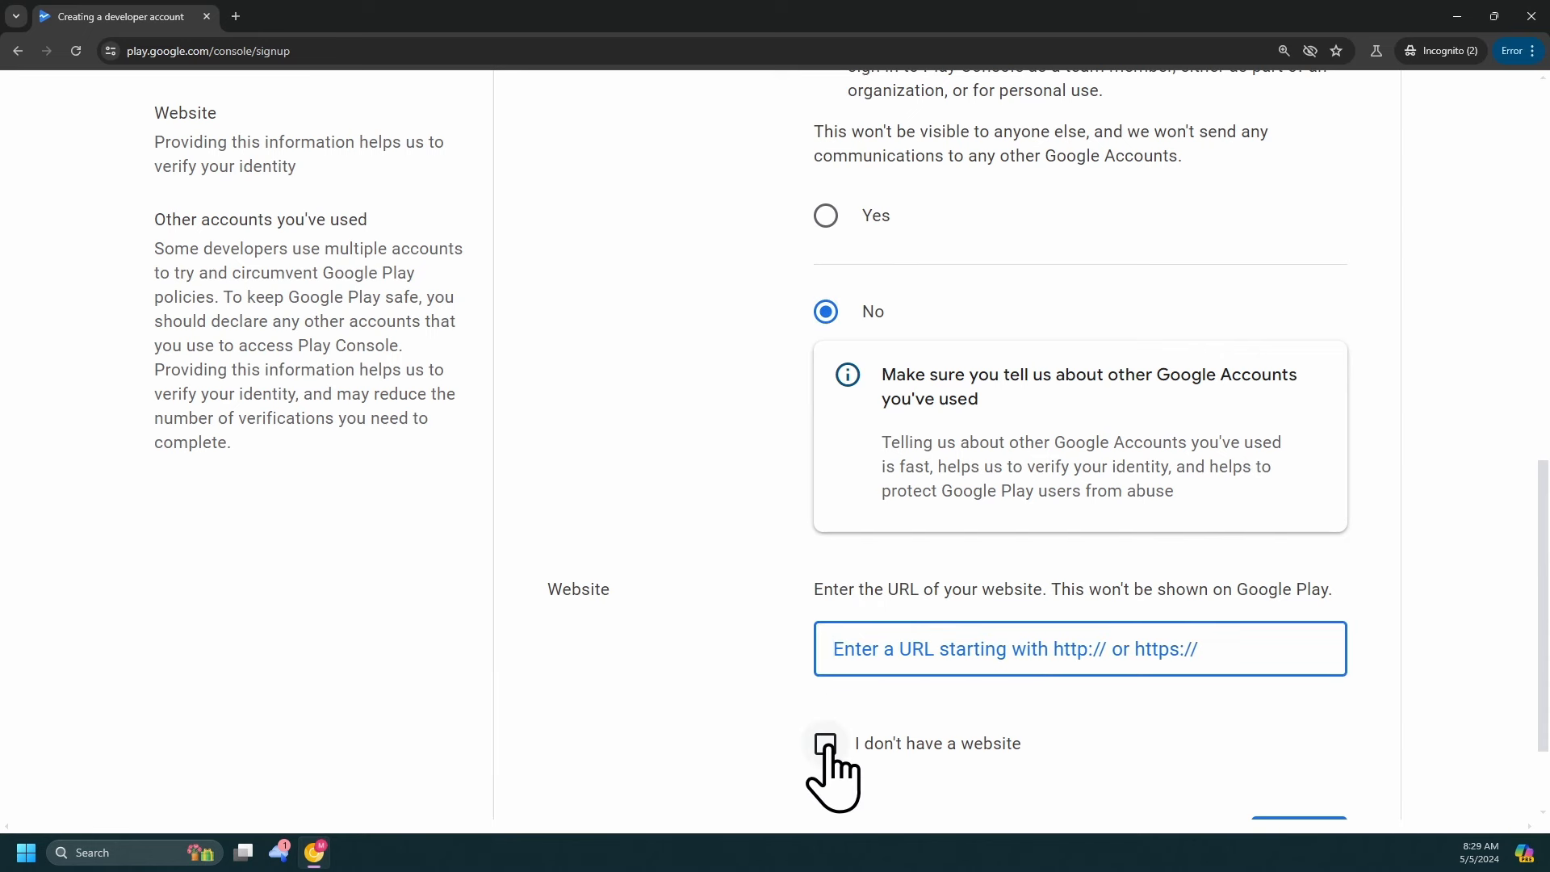
{"action": "left_click", "coordinate": [825, 743]}
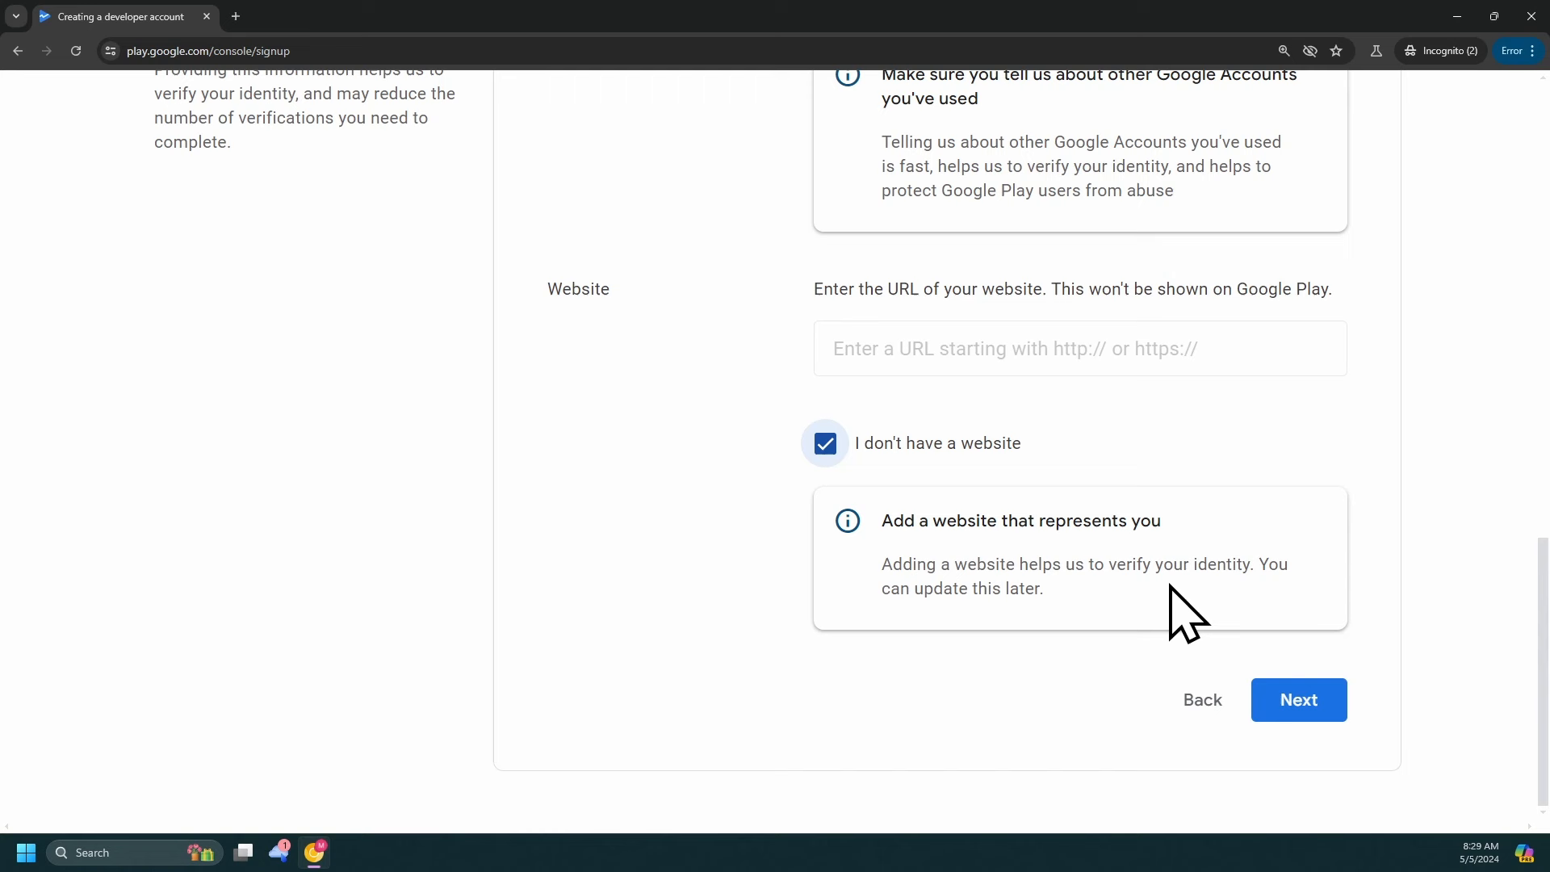
{"action": "left_click", "coordinate": [1298, 699]}
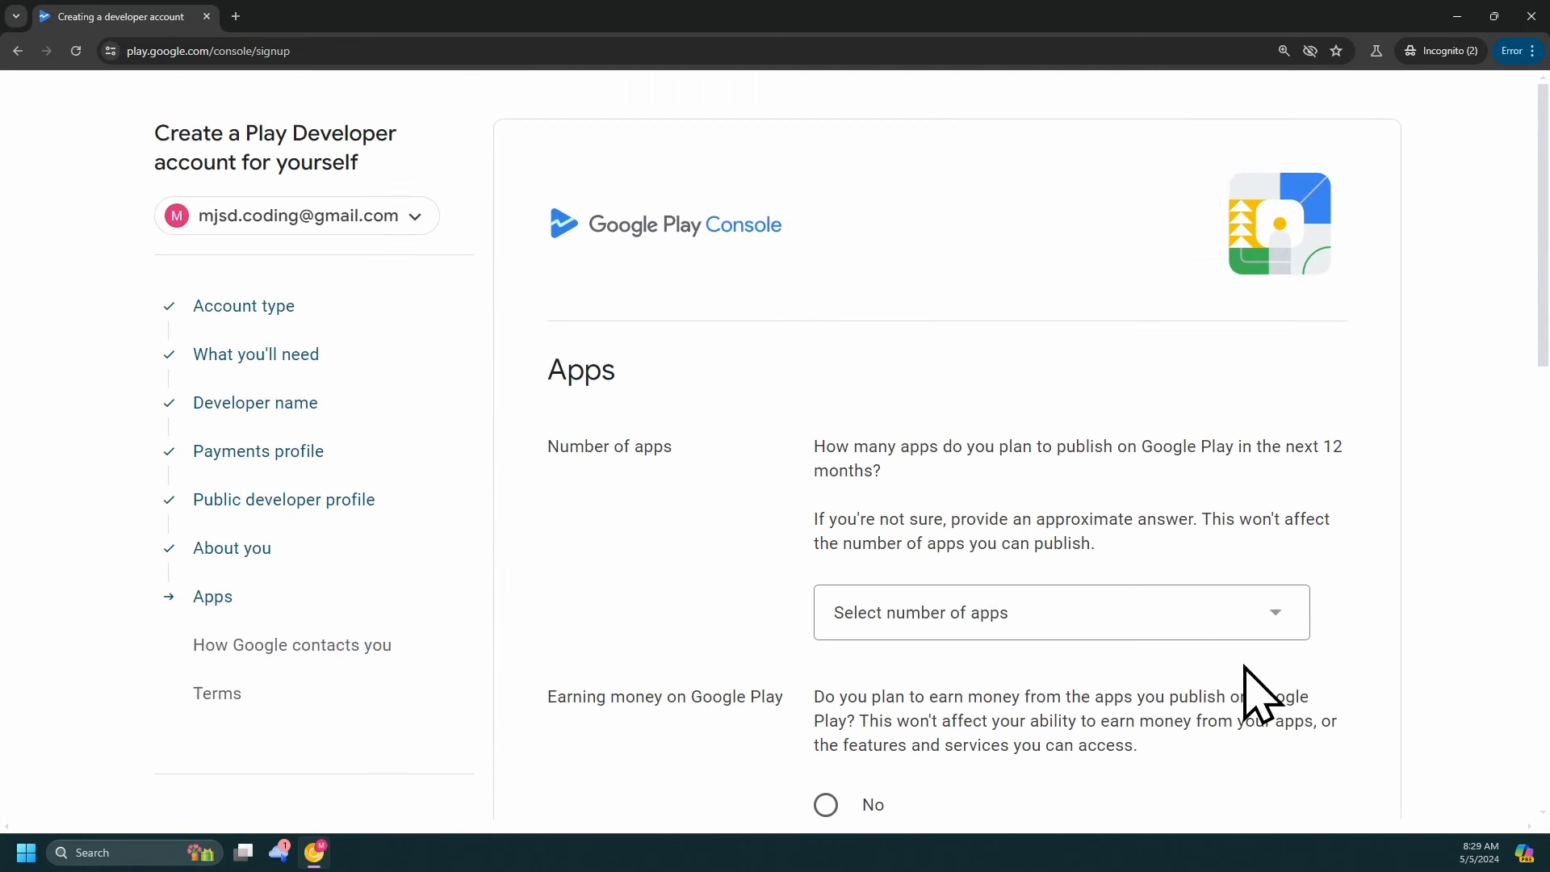
{"action": "mouse_move", "coordinate": [1149, 638]}
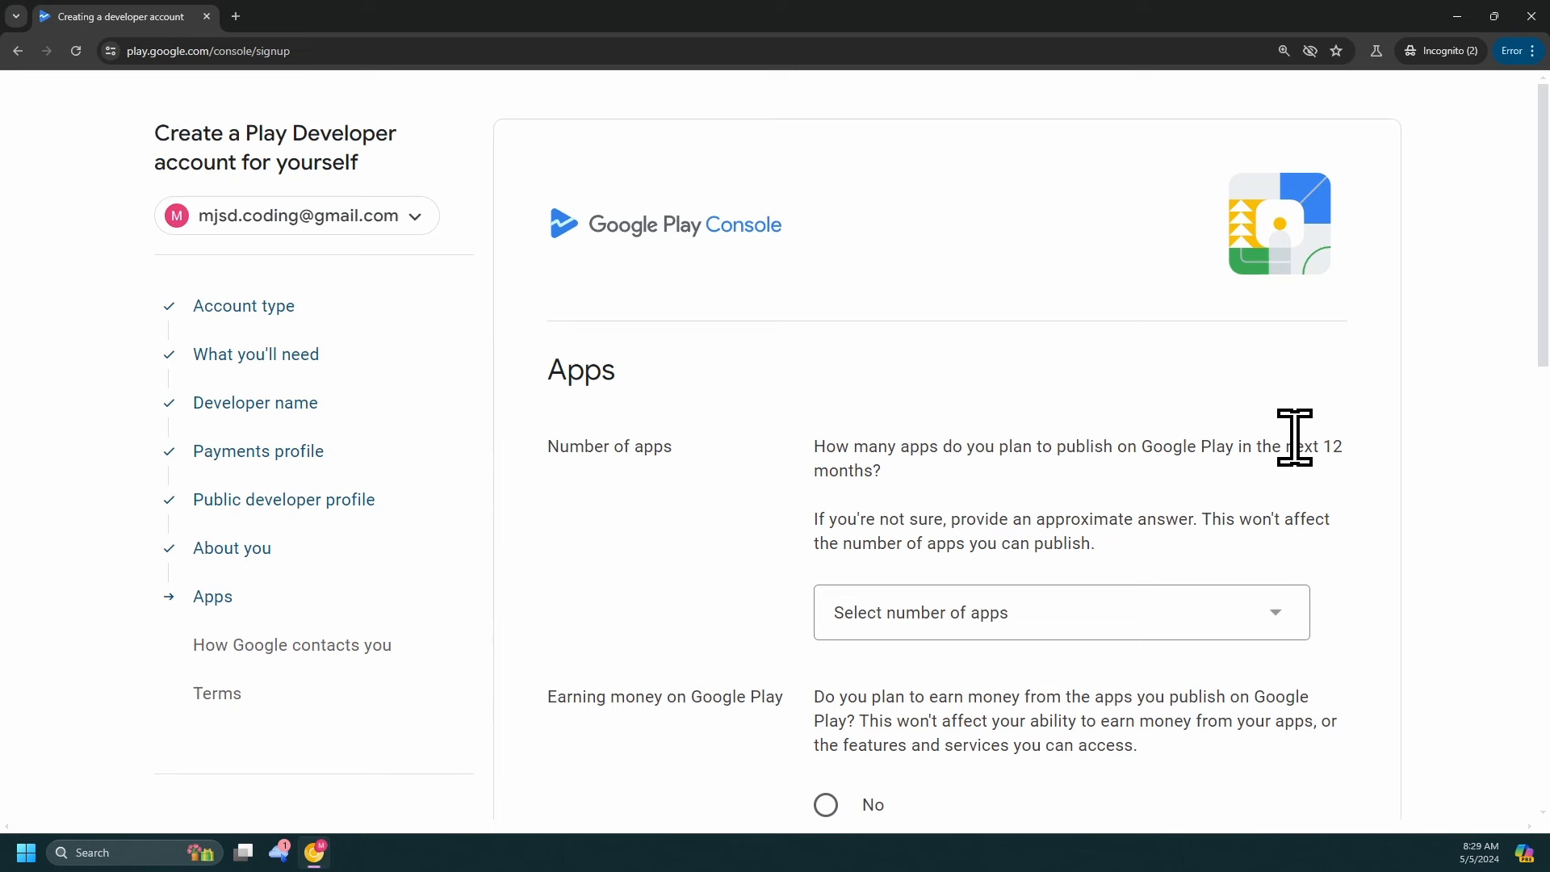
- Declare 2 - 5 planned apps with None of the above categories and submit the Apps step
{"action": "left_click", "coordinate": [1060, 610]}
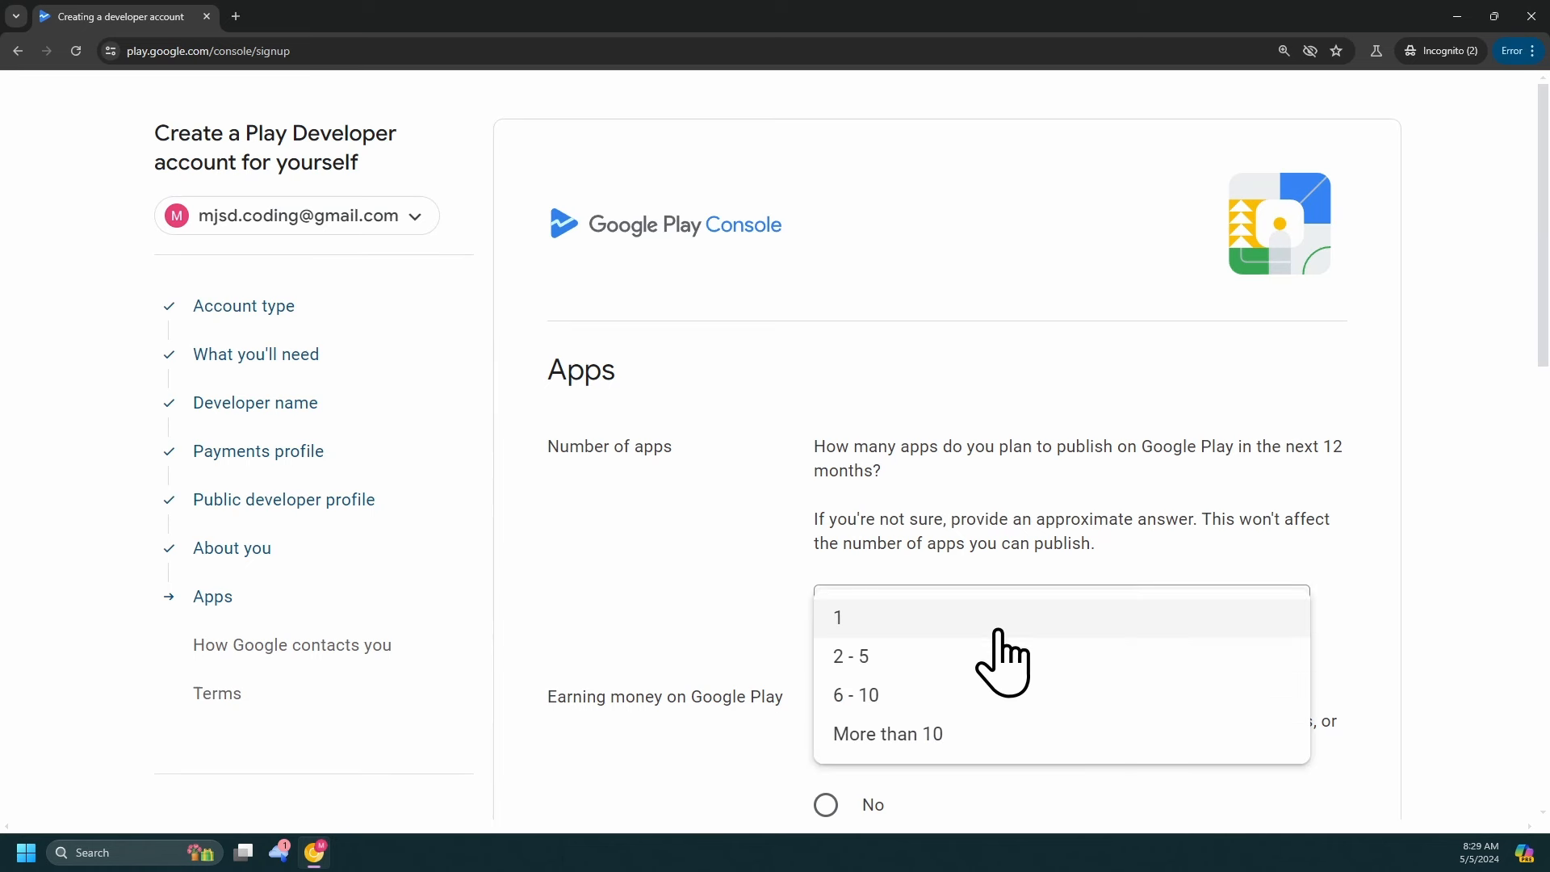
{"action": "left_click", "coordinate": [851, 655]}
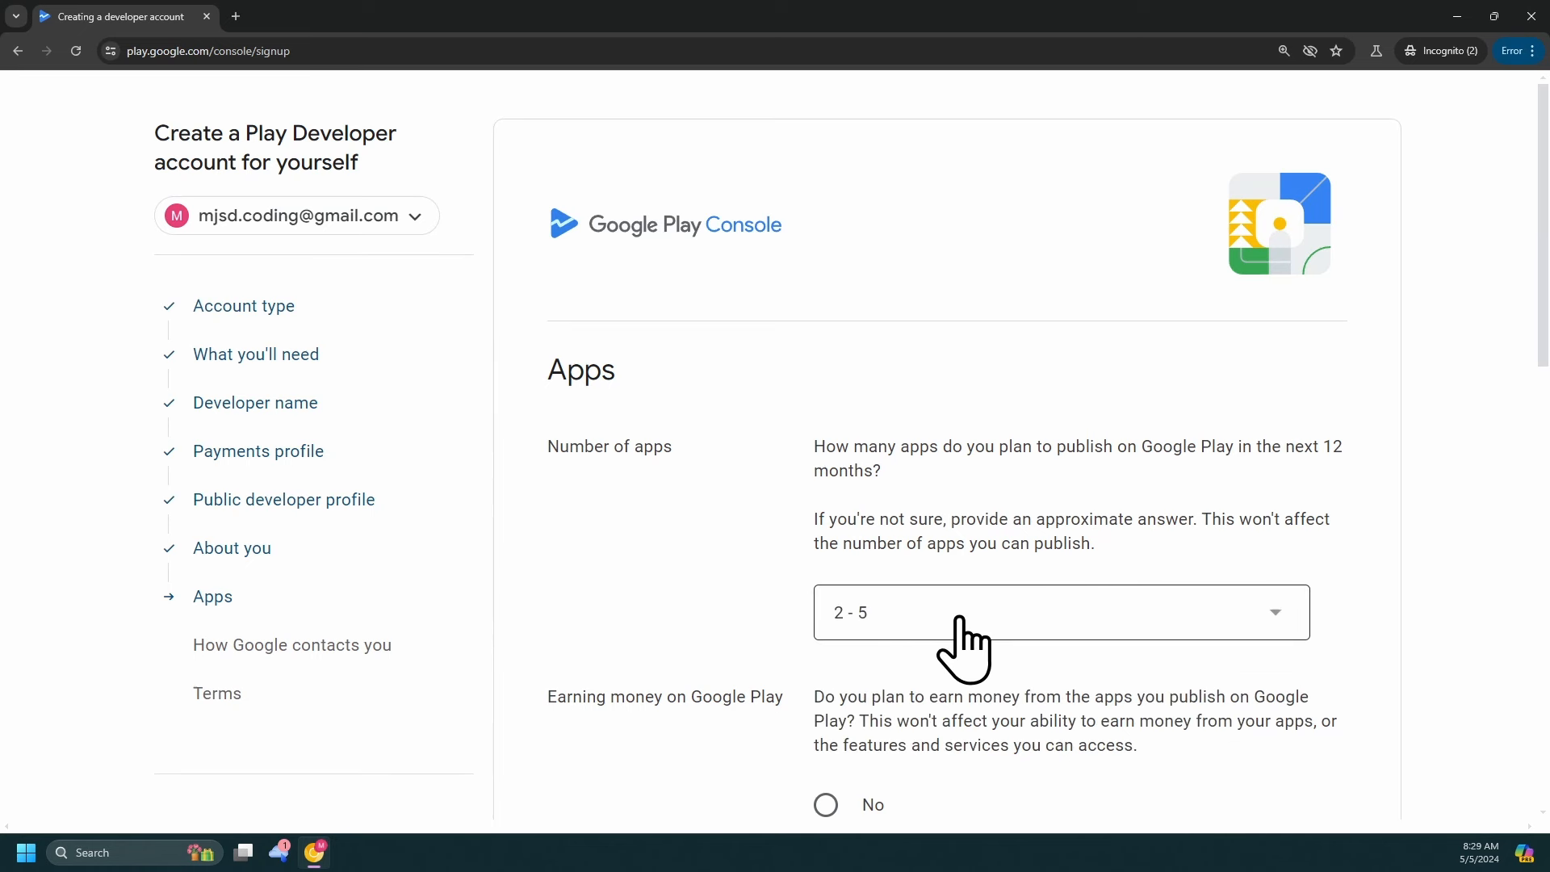
{"action": "scroll", "scroll_direction": "down", "scroll_amount": 3}
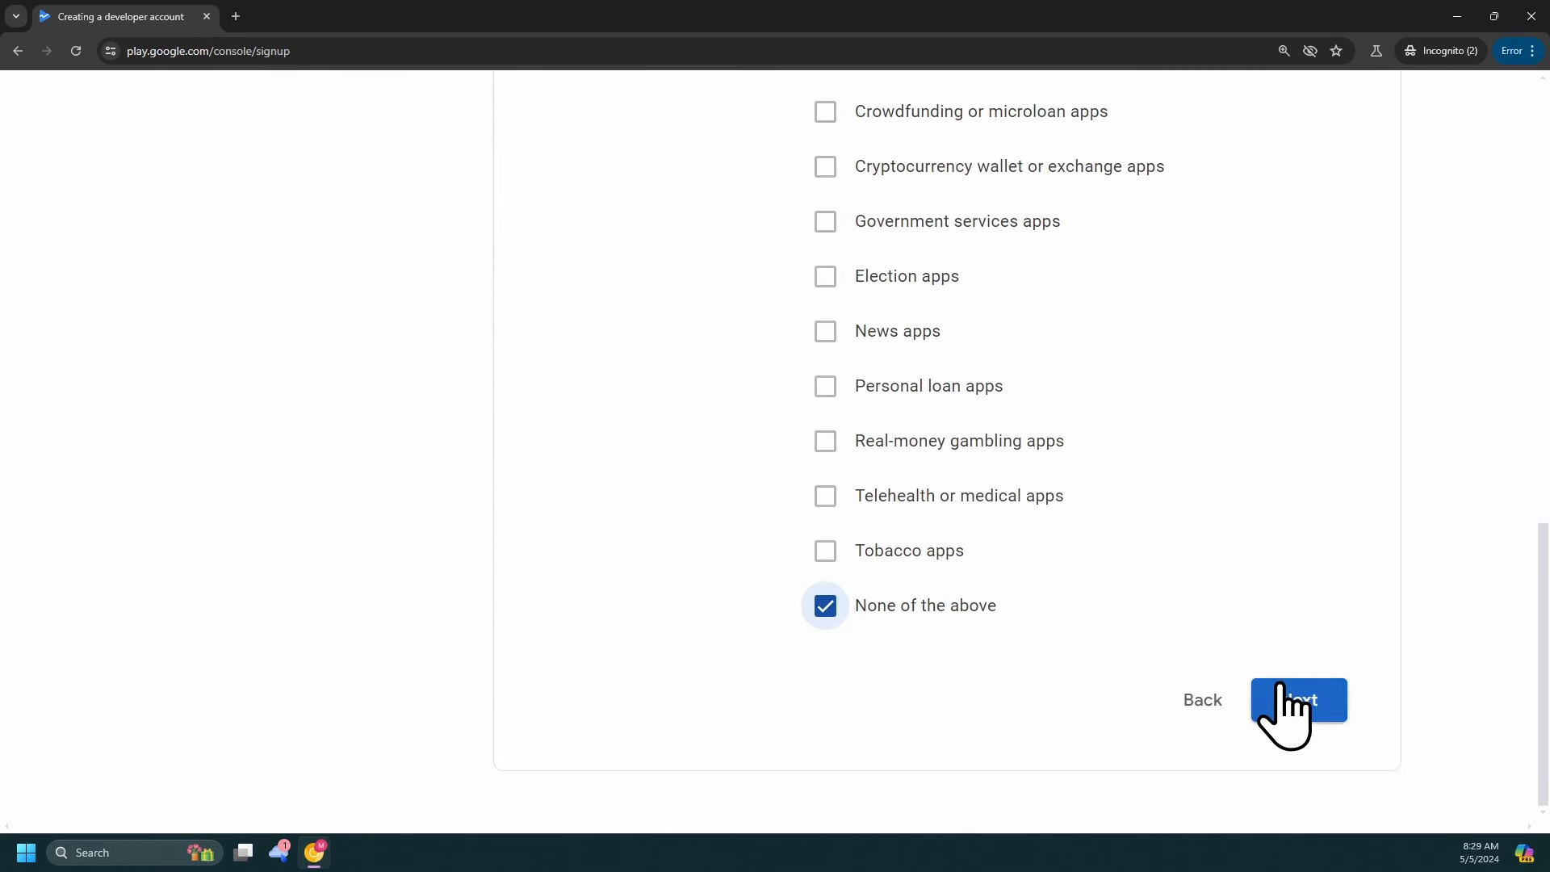
{"action": "left_click", "coordinate": [1296, 703]}
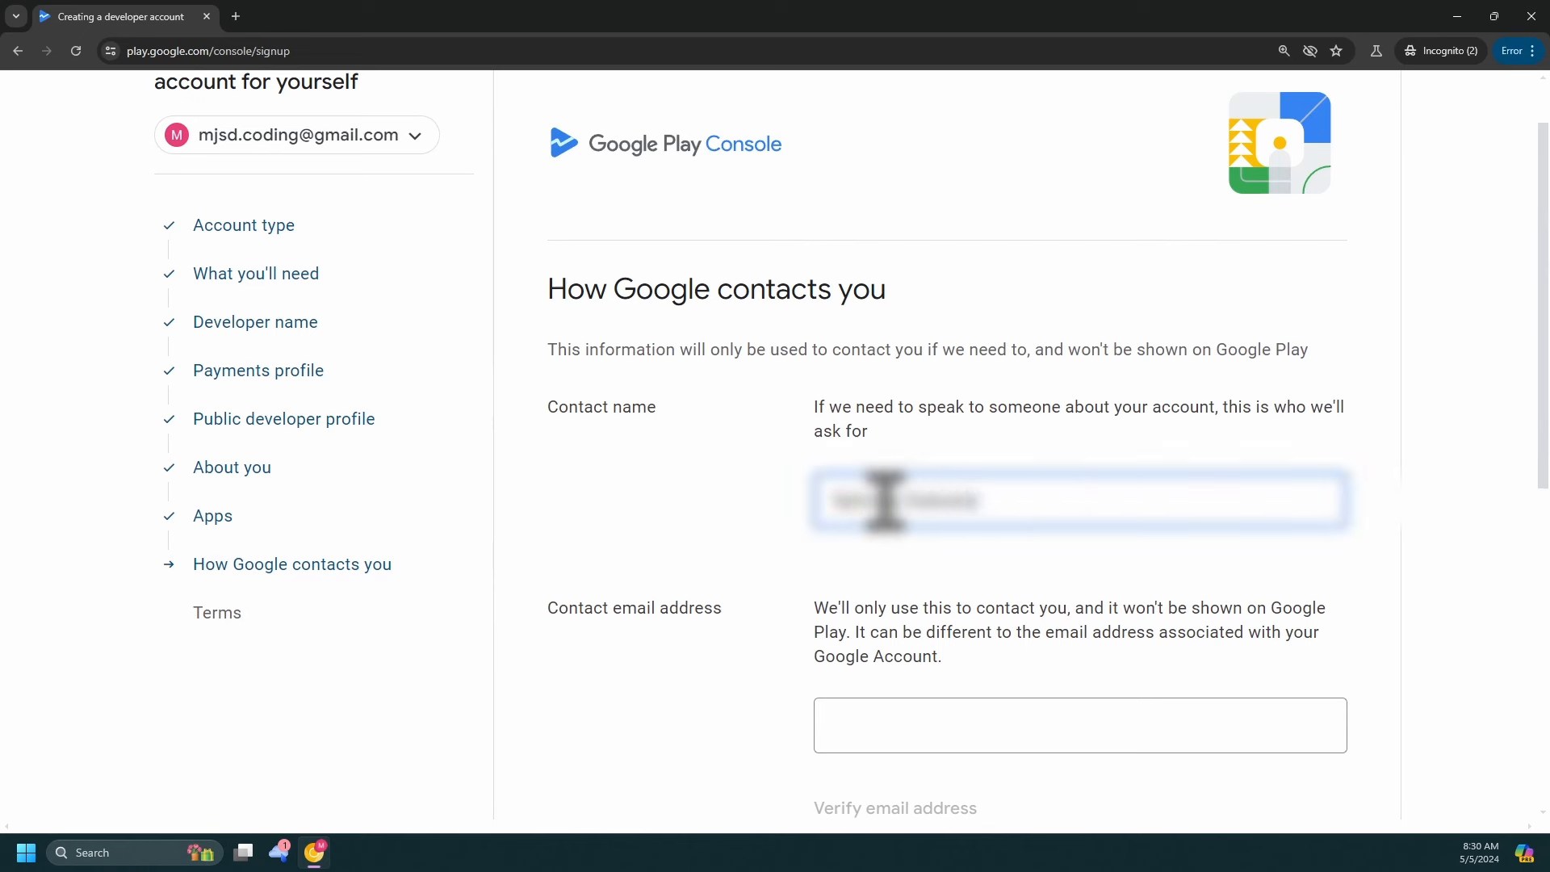
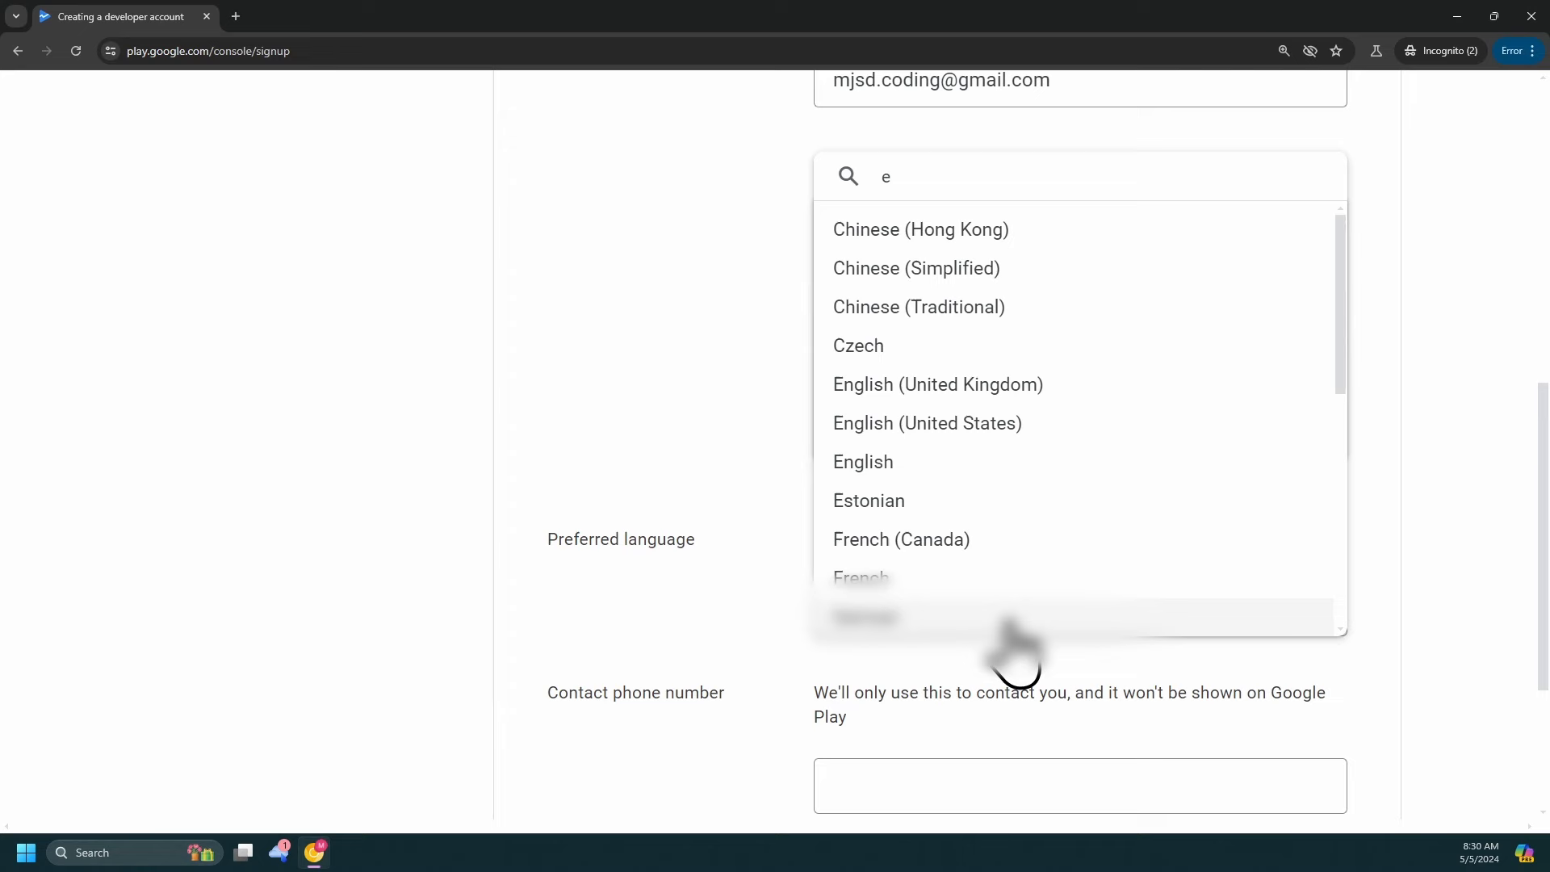
- Fill the contact name and email and choose English as preferred language
{"action": "left_click", "coordinate": [862, 462]}
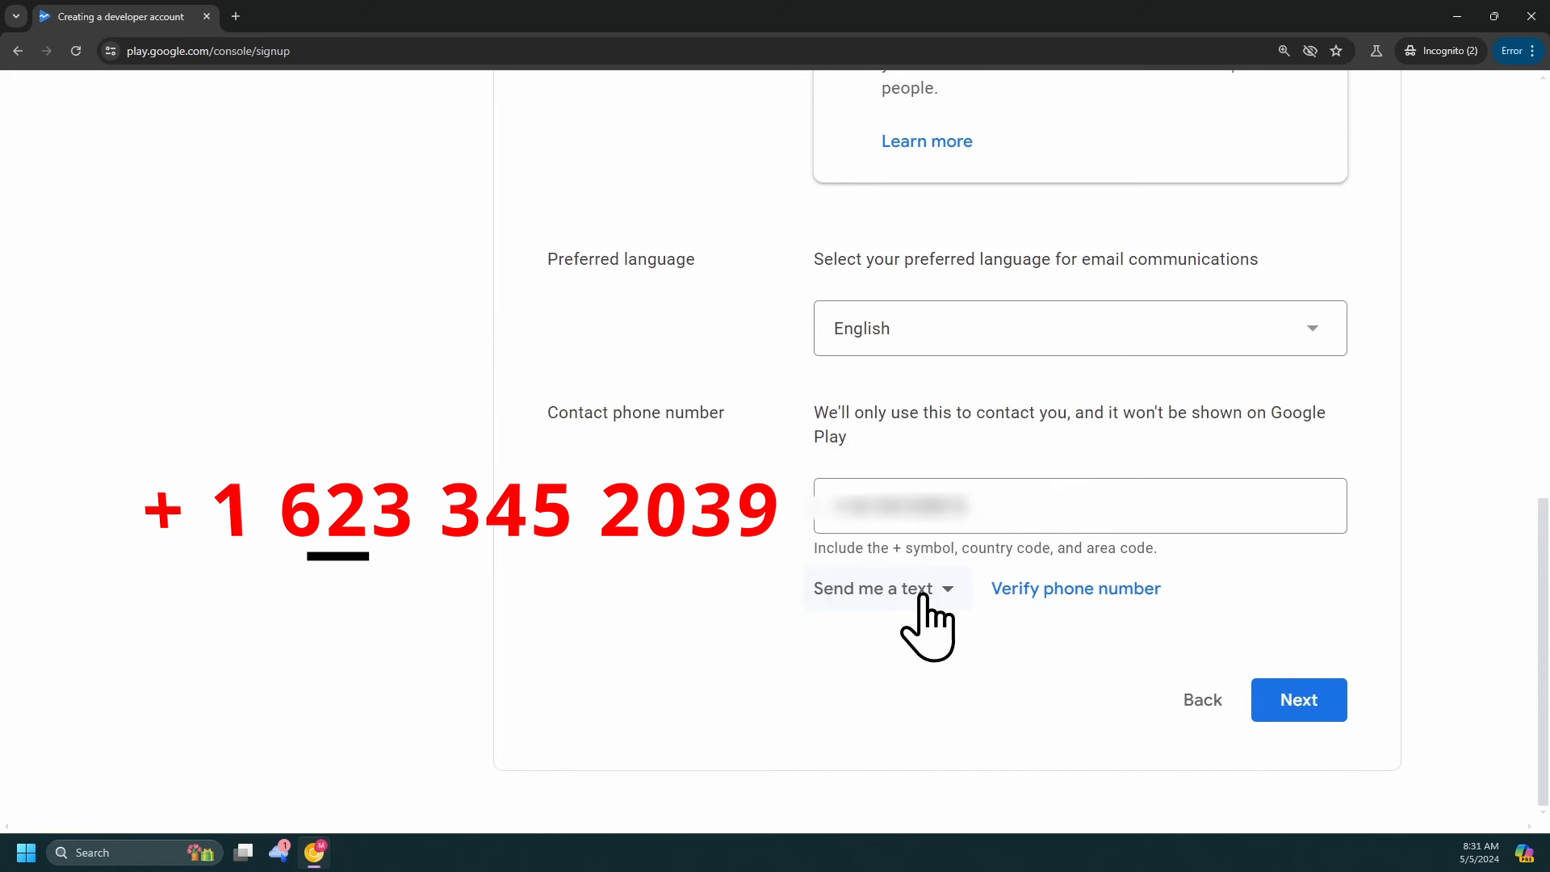
{"action": "left_click", "coordinate": [1298, 699]}
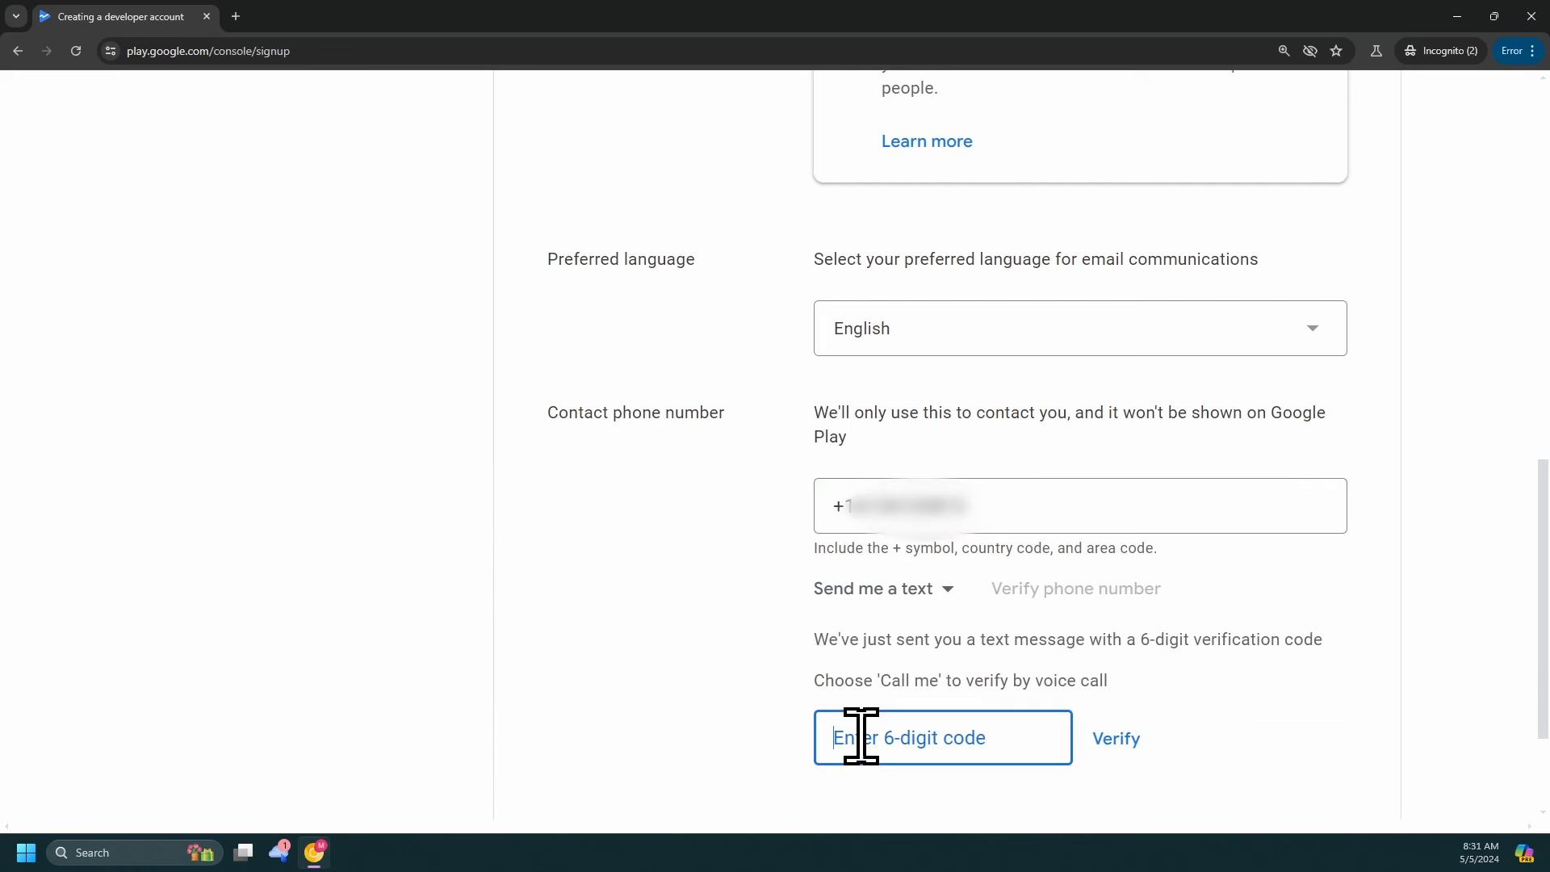
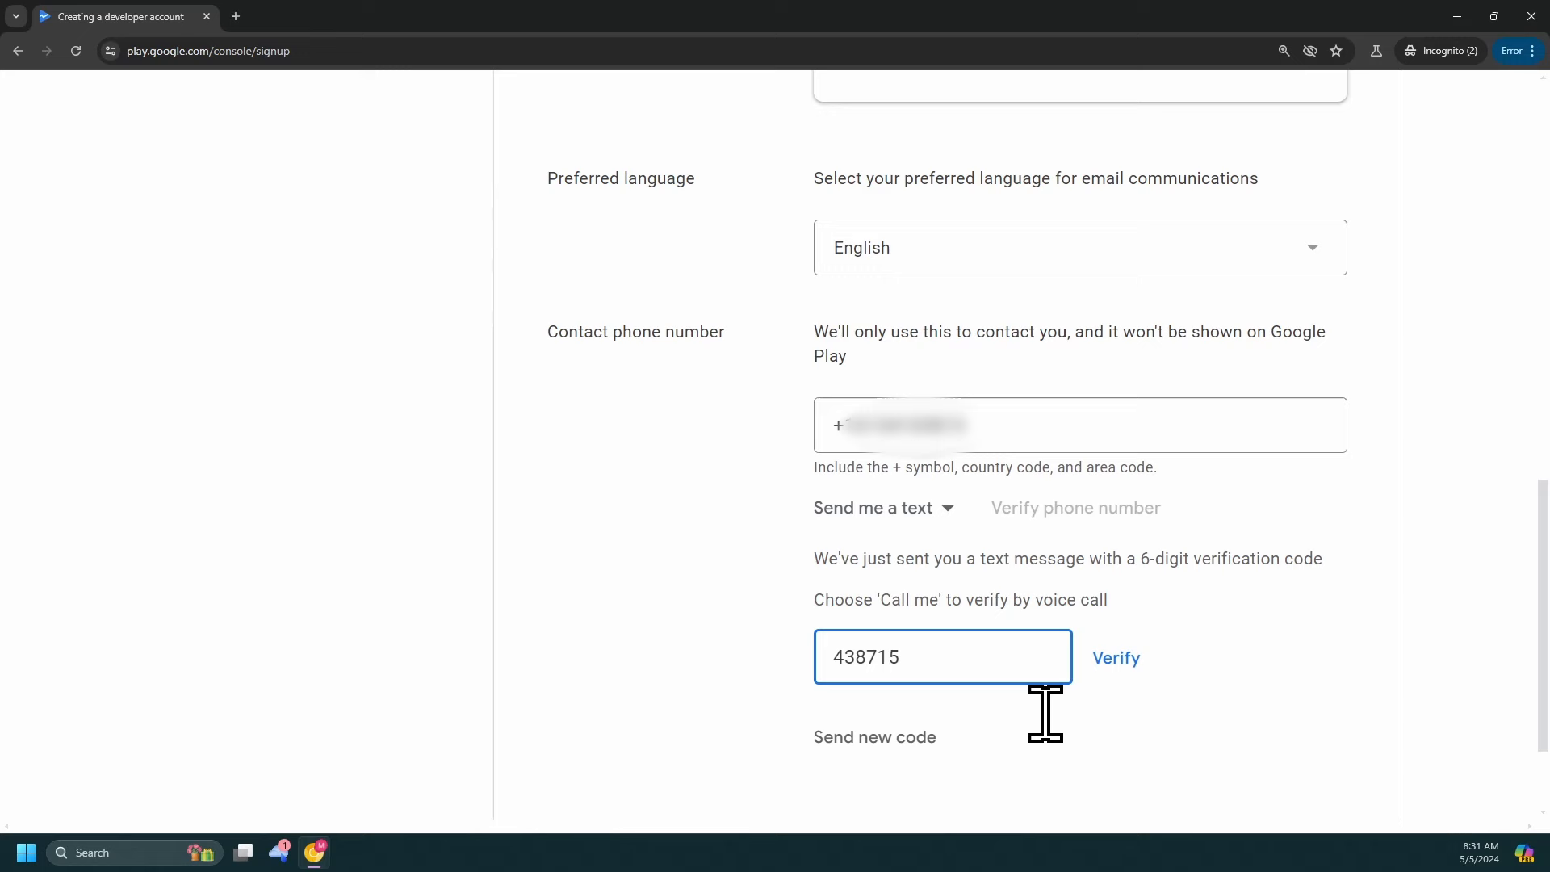
{"action": "left_click", "coordinate": [1116, 658]}
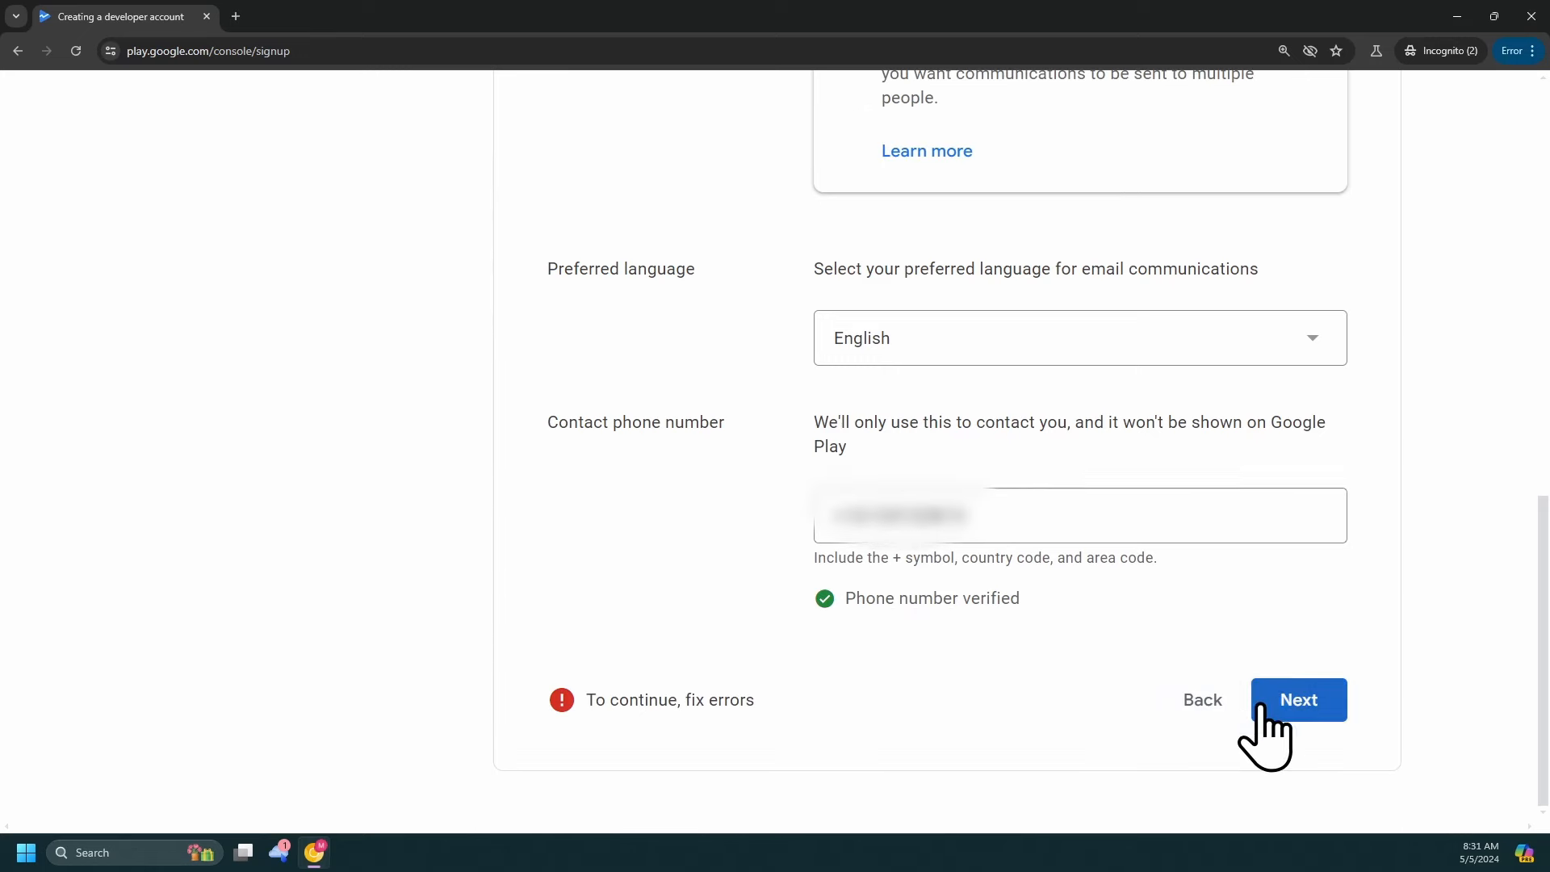
{"action": "left_click", "coordinate": [1297, 699]}
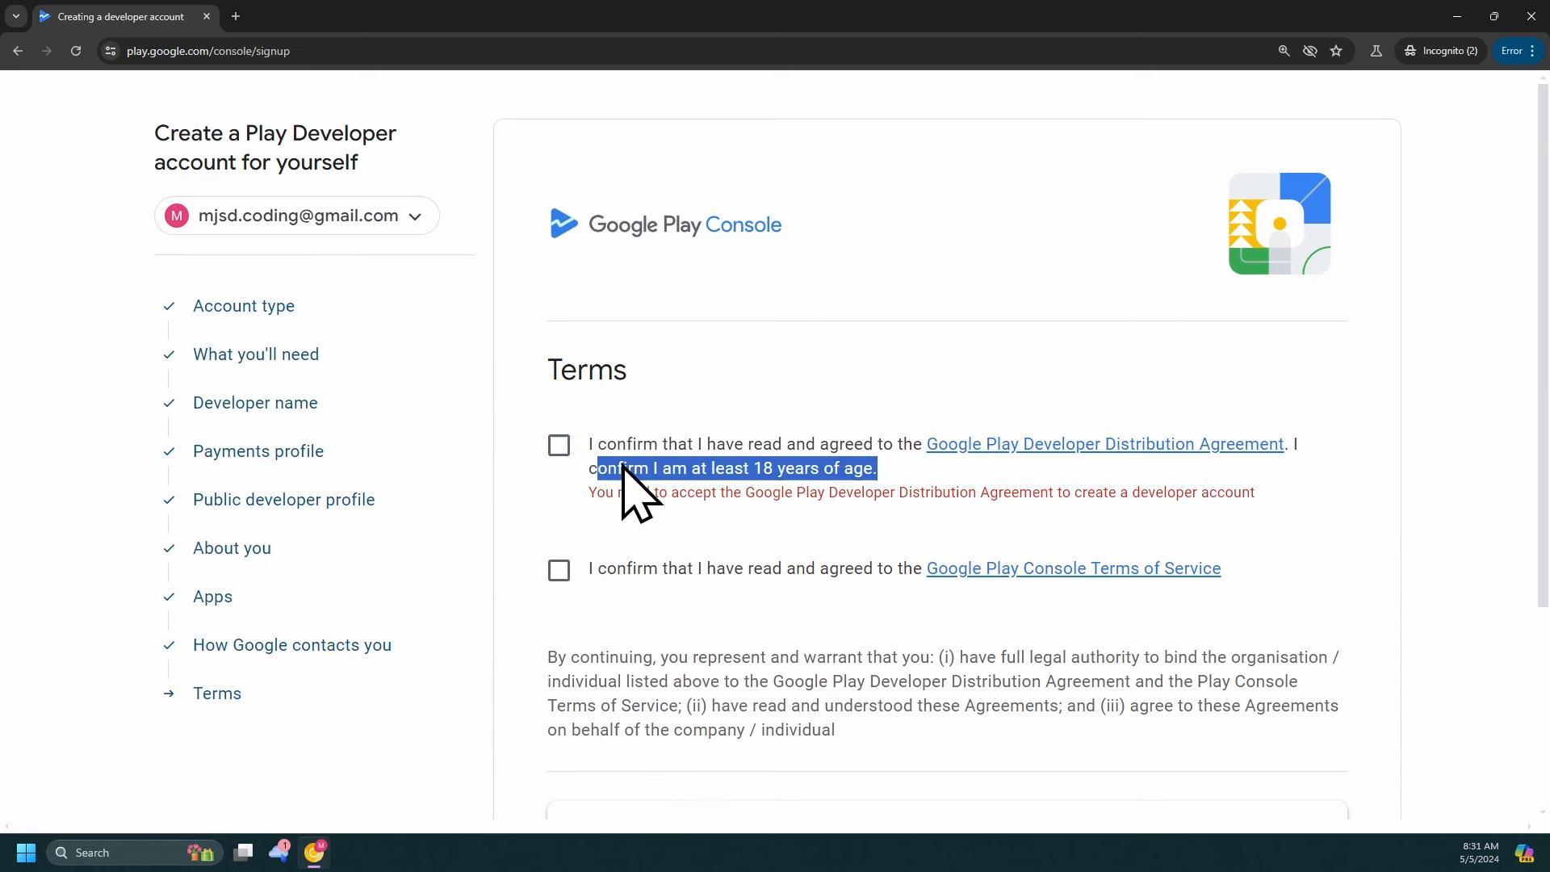
- Accept the Developer Distribution Agreement and Play Console Terms of Service, then proceed to pay the $25.00 fee
{"action": "left_click", "coordinate": [559, 446]}
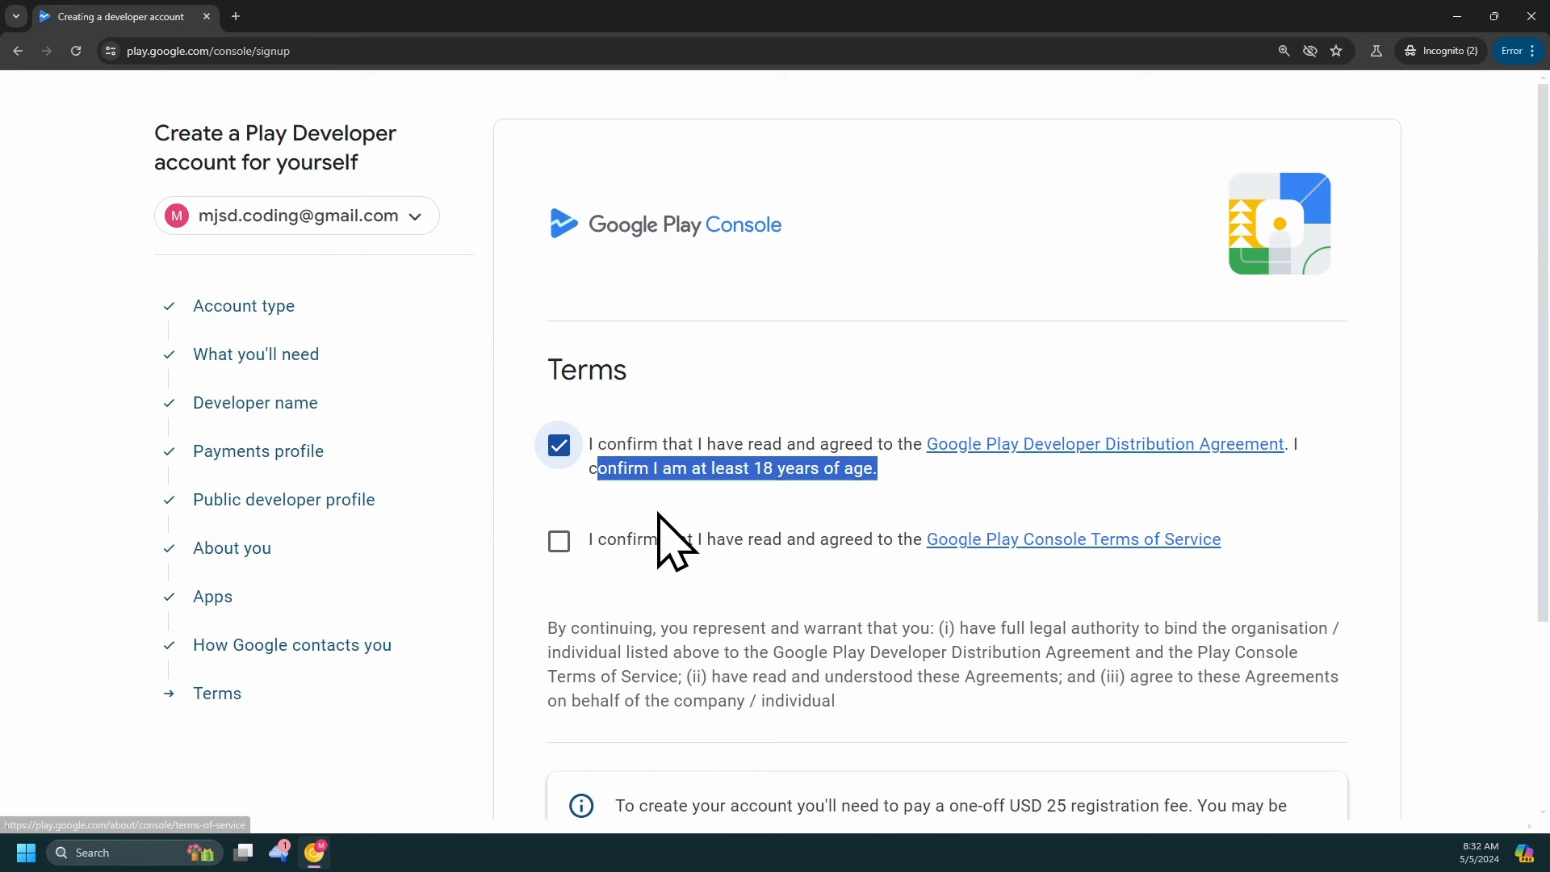
{"action": "left_click", "coordinate": [558, 541]}
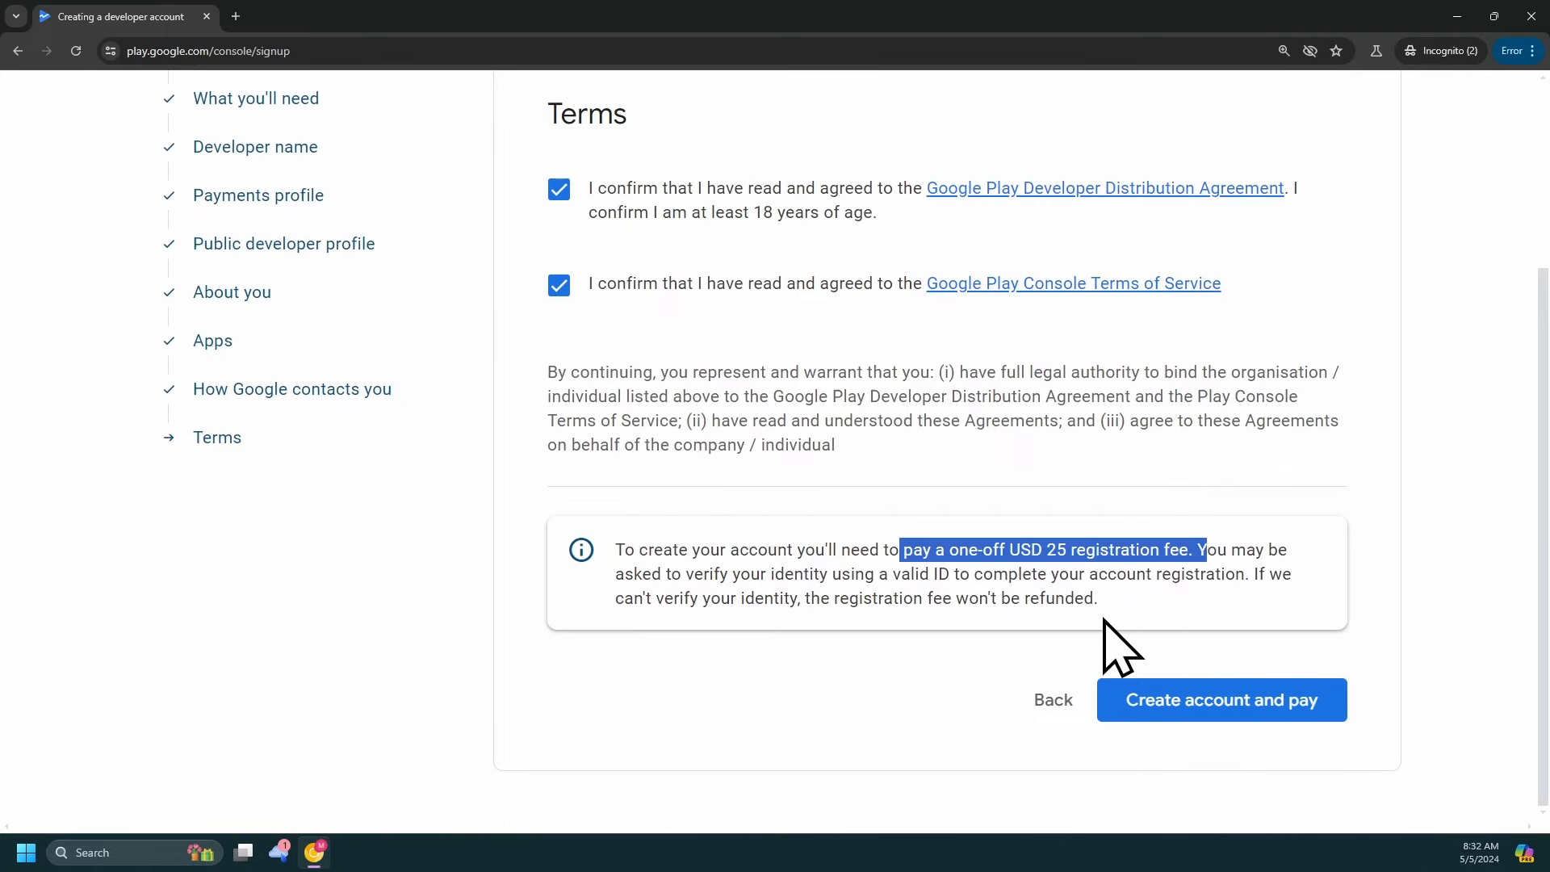
{"action": "left_click", "coordinate": [1220, 699]}
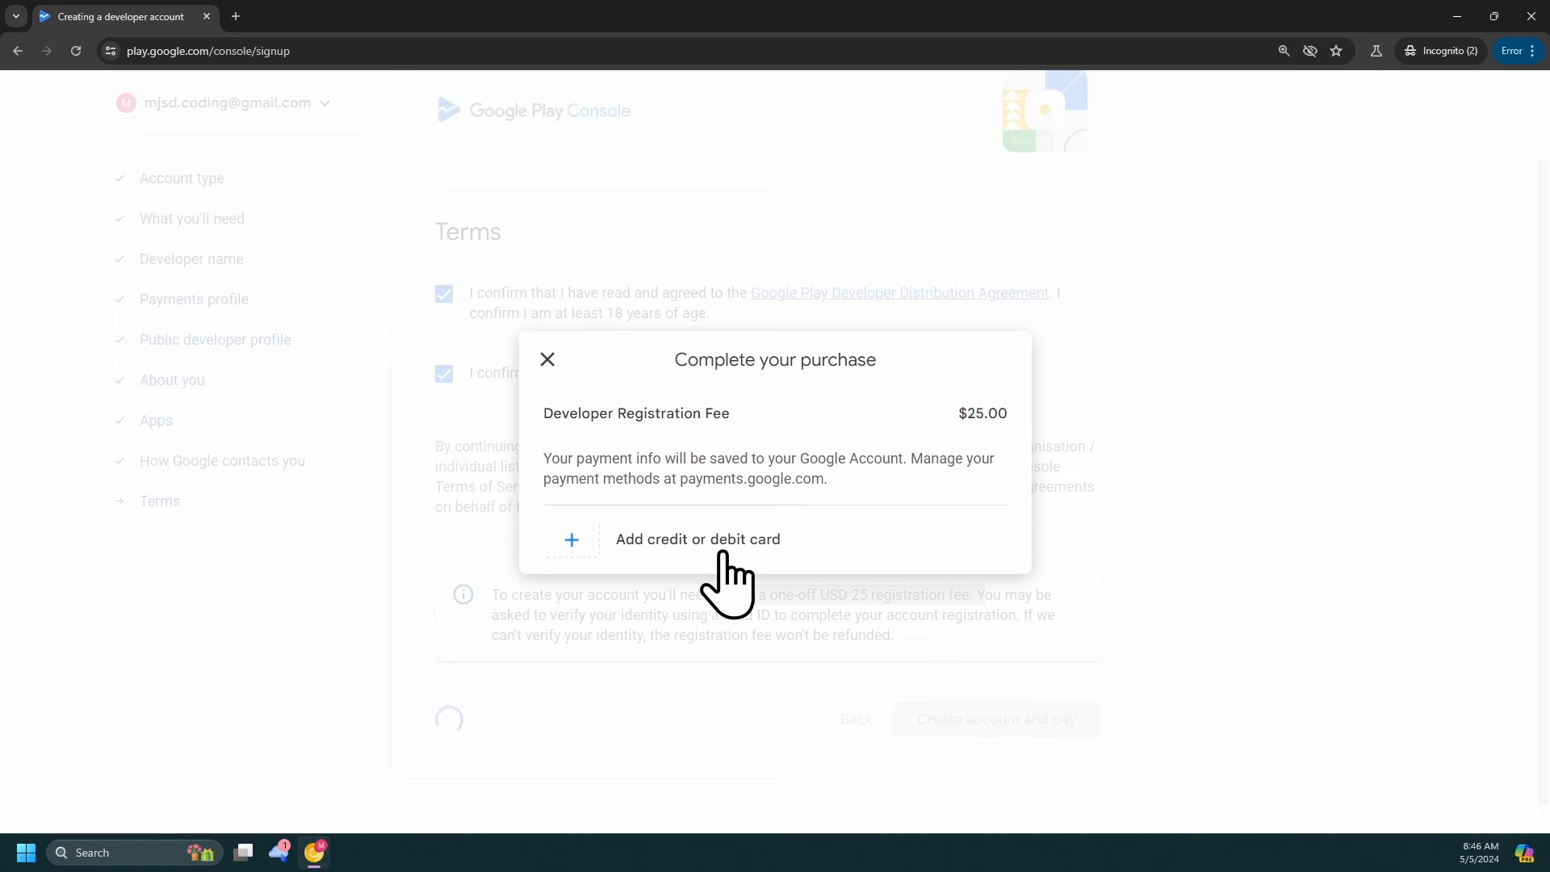
- Add a new credit or debit card and fill its details to pay the $25.00 registration fee
{"action": "left_click", "coordinate": [698, 539]}
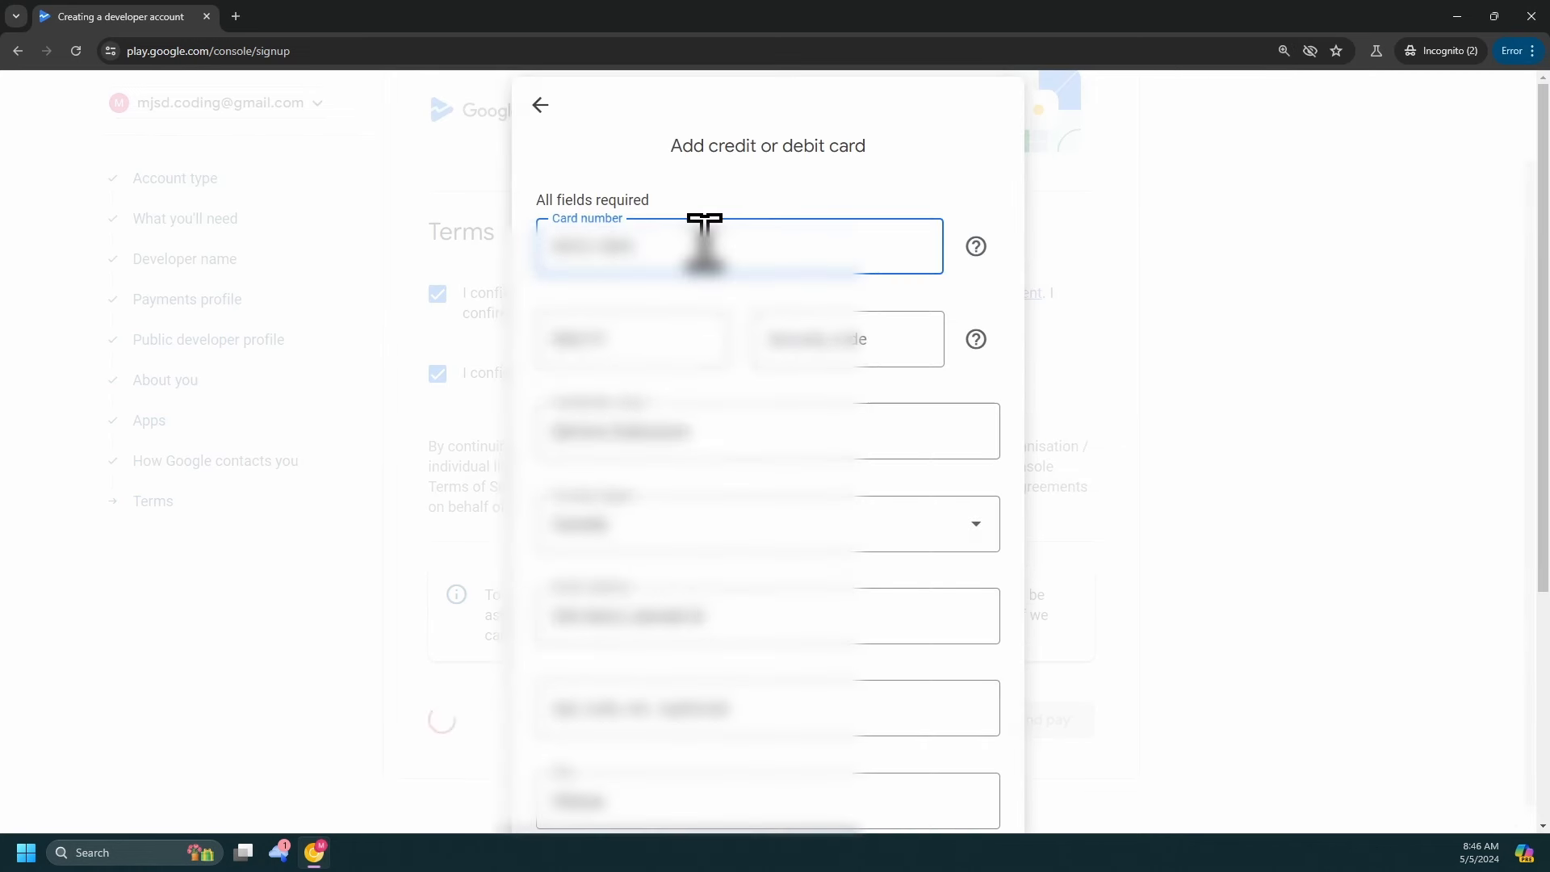
{"action": "scroll", "scroll_direction": "down", "scroll_amount": 3}
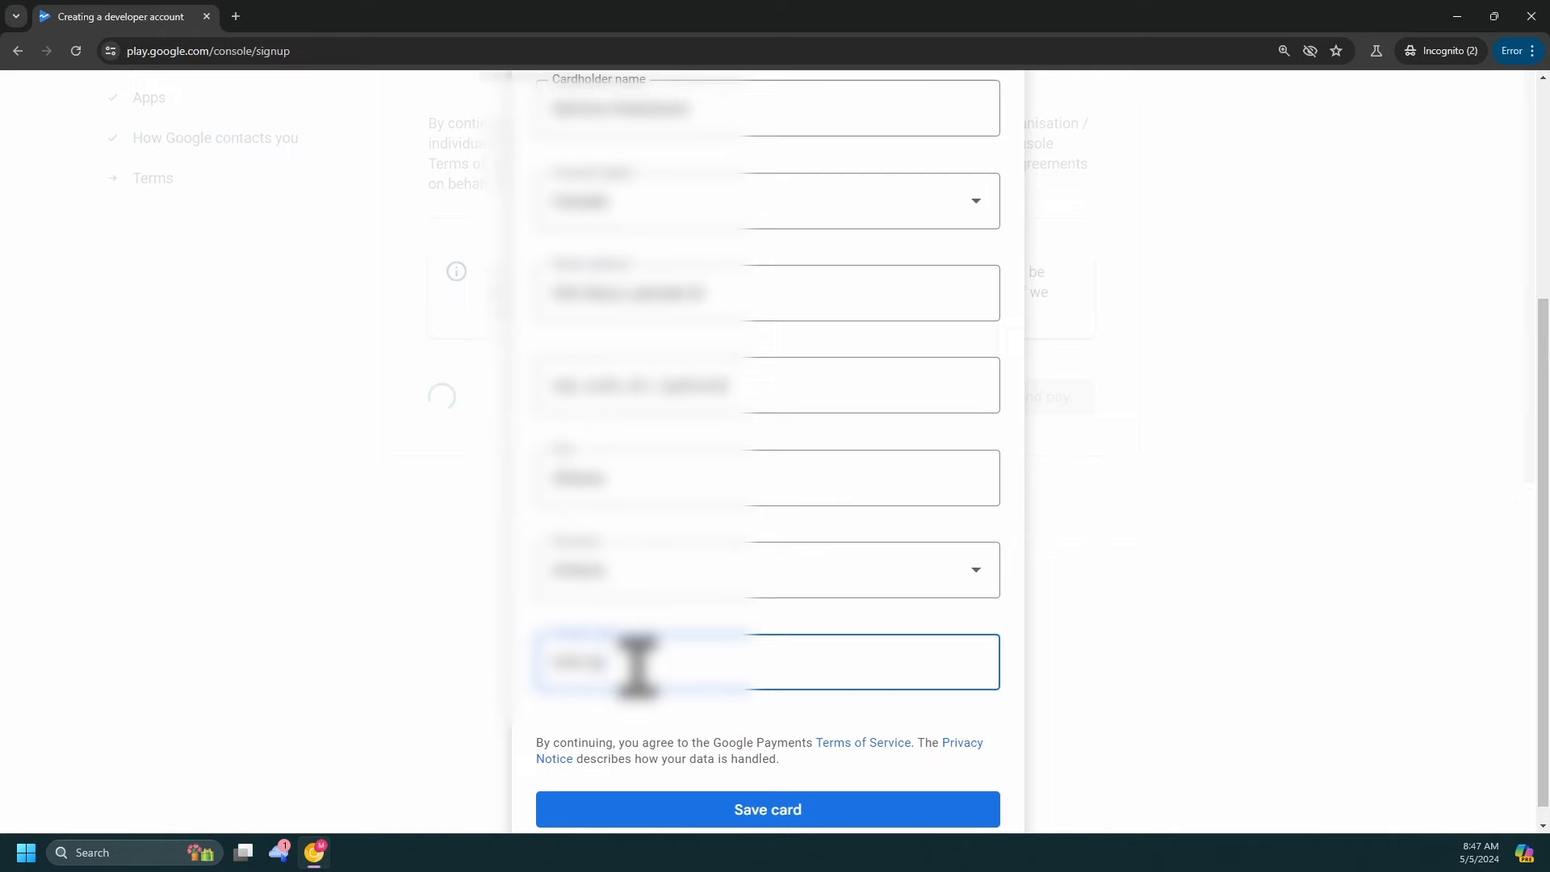
{"action": "left_click", "coordinate": [767, 809]}
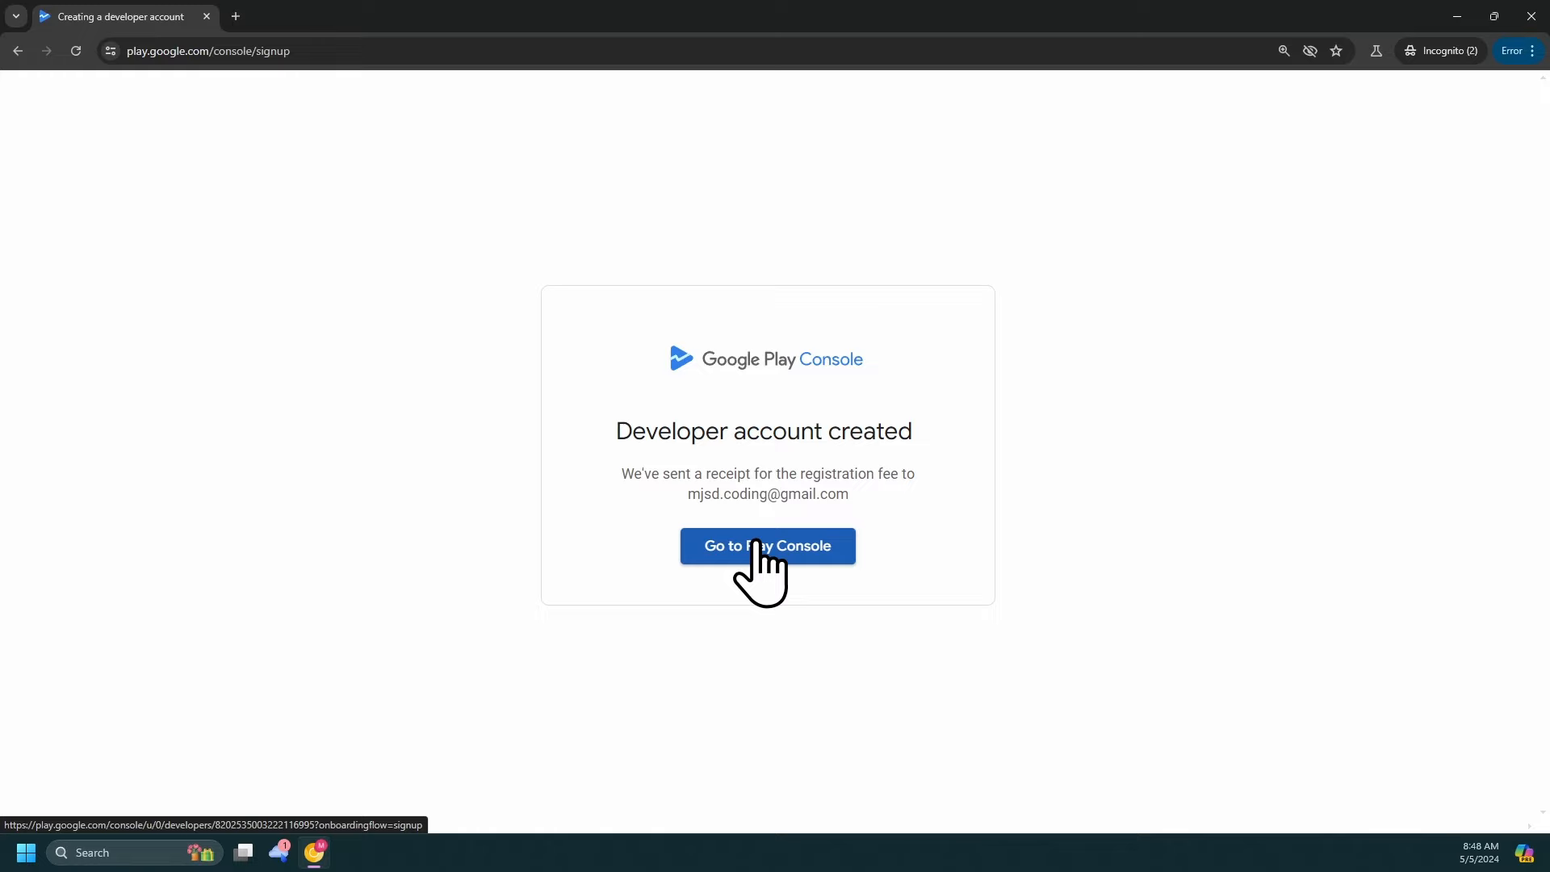
- Go to the MJSD CODING Play Console home from the 'Developer account created' page
{"action": "left_click", "coordinate": [767, 545]}
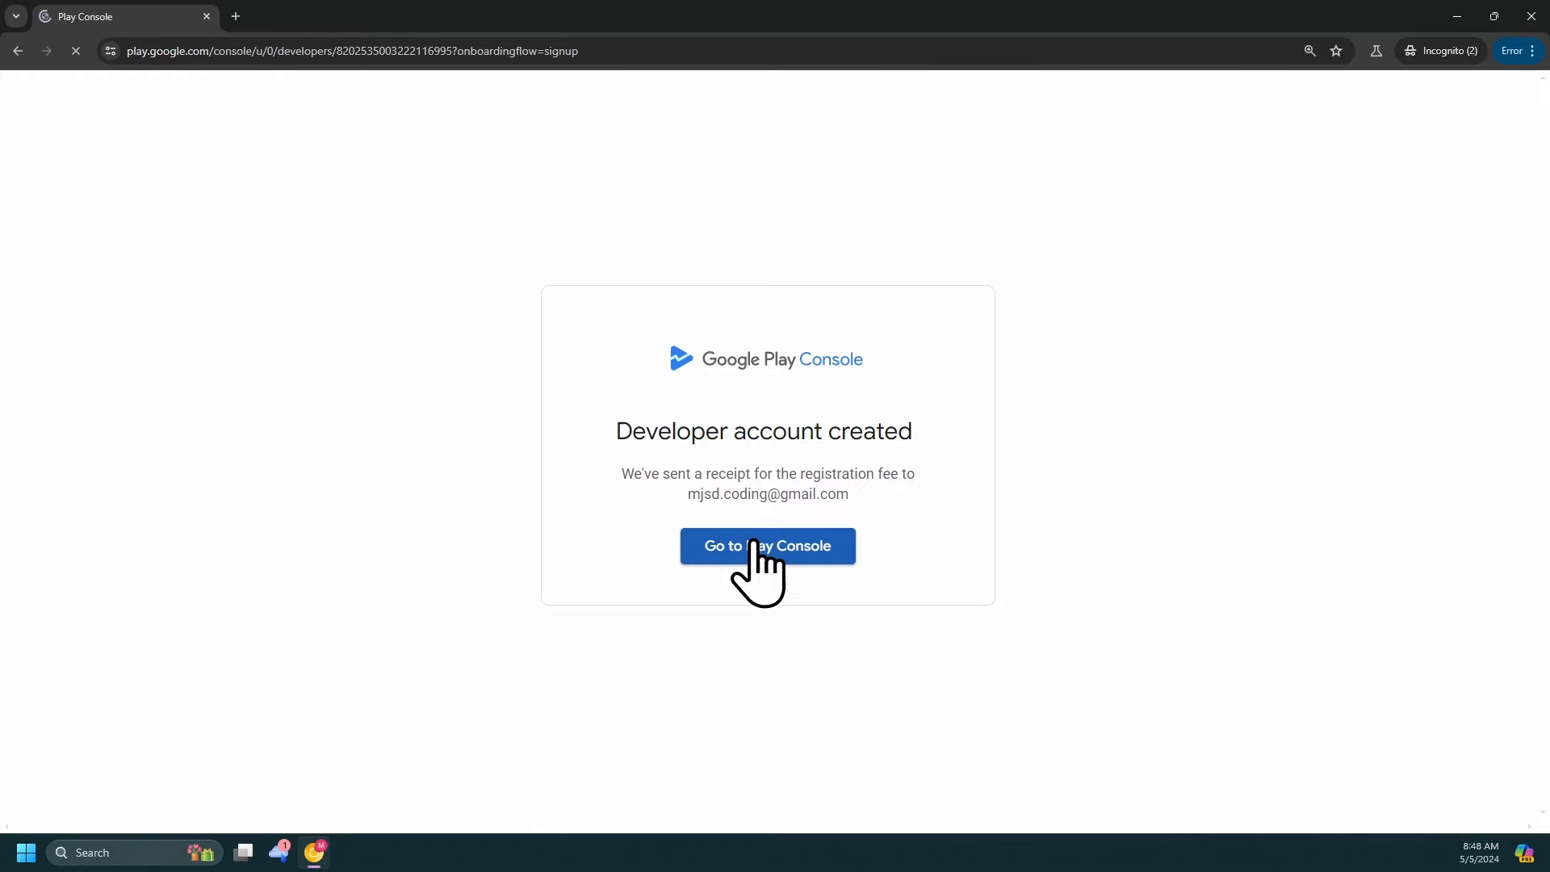
{"action": "left_click", "coordinate": [766, 545]}
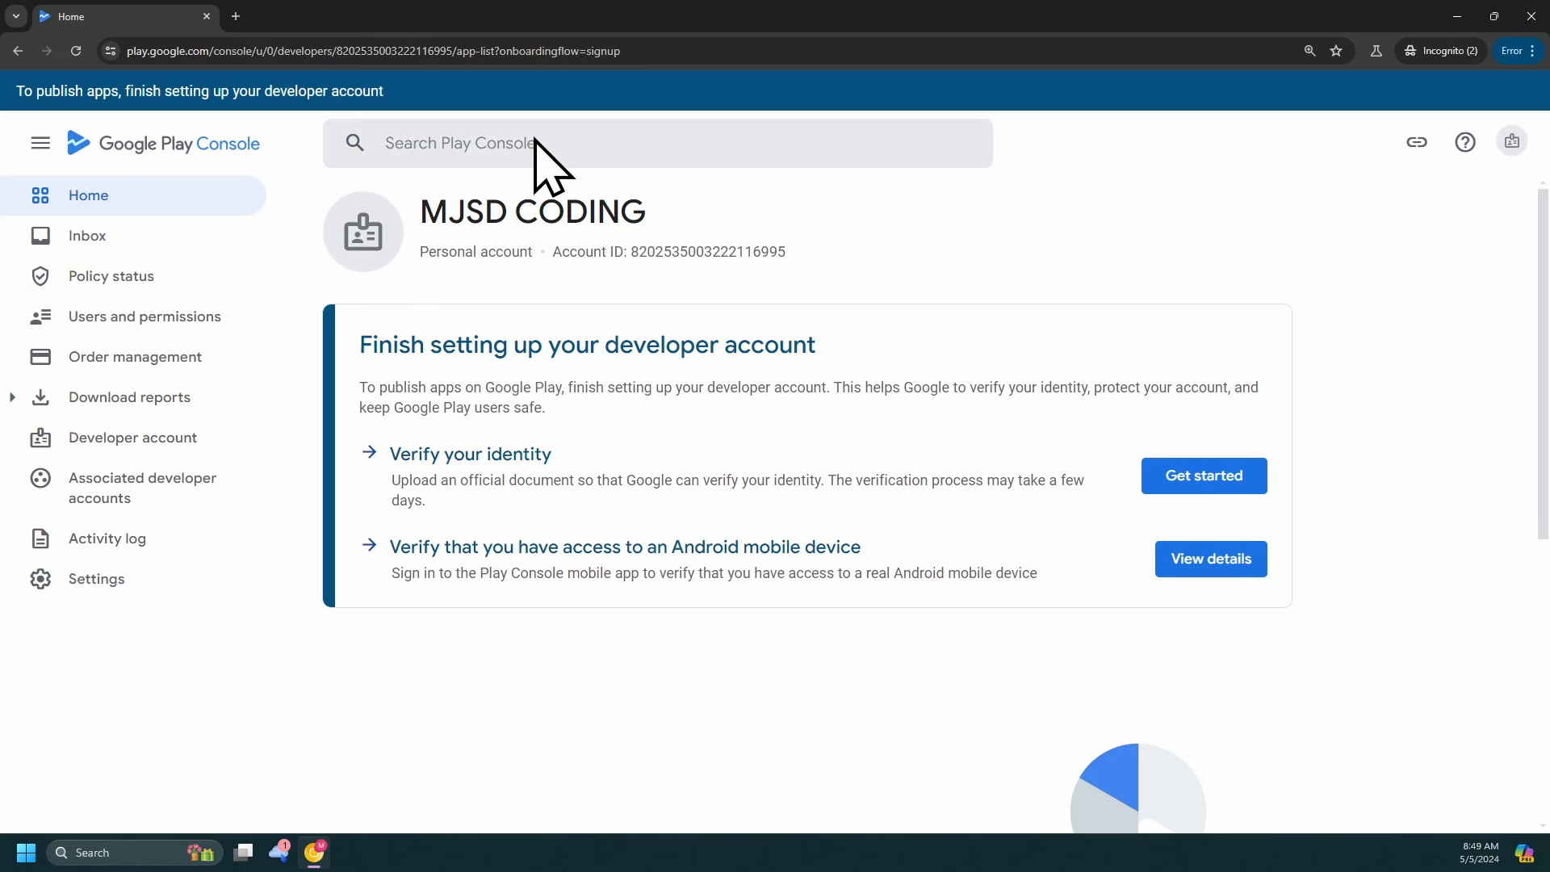
{"action": "mouse_move", "coordinate": [363, 331]}
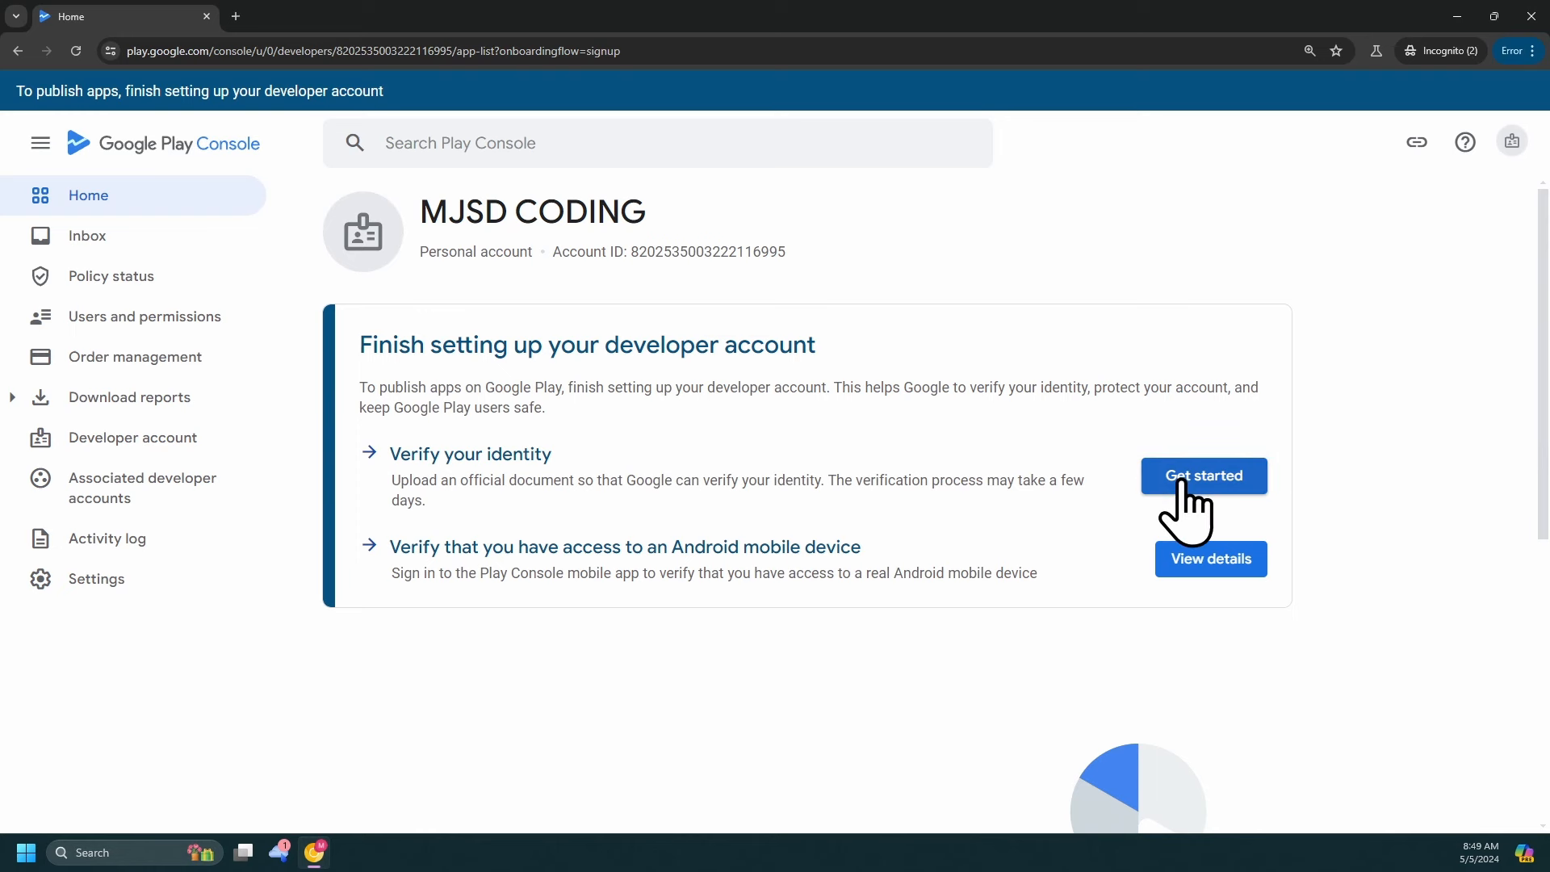
- Start identity verification, agreeing to the ID data-processing terms to reach the personal identity form
{"action": "left_click", "coordinate": [1202, 475]}
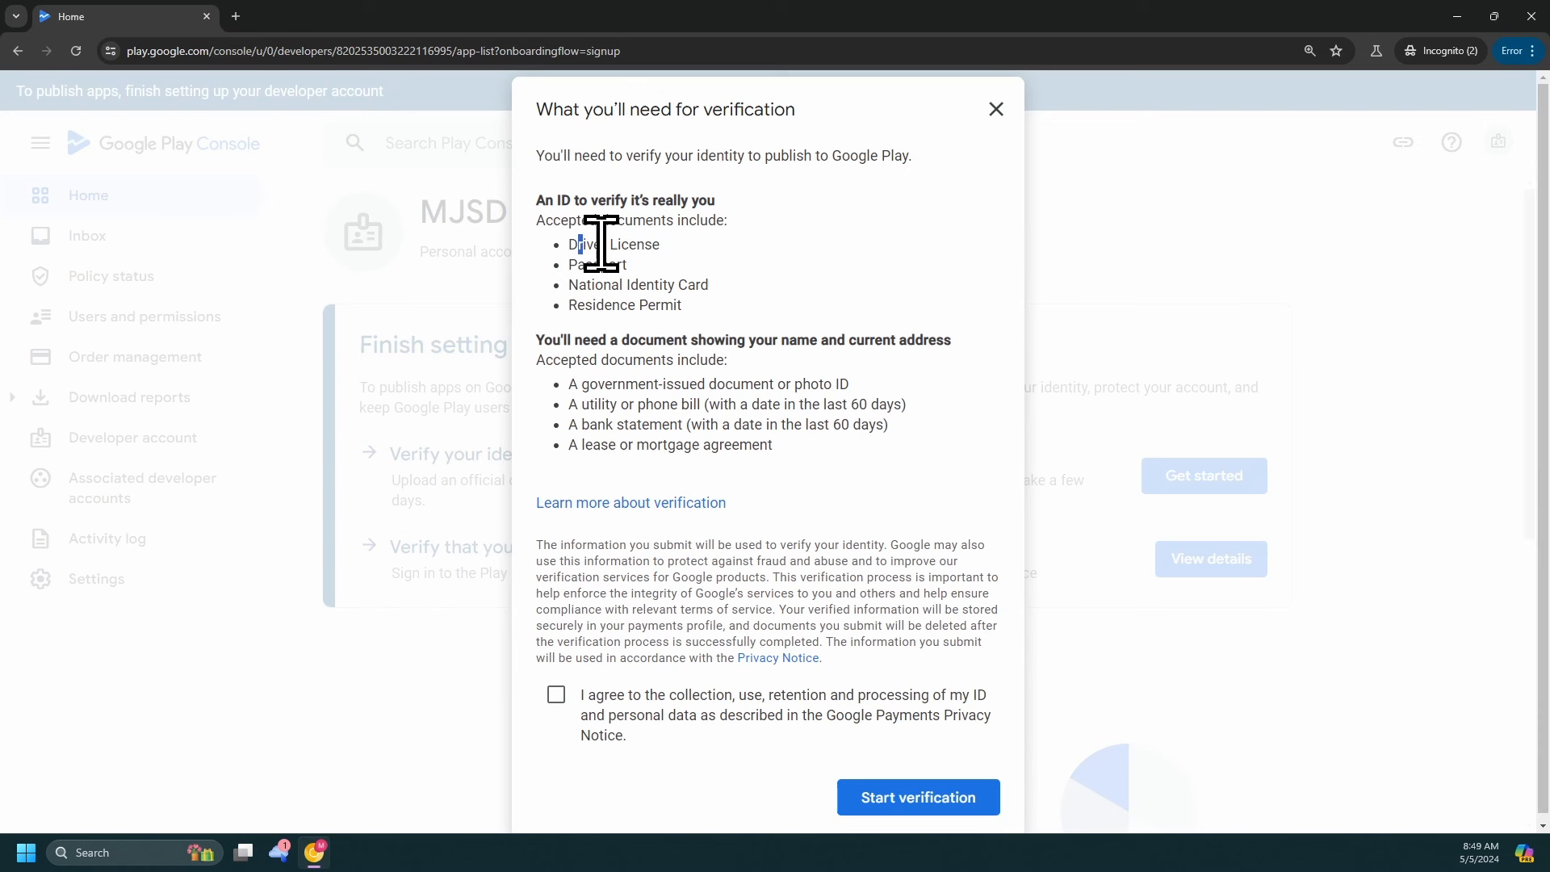
{"action": "double_click", "coordinate": [605, 263]}
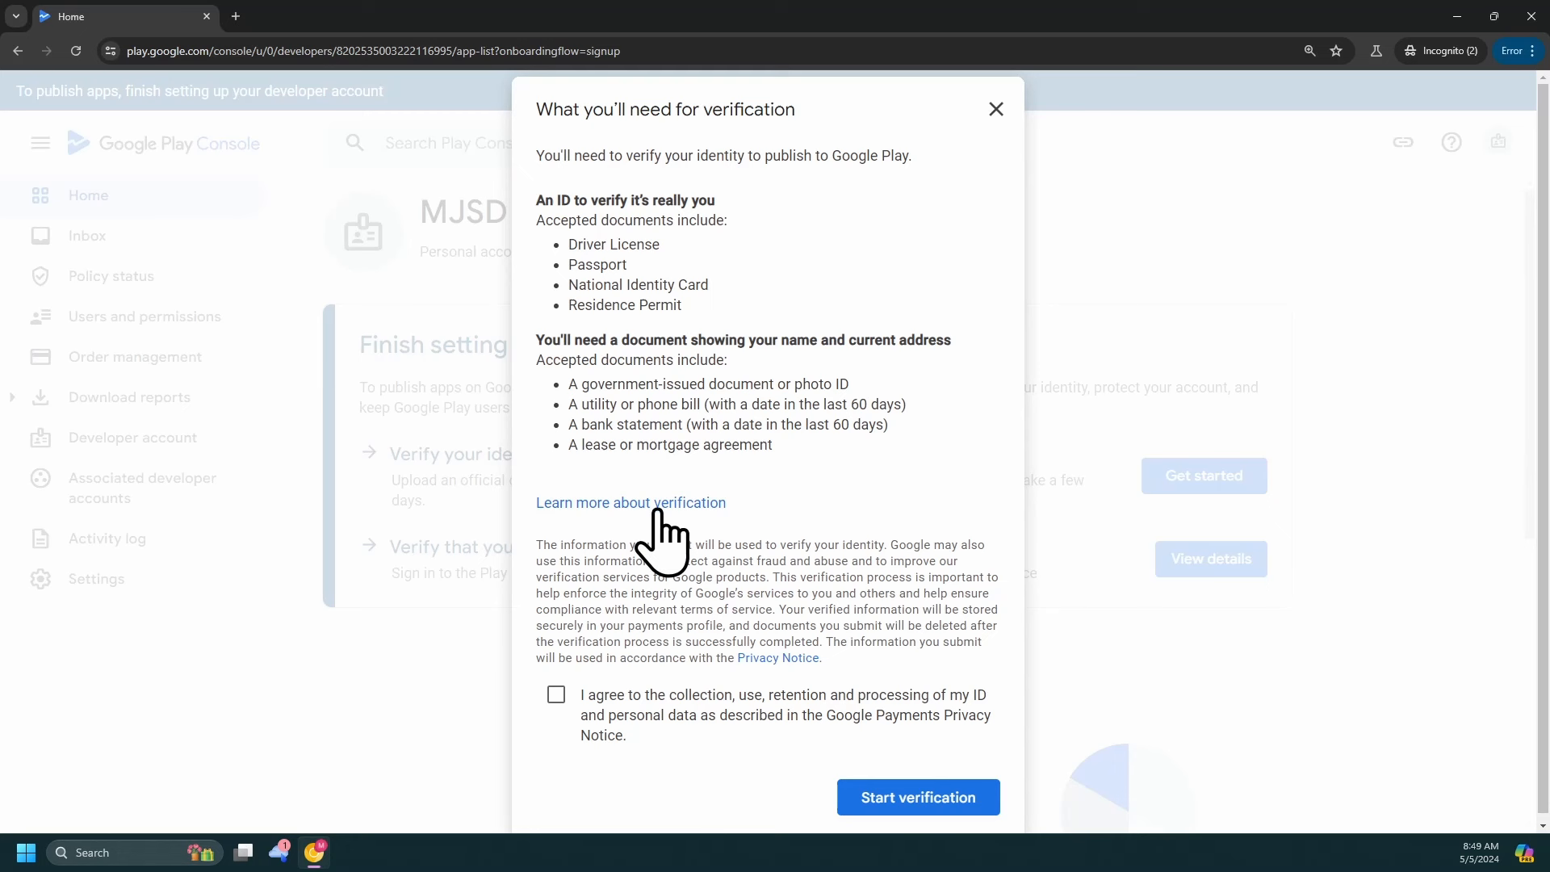
{"action": "mouse_move", "coordinate": [675, 725]}
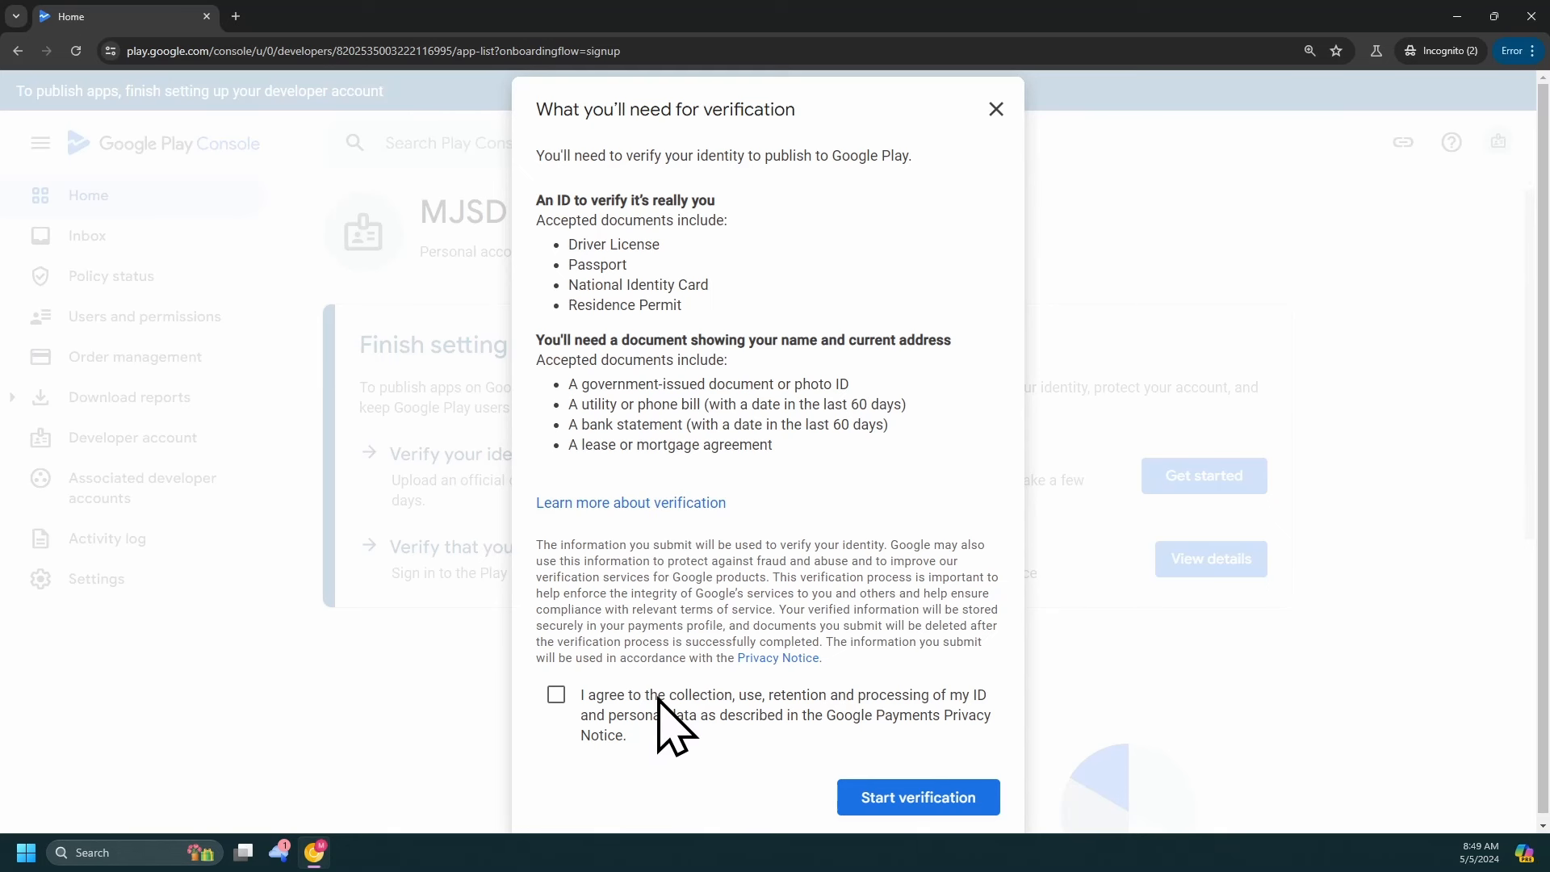
{"action": "left_click", "coordinate": [556, 695]}
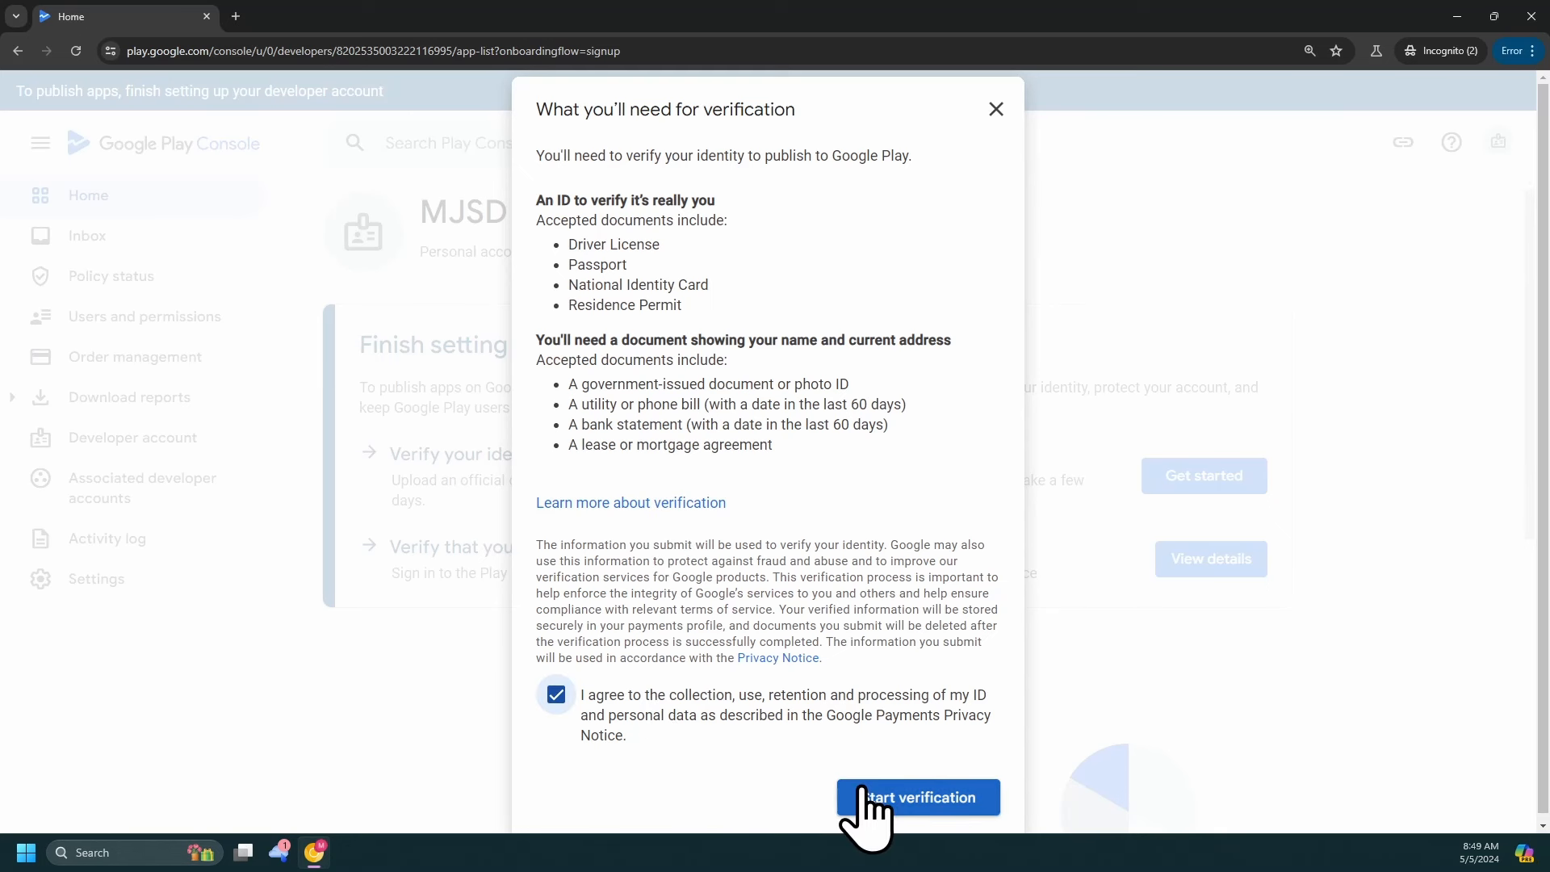
{"action": "left_click", "coordinate": [915, 797]}
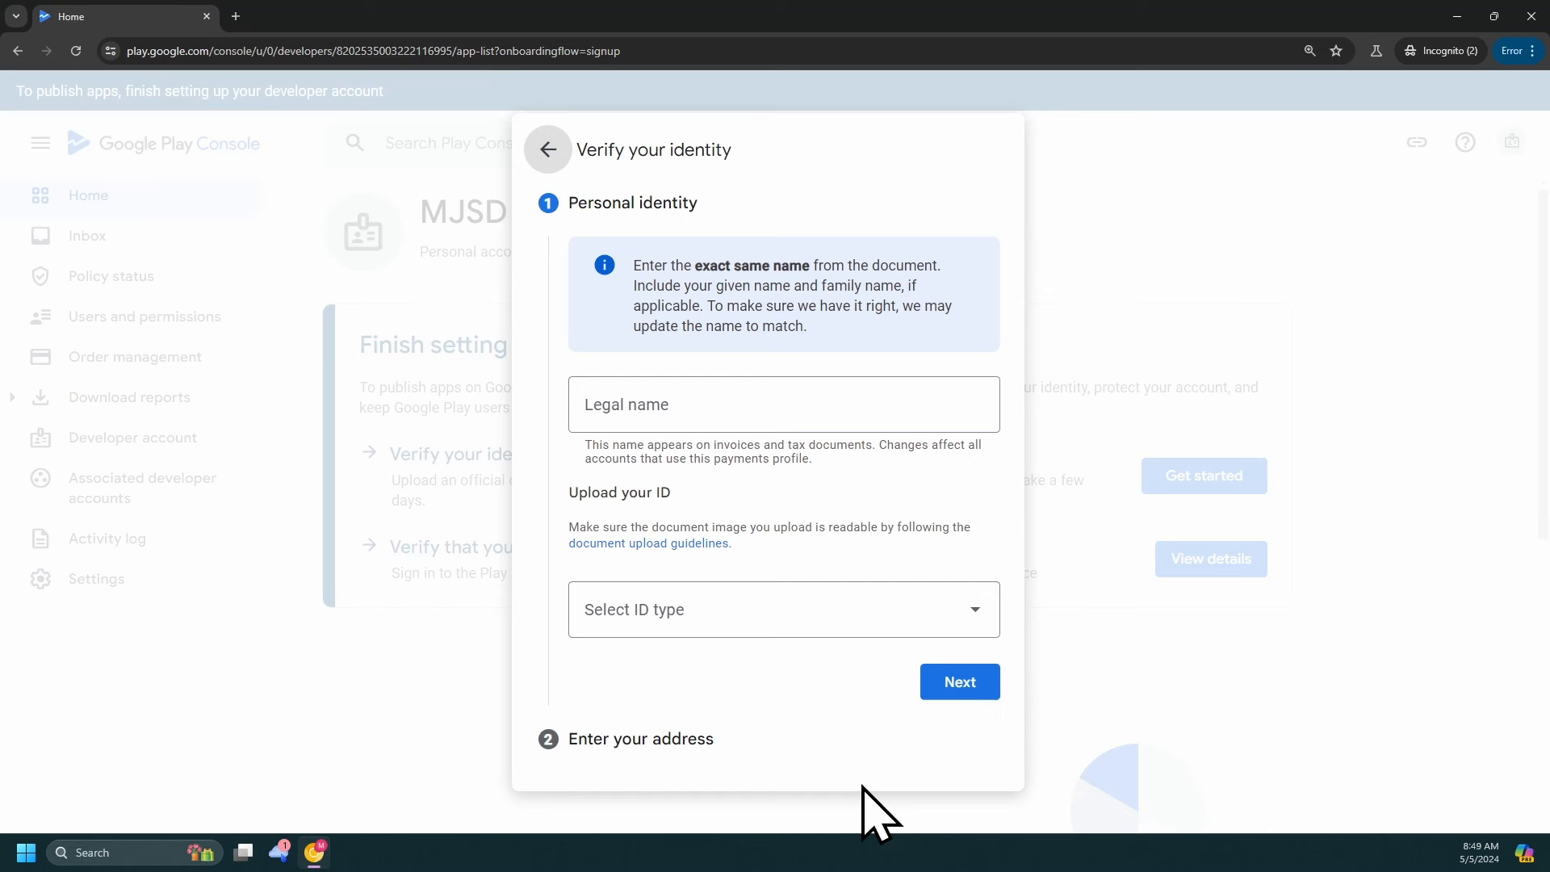
- Enter the legal name, choose Driver License and upload its front image (re-uploaded once), then continue to the address step
{"action": "left_click", "coordinate": [783, 404]}
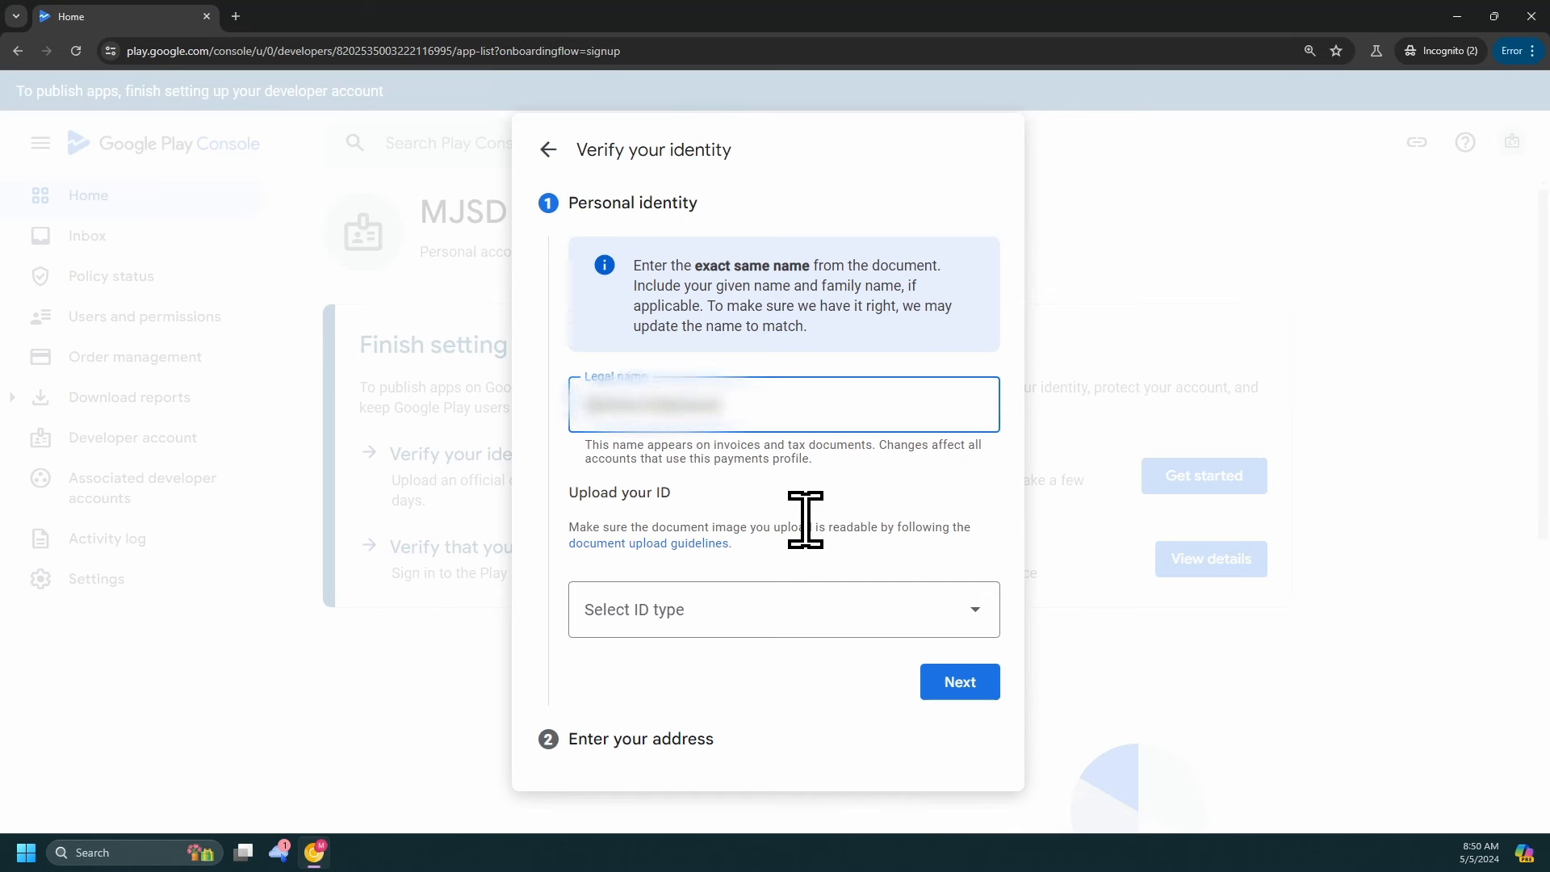
{"action": "left_click", "coordinate": [783, 609]}
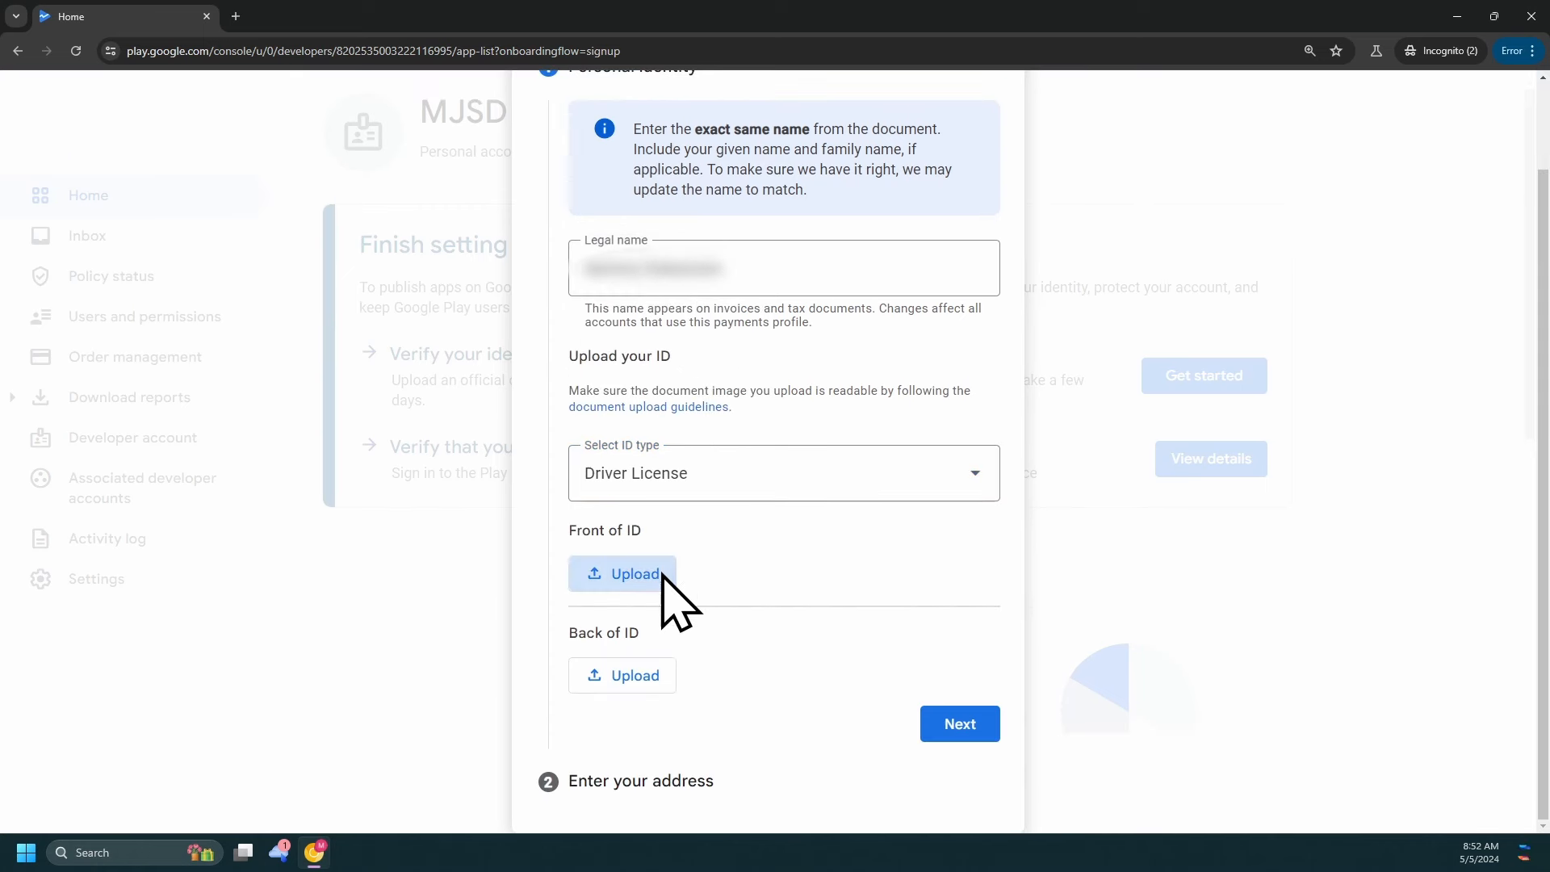
{"action": "left_click", "coordinate": [621, 573]}
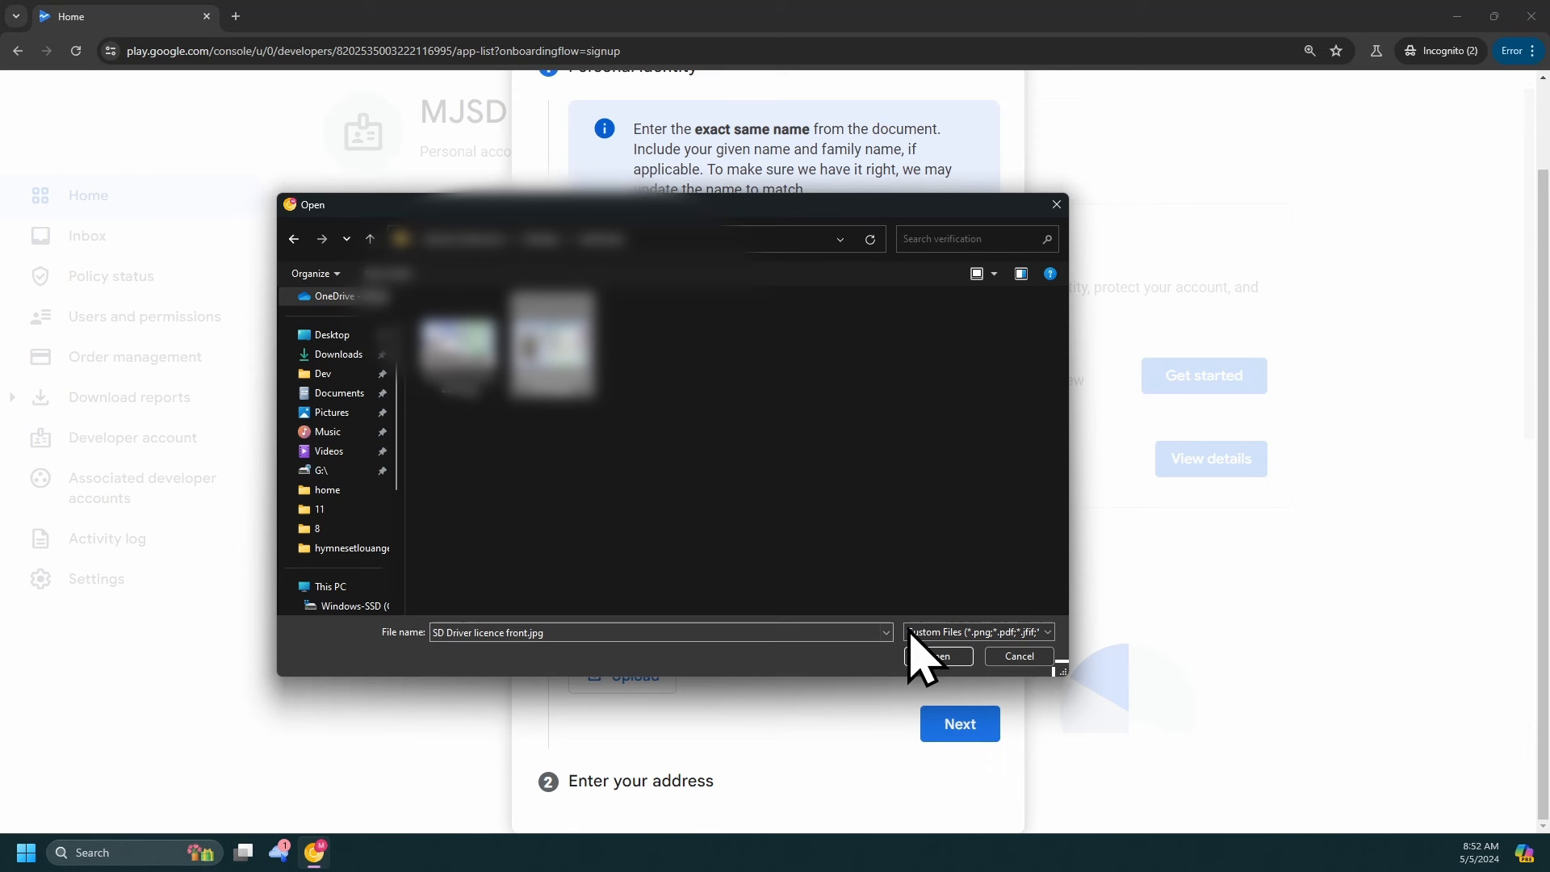
{"action": "left_click", "coordinate": [937, 656]}
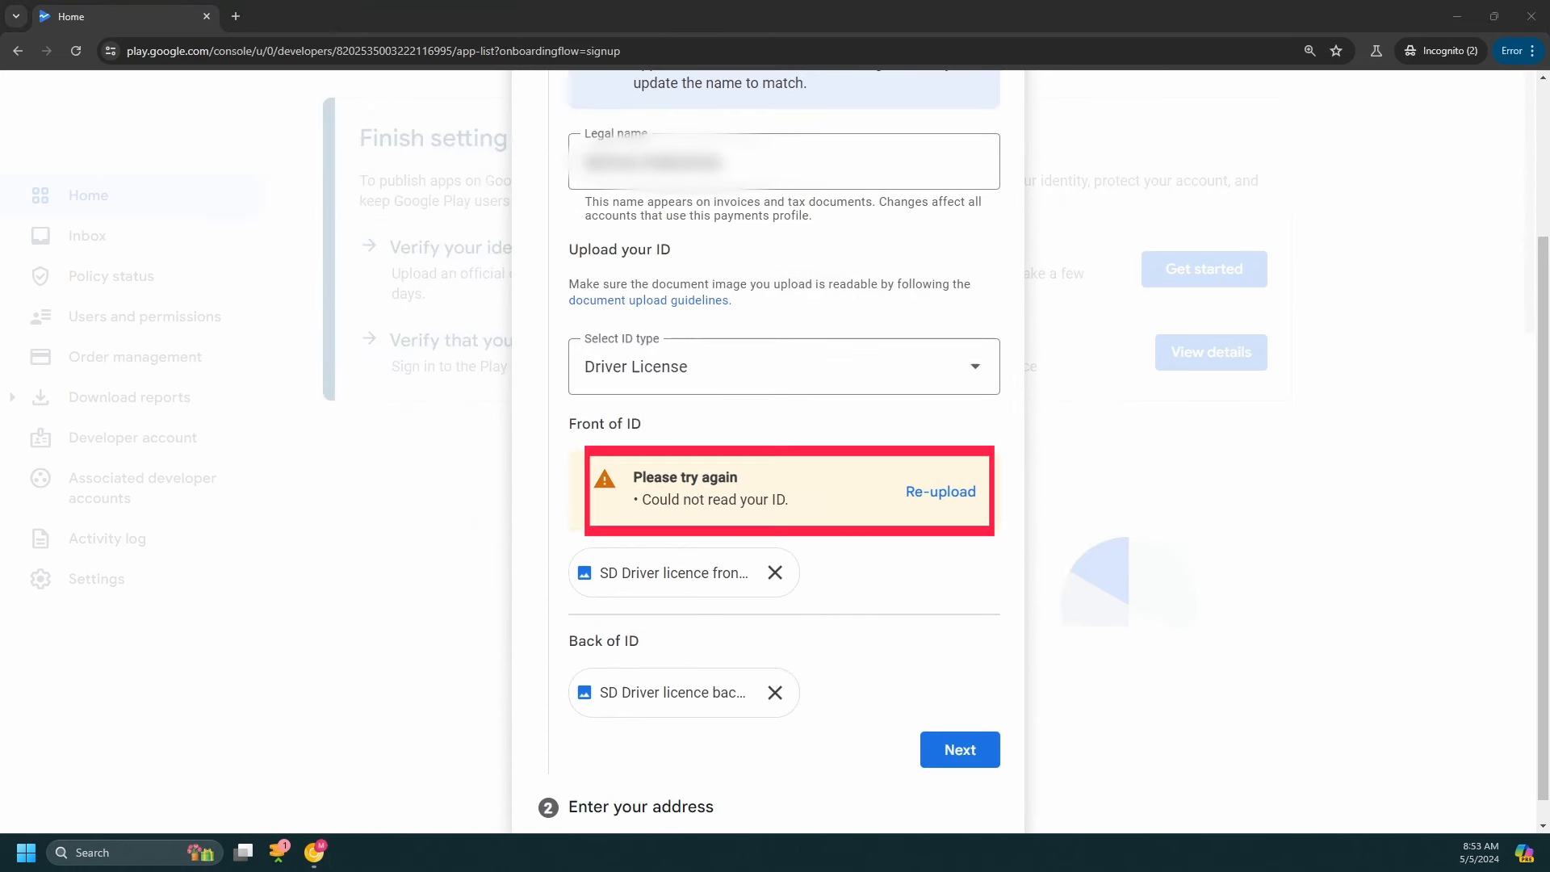
{"action": "left_click", "coordinate": [775, 572]}
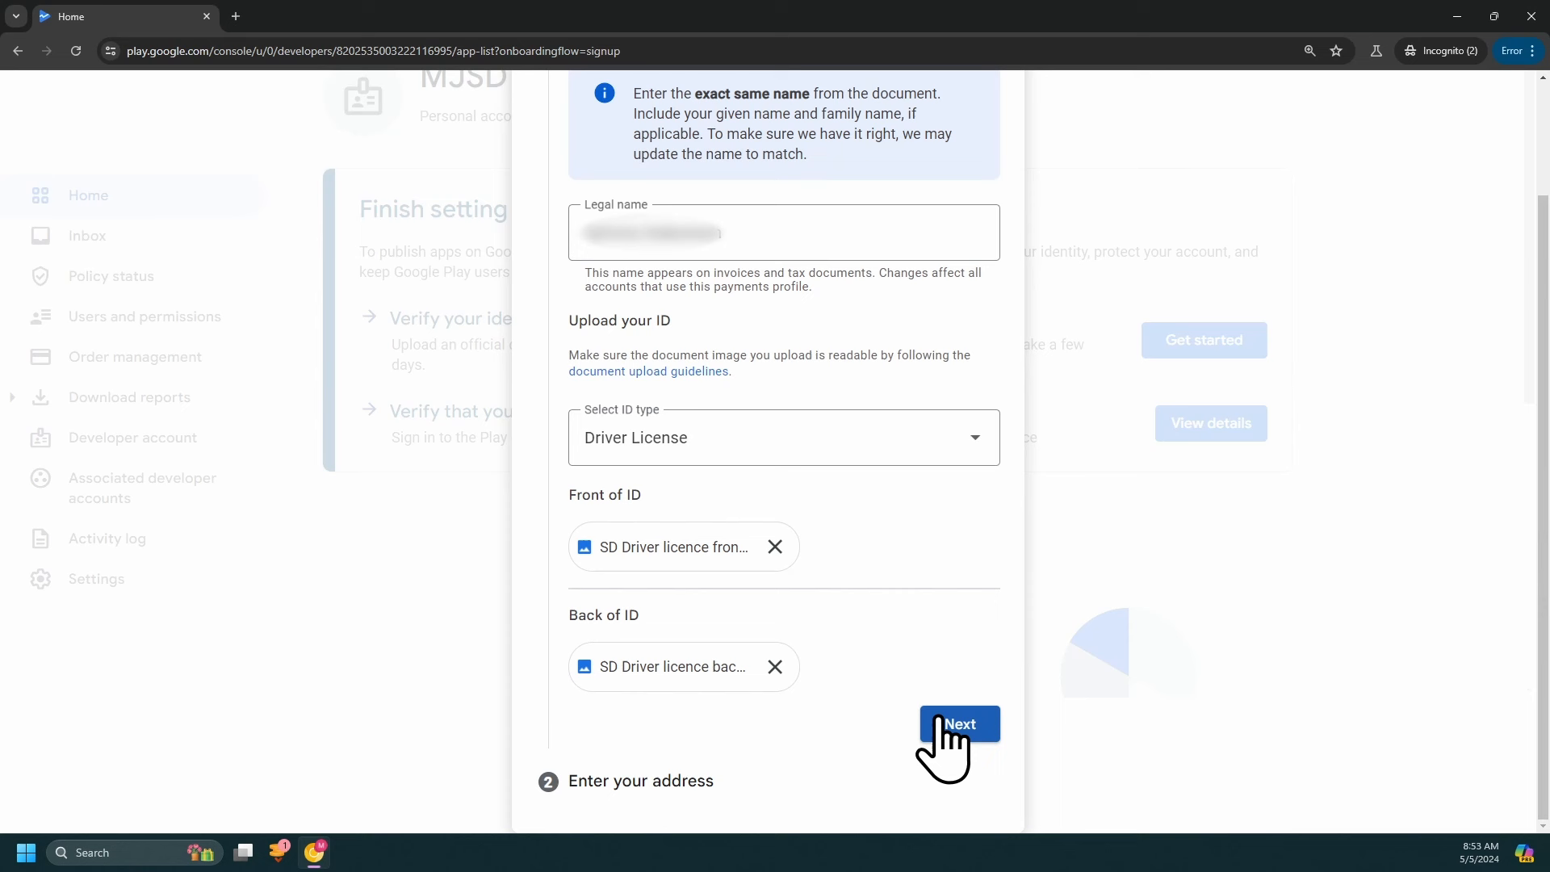
{"action": "left_click", "coordinate": [958, 723]}
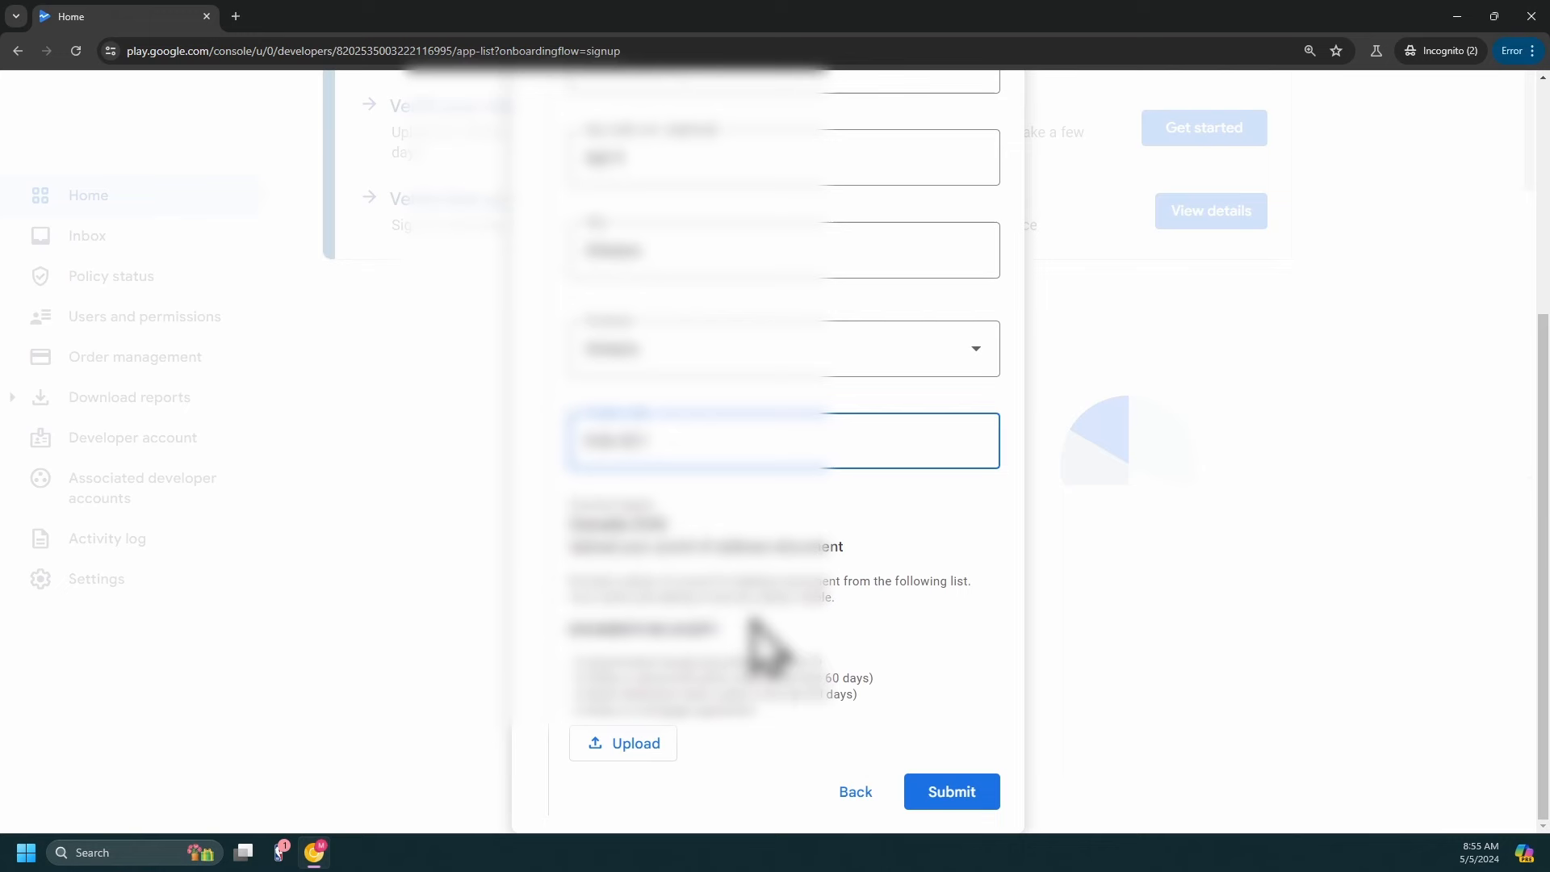
- Upload the proof-of-address document, submit the identity verification and dismiss the in-progress notice
{"action": "left_click", "coordinate": [624, 742]}
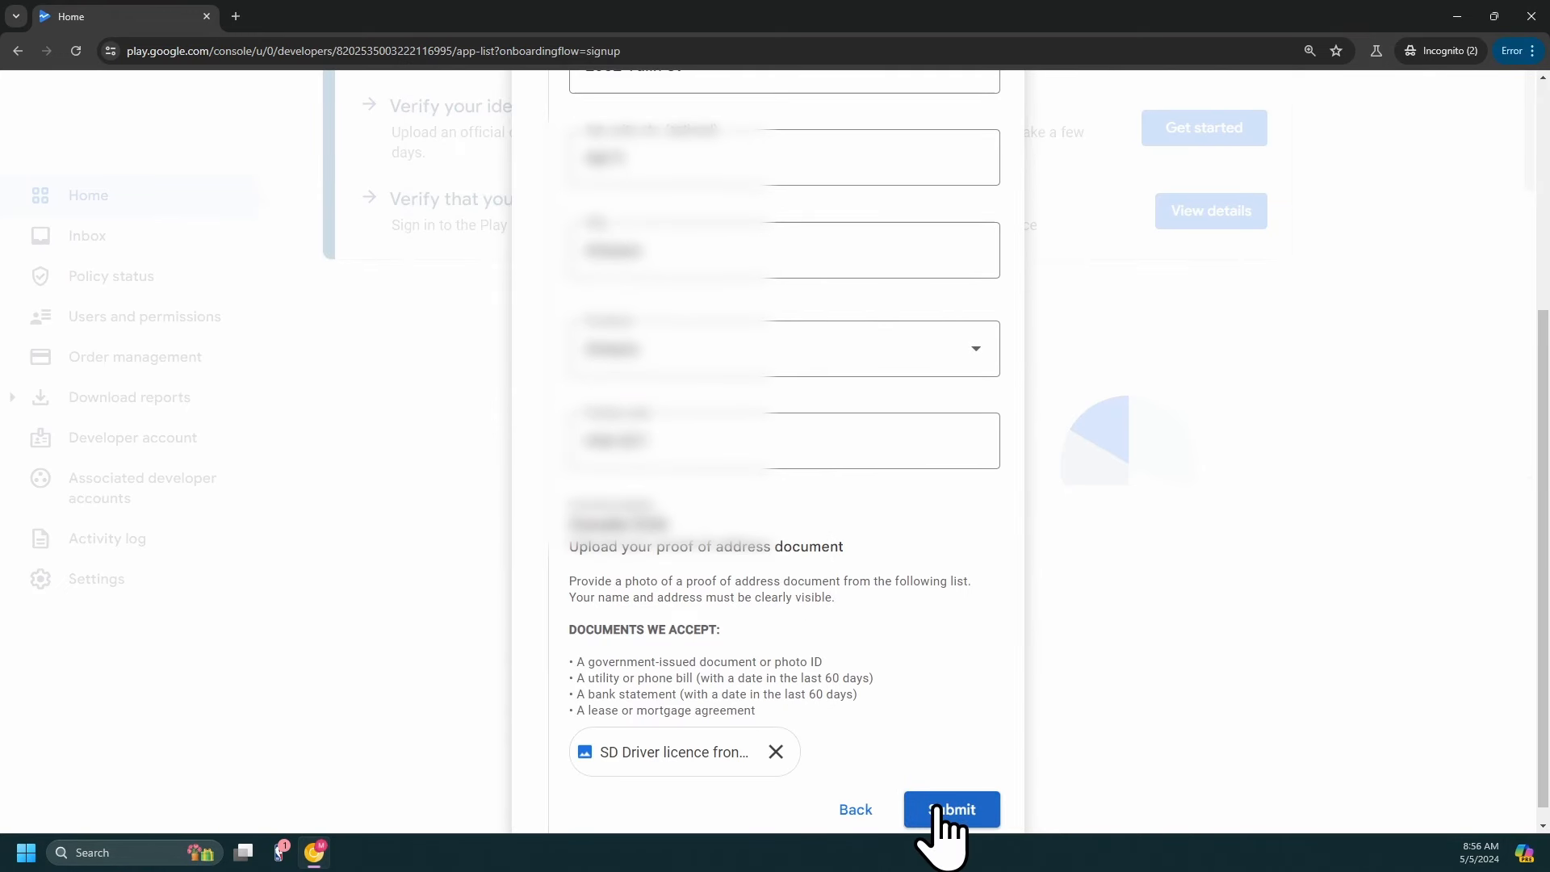
{"action": "left_click", "coordinate": [949, 809]}
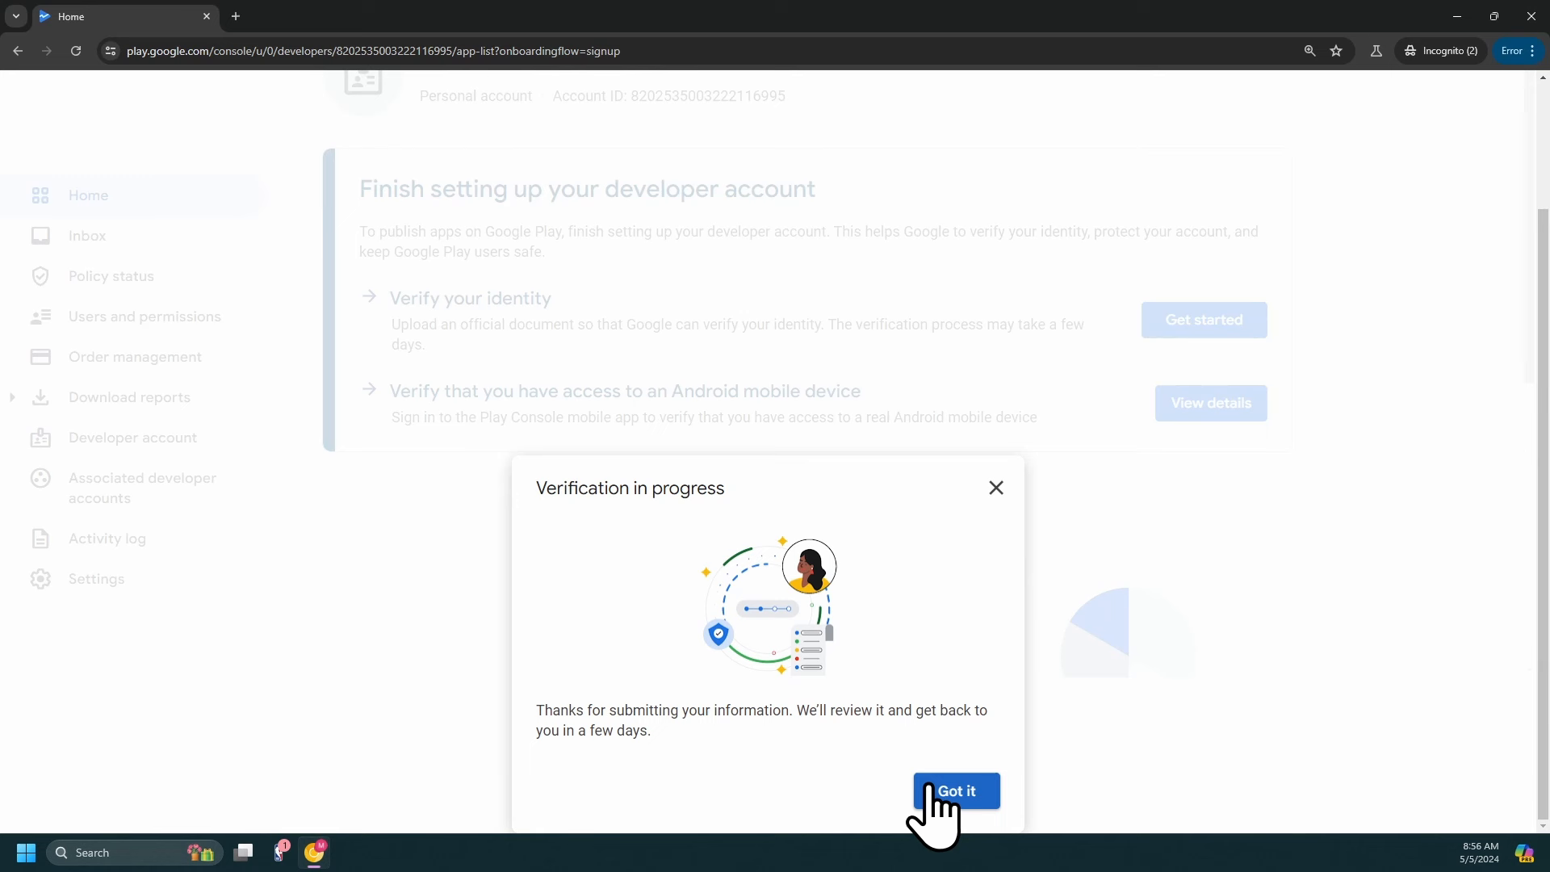
{"action": "left_click", "coordinate": [954, 790]}
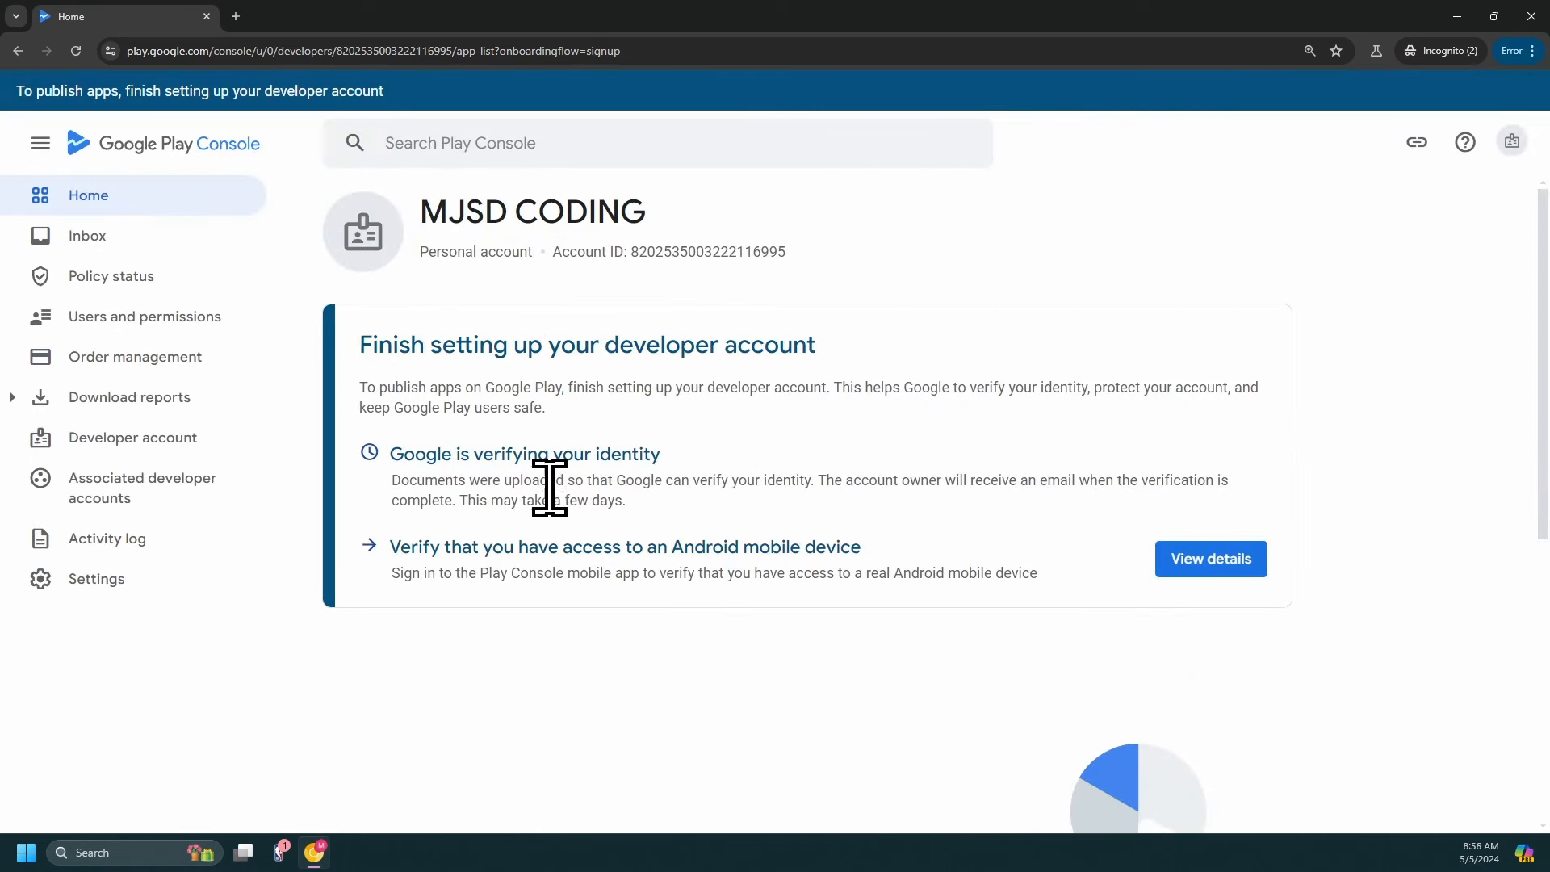
{"action": "mouse_move", "coordinate": [666, 565]}
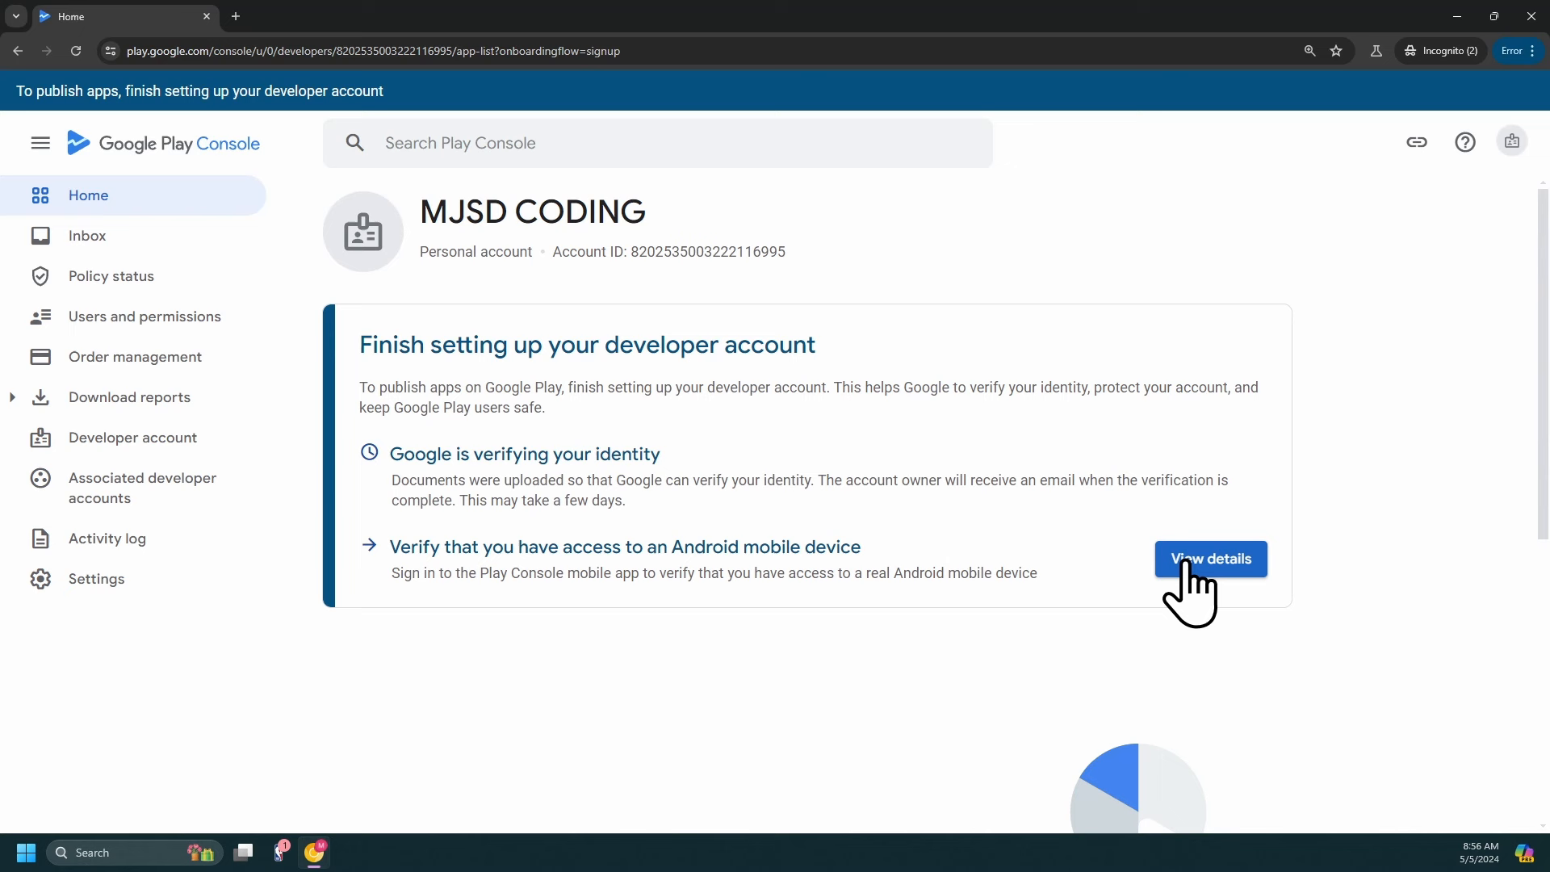
- Verify Android device access in the Play Console mobile app, signing in and selecting the MJSD CODING account
{"action": "left_click", "coordinate": [1210, 558]}
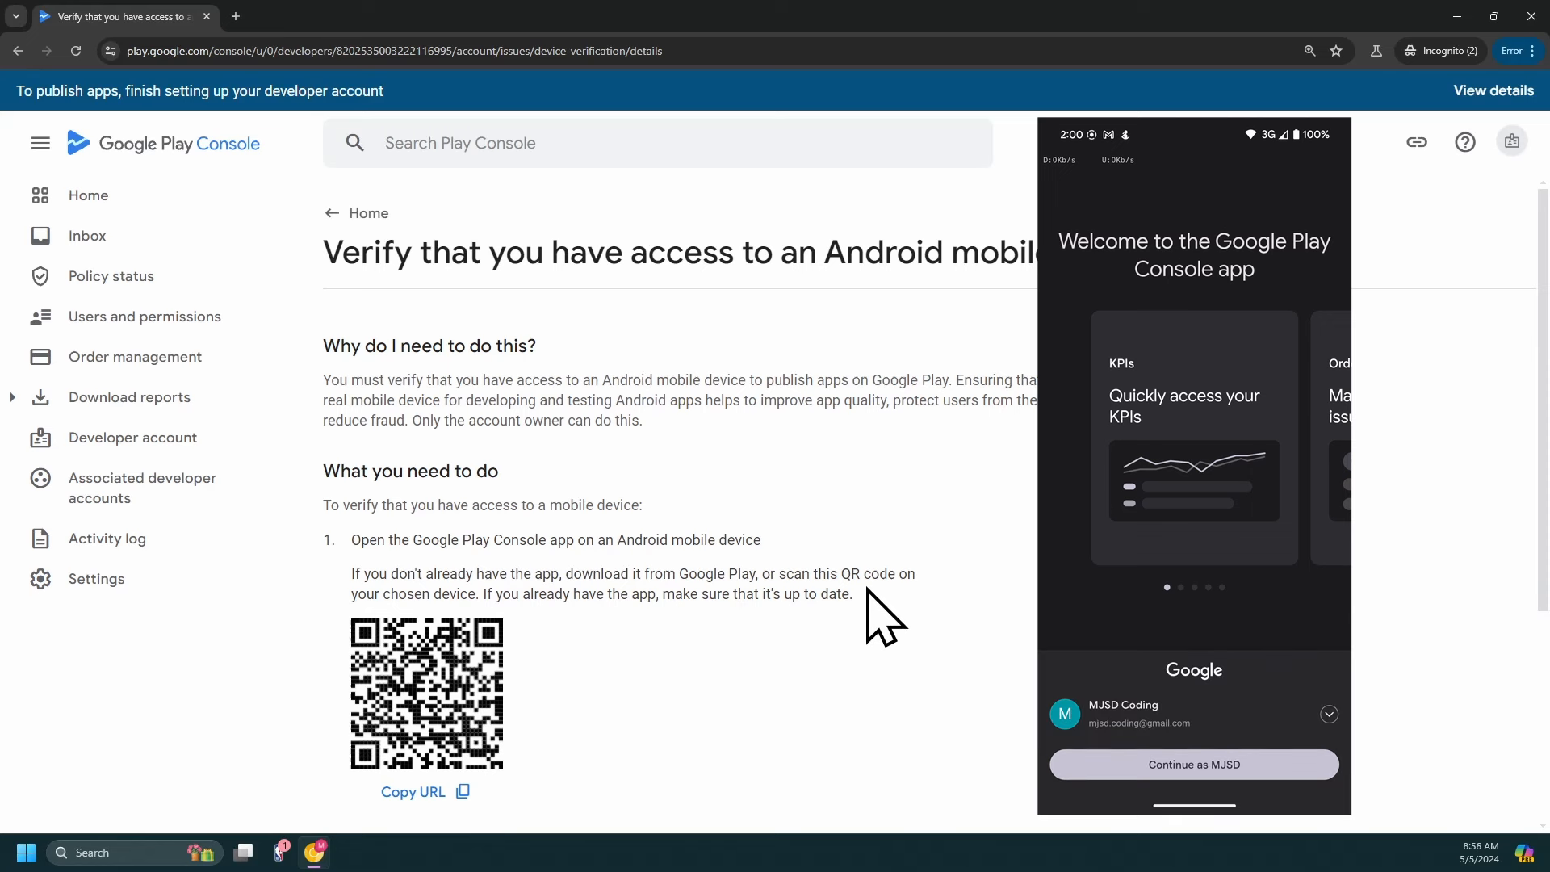
{"action": "left_click", "coordinate": [1193, 764]}
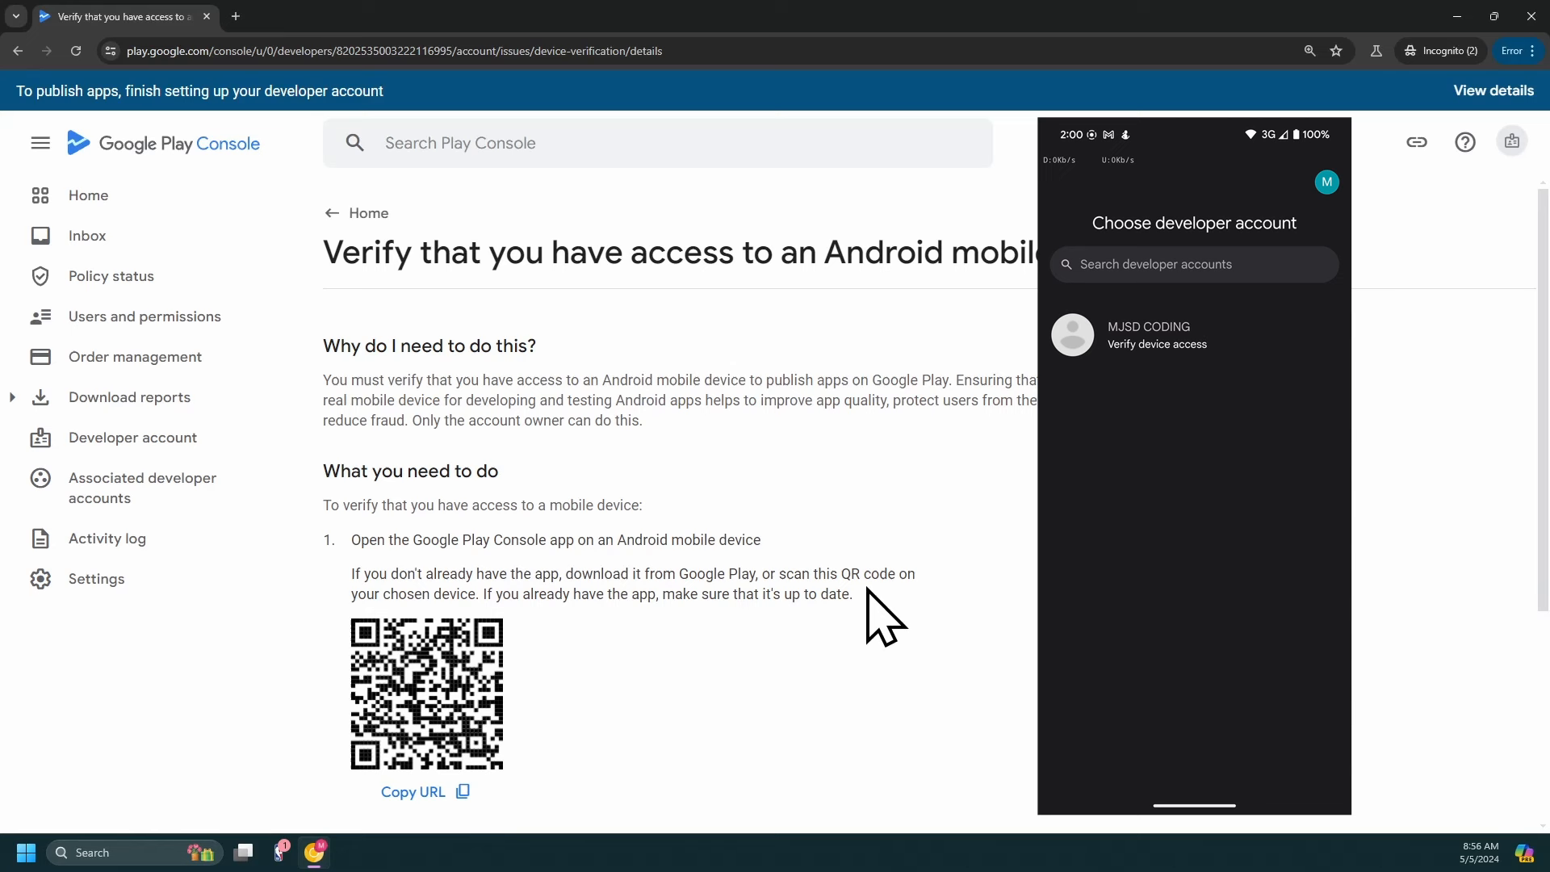
{"action": "left_click", "coordinate": [1148, 334]}
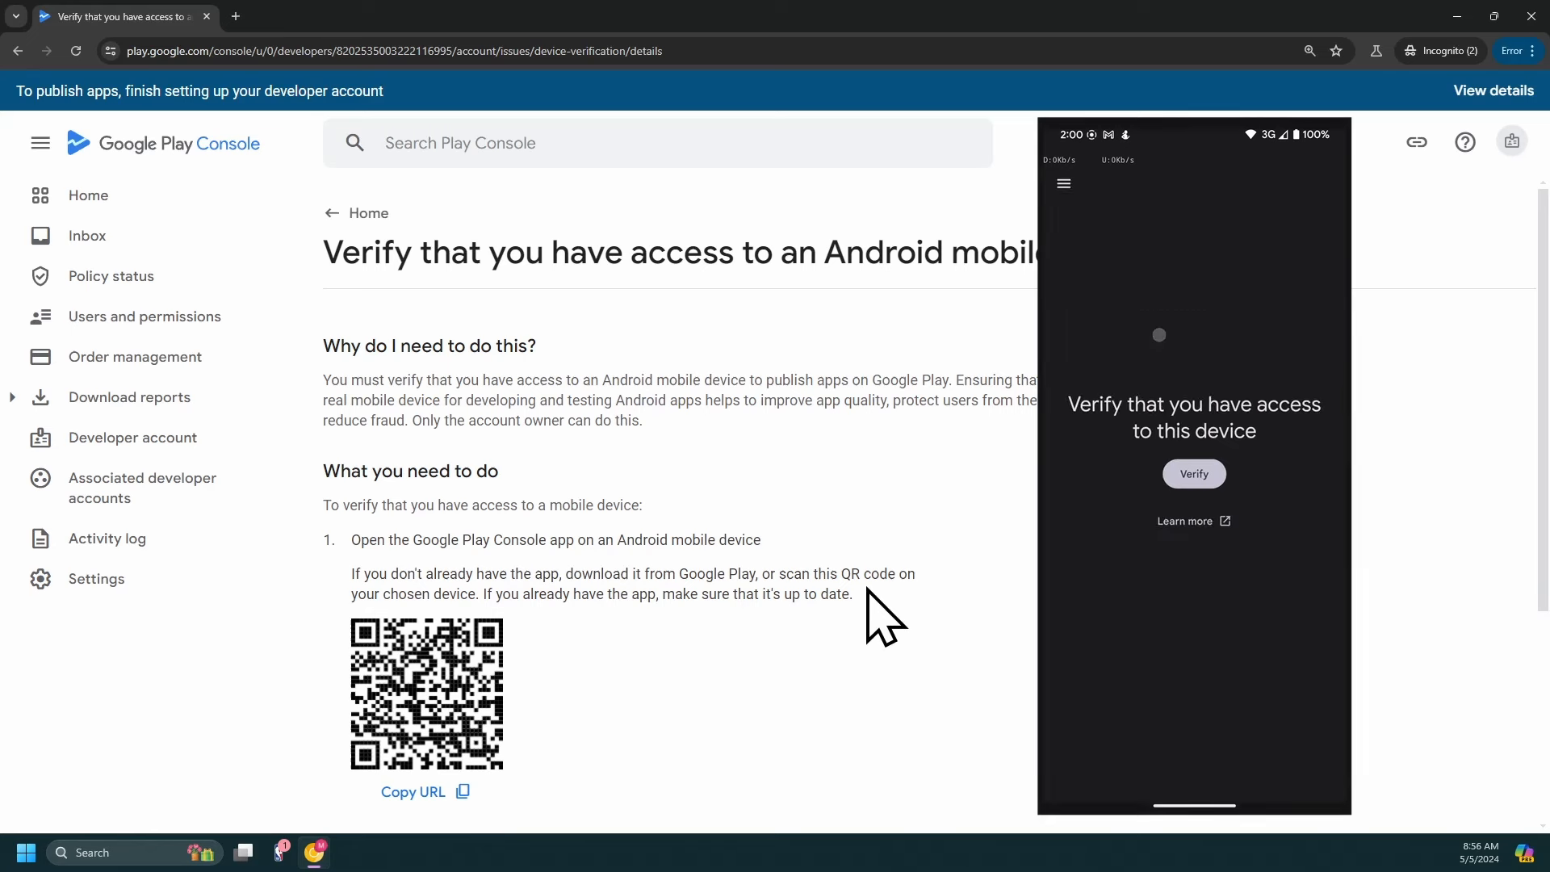
{"action": "left_click", "coordinate": [1194, 473]}
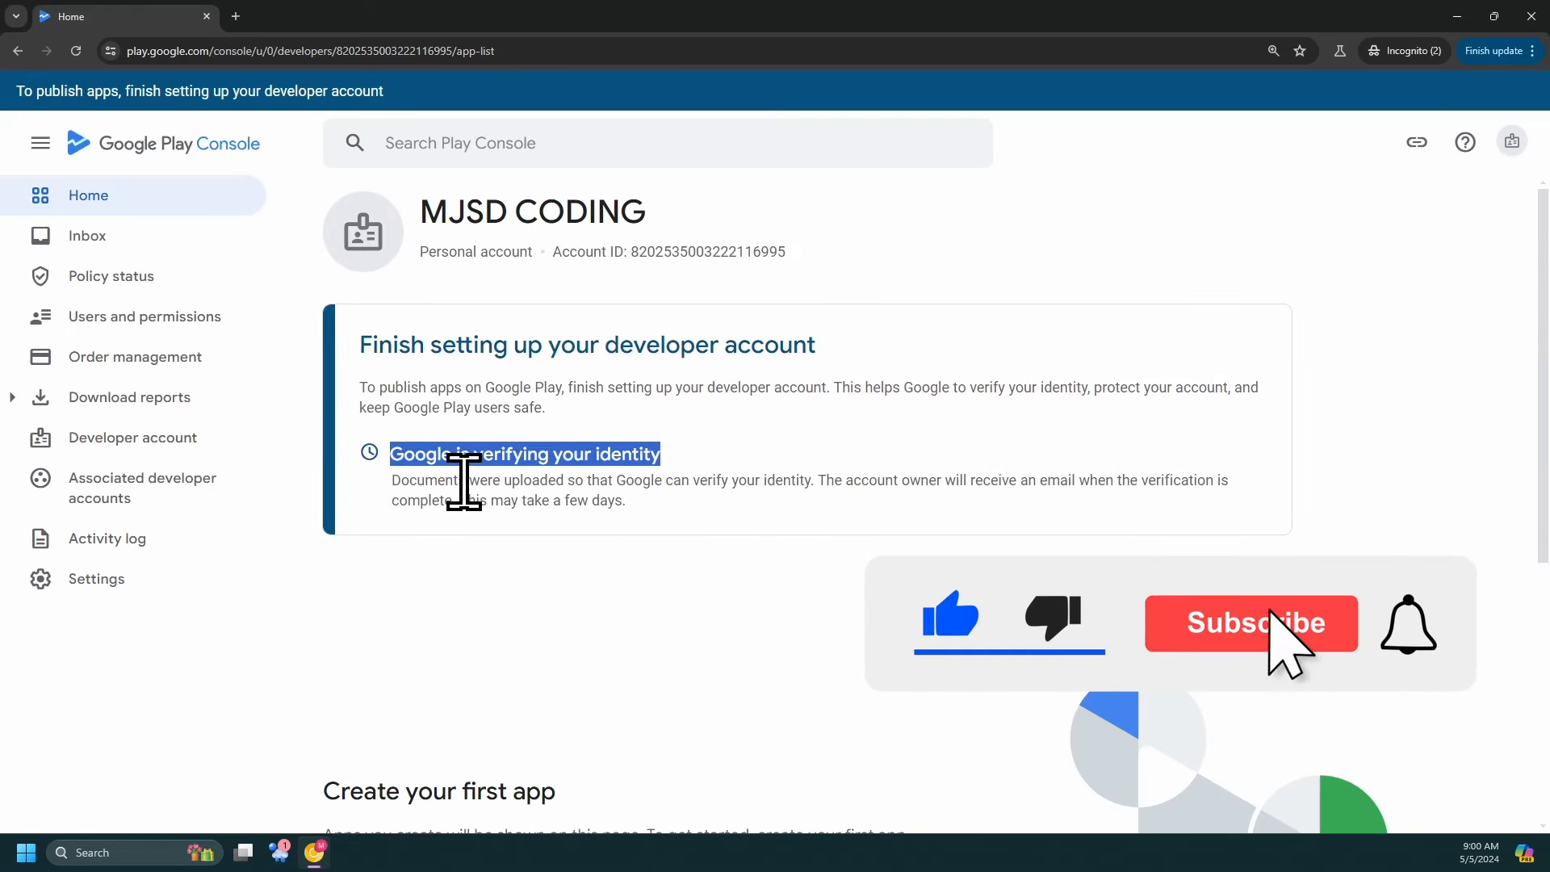
{"action": "left_click", "coordinate": [1249, 624]}
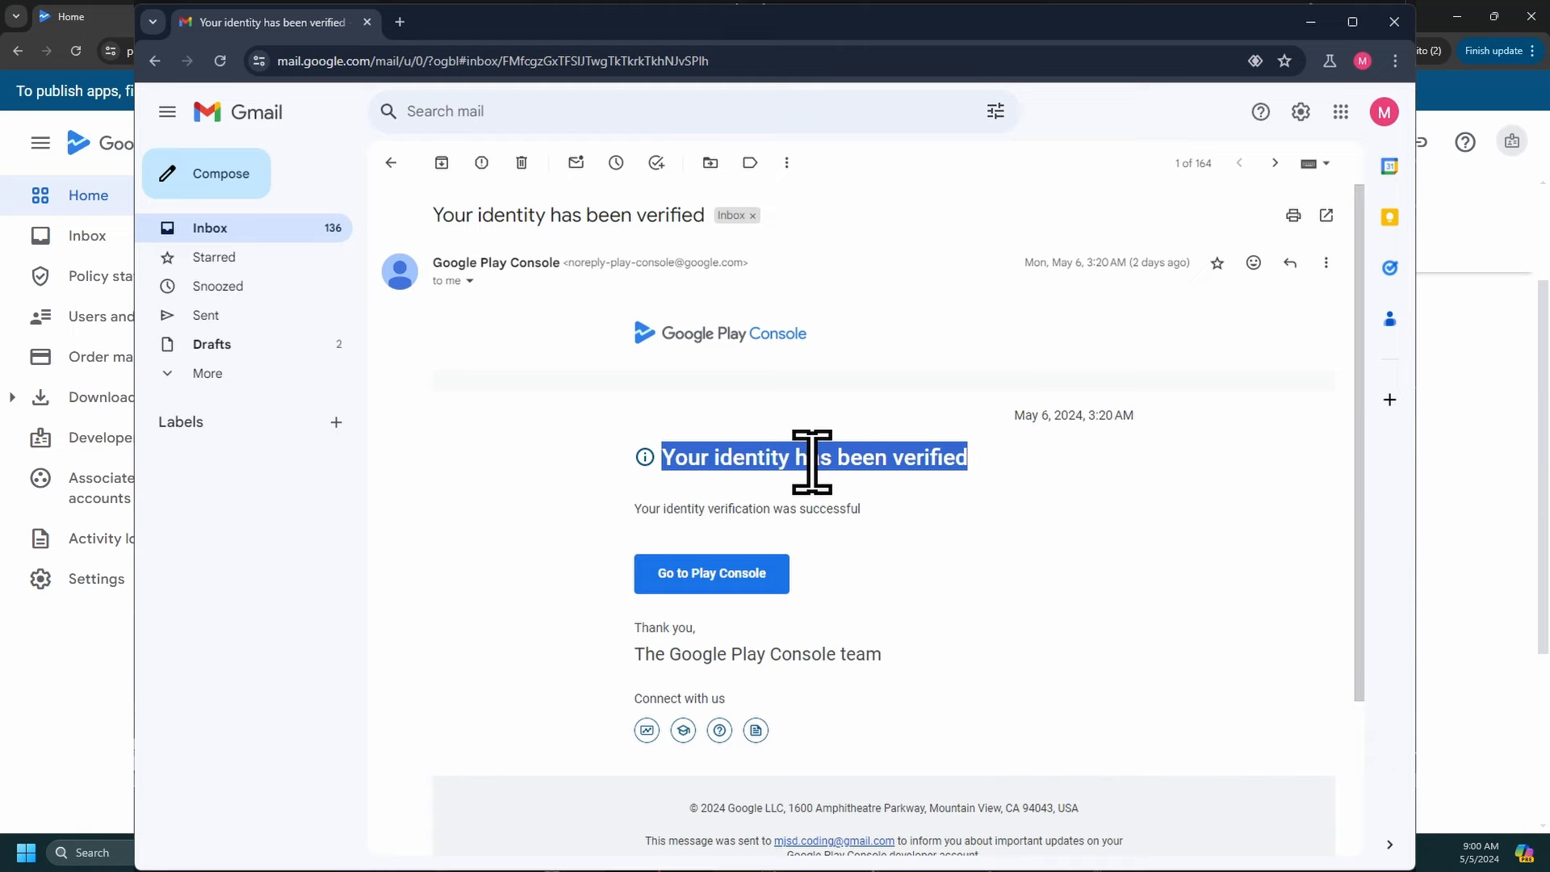
{"action": "mouse_move", "coordinate": [712, 573]}
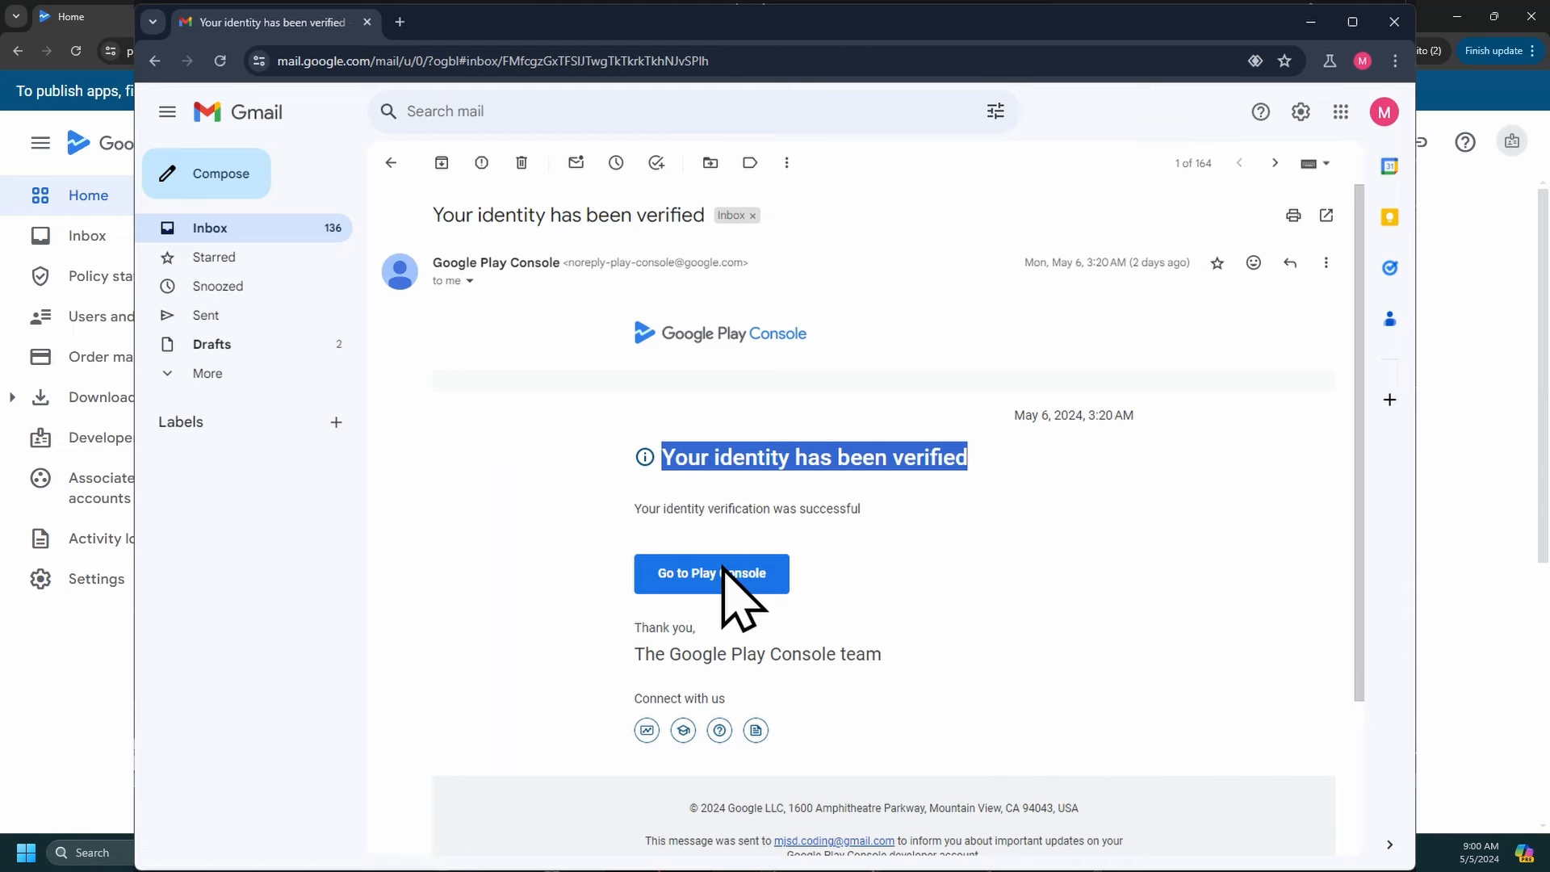
- Follow the 'Go to Play Console' link in the identity-verified email to reach the MJSD CODING home
{"action": "left_click", "coordinate": [711, 573]}
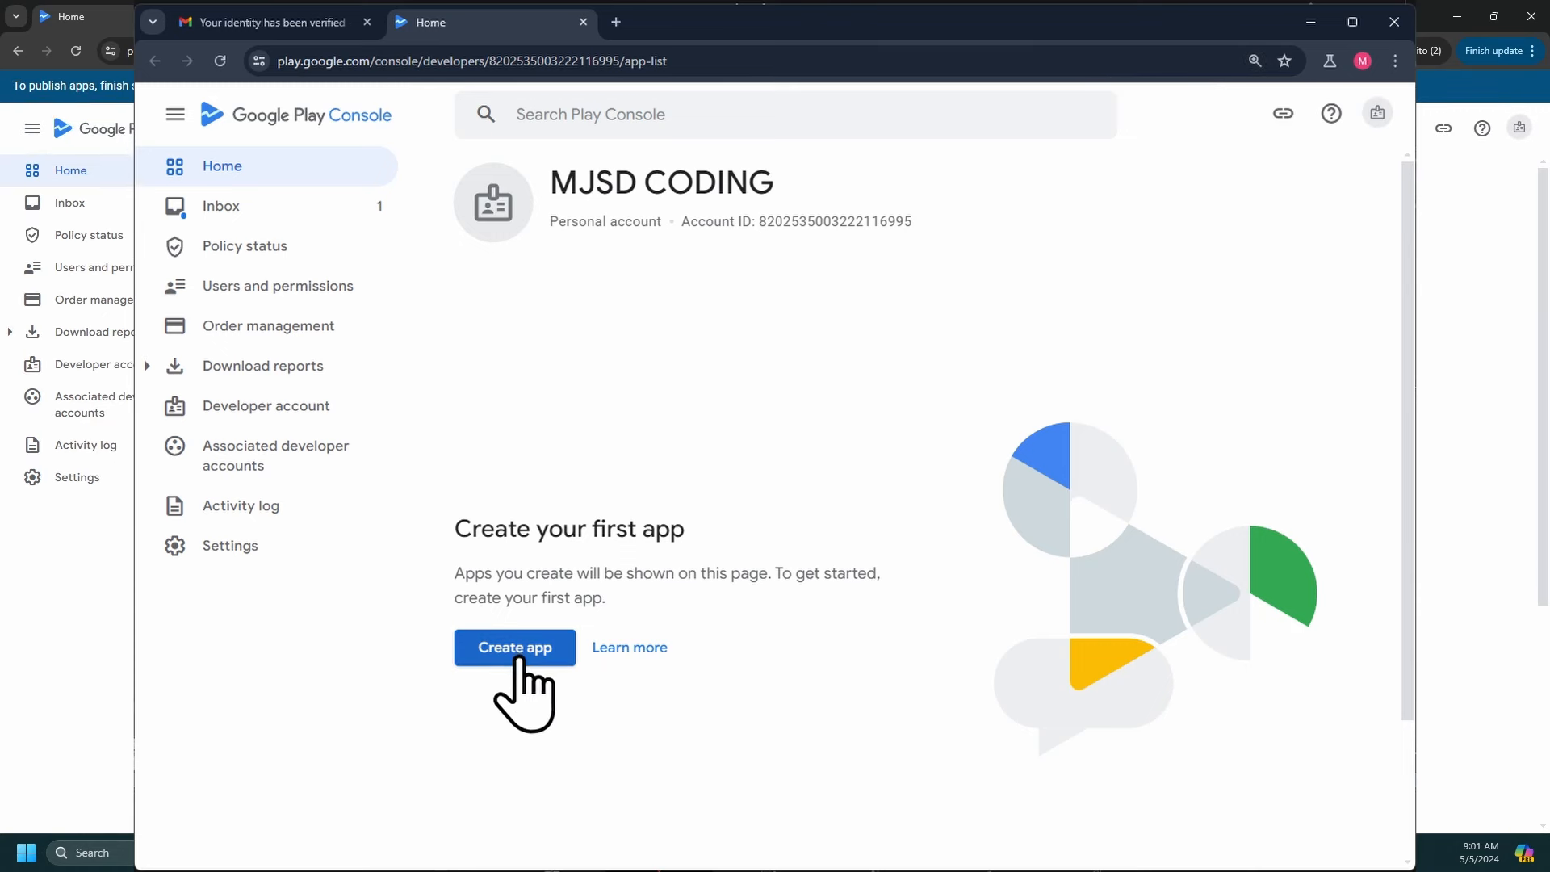
{"action": "left_click", "coordinate": [513, 647]}
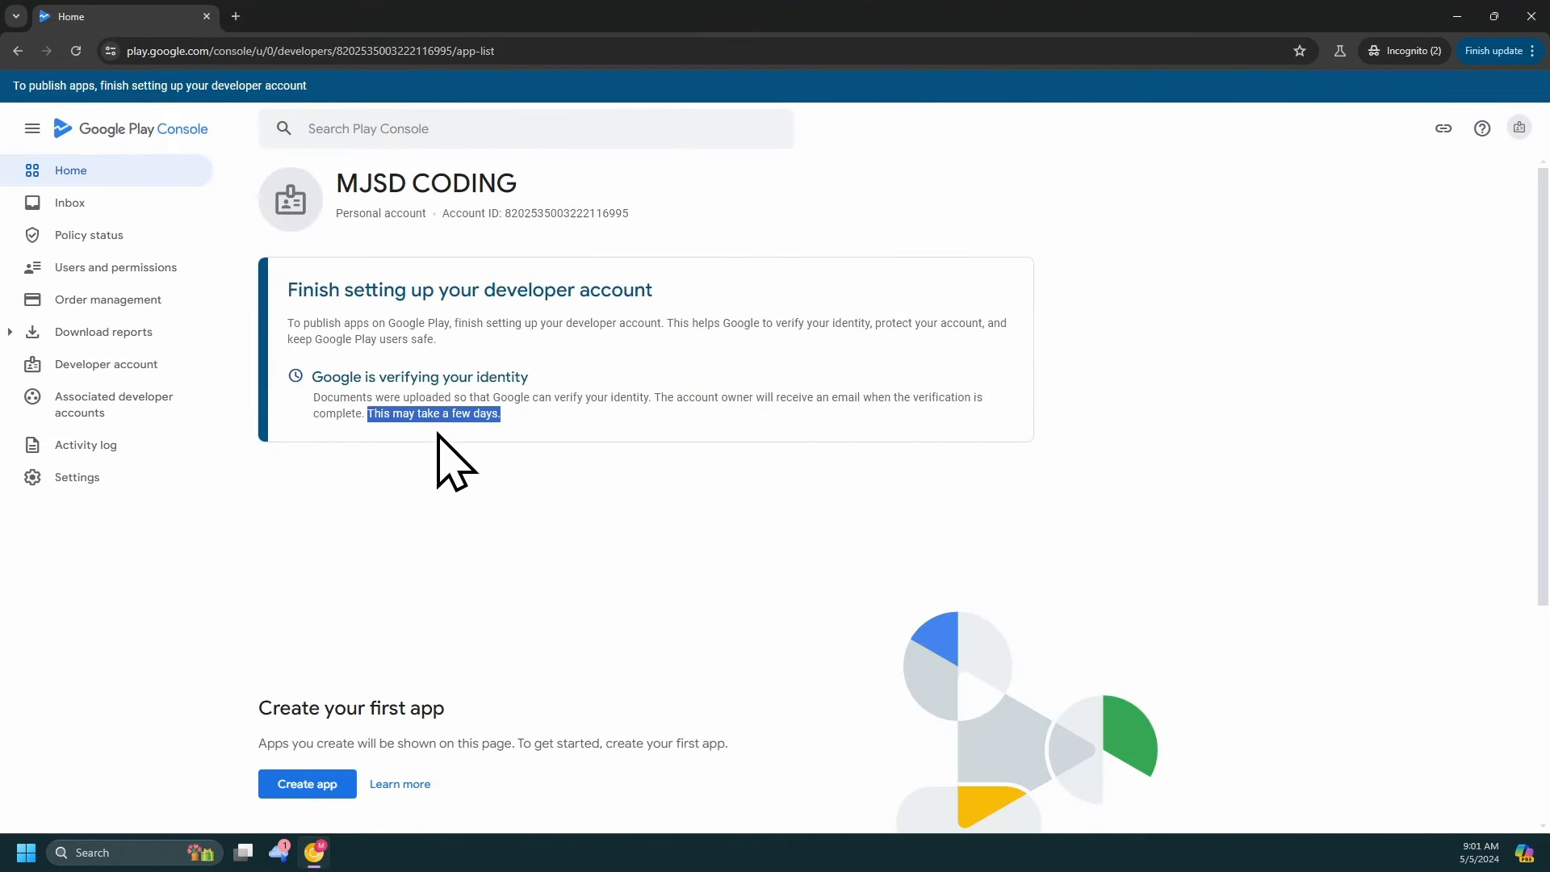
{"action": "mouse_move", "coordinate": [292, 712]}
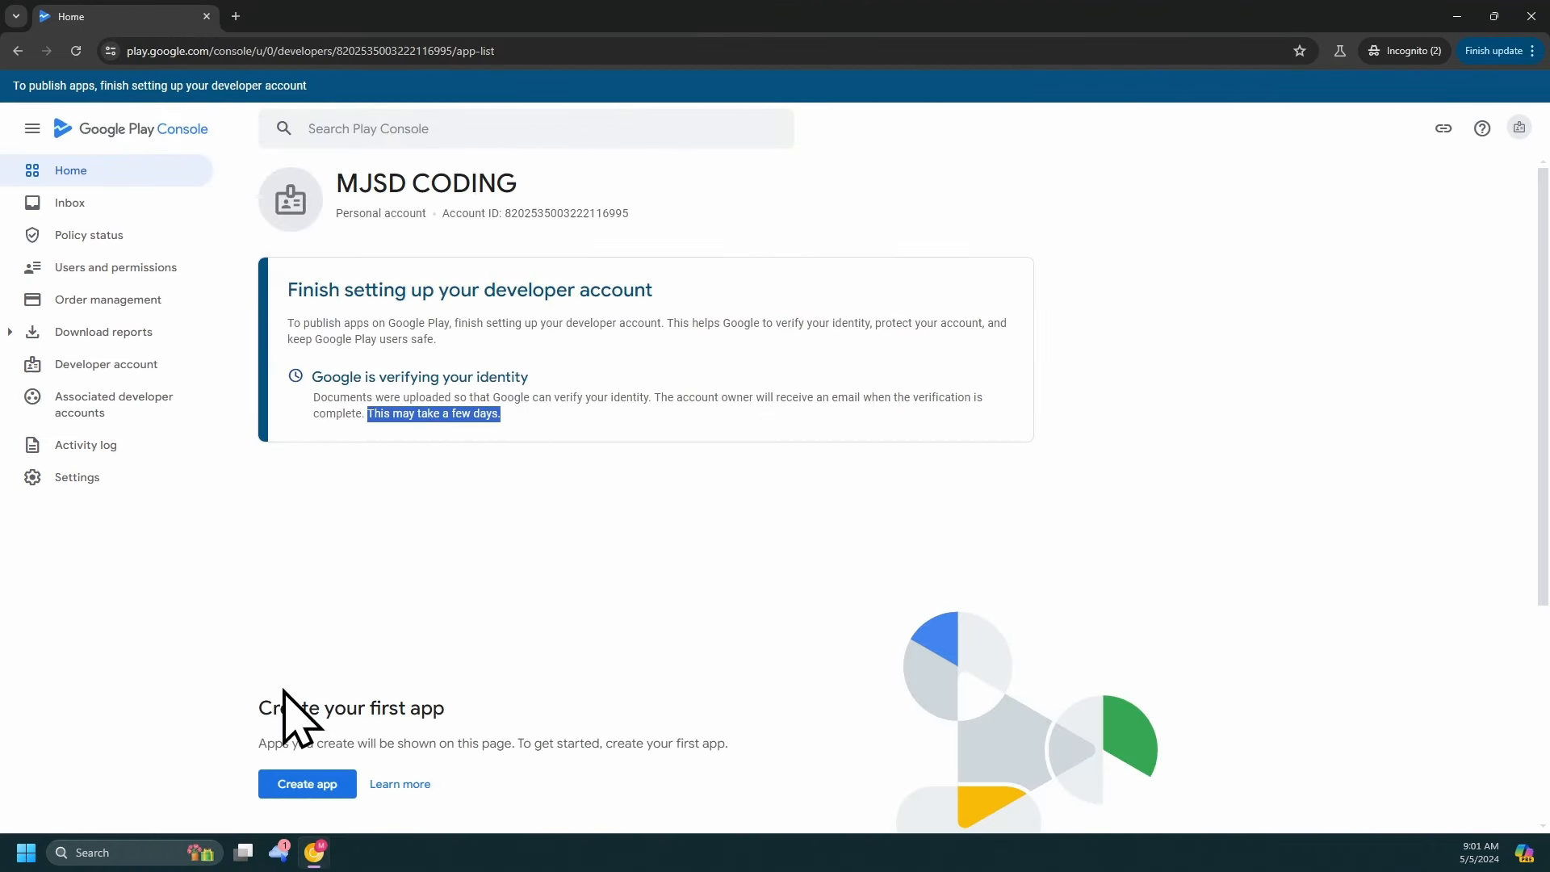